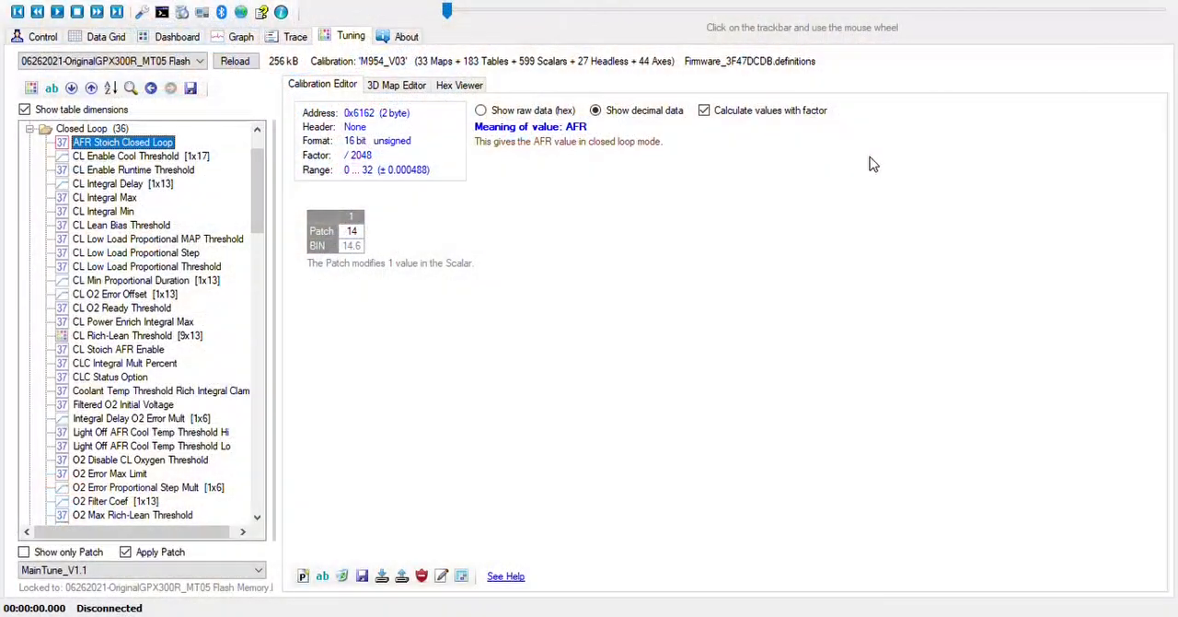
pyautogui.moveTo(4, 164)
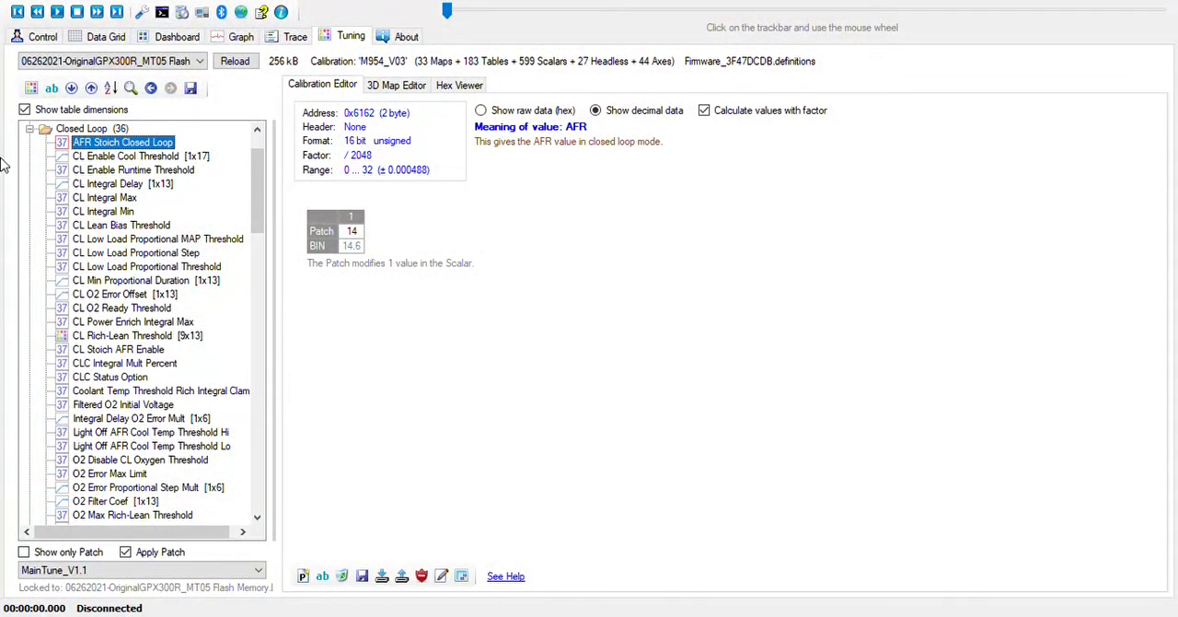
# Review the control page's K-Line/VAG adapter settings and MT05 Flash Memory panel.
pyautogui.click(42, 37)
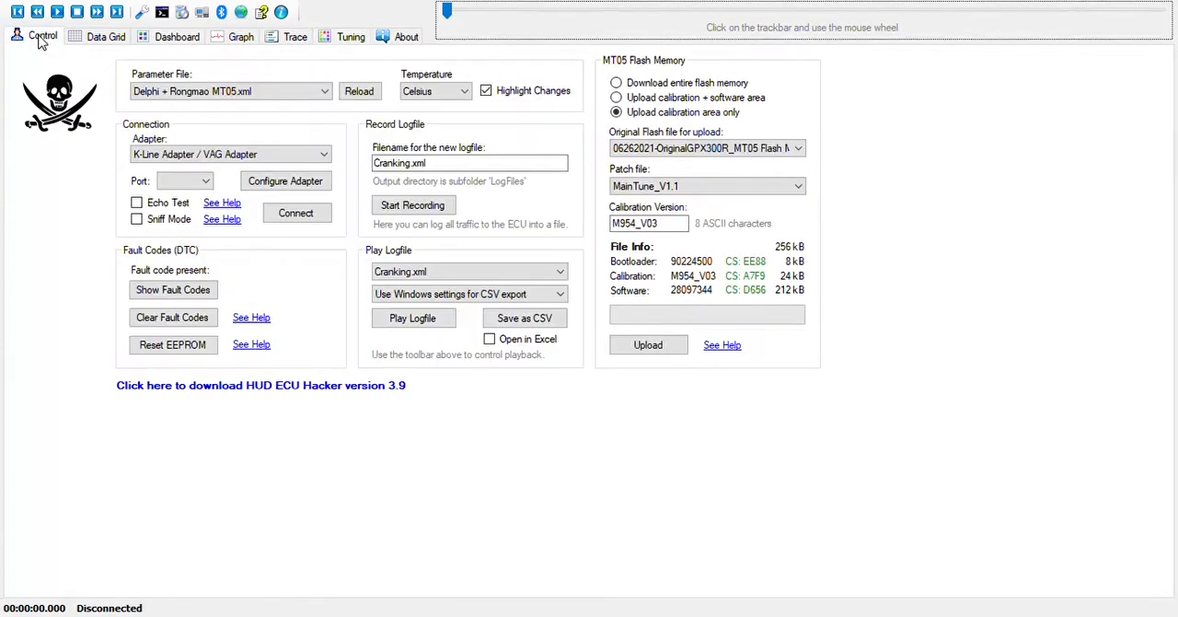
pyautogui.moveTo(149, 379)
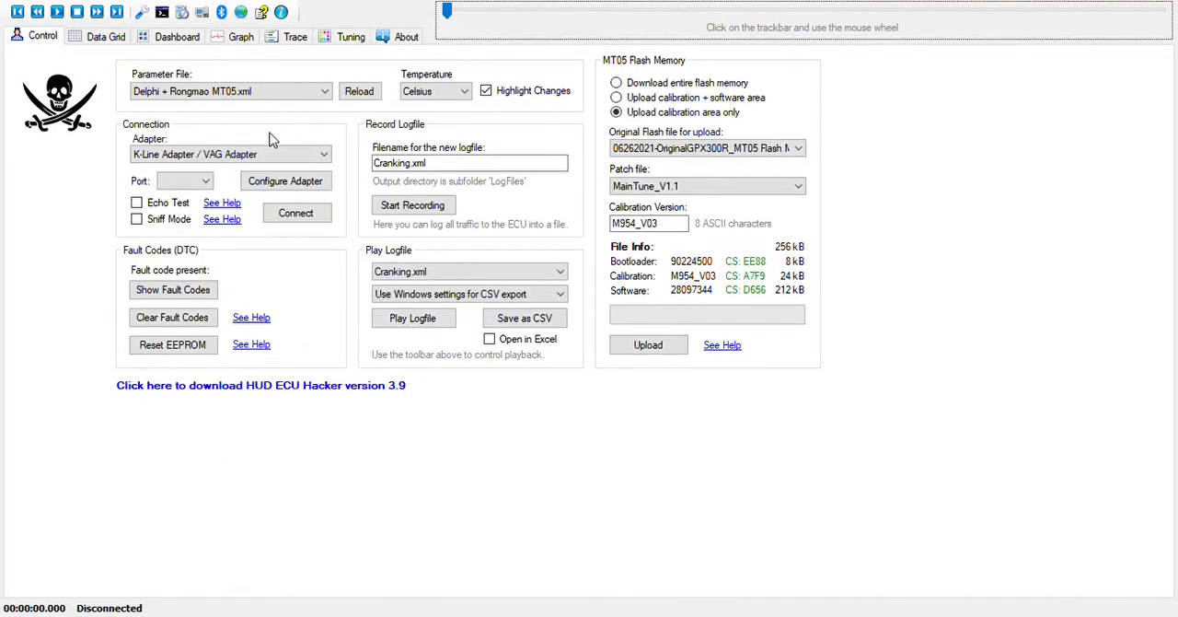
pyautogui.click(225, 155)
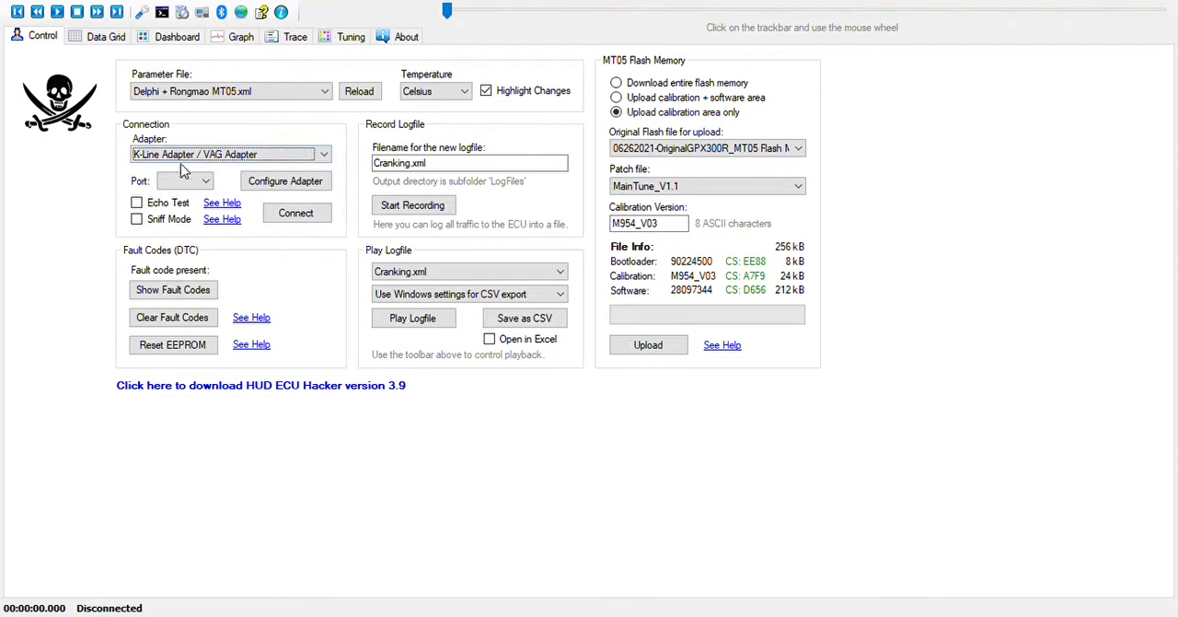
pyautogui.click(181, 180)
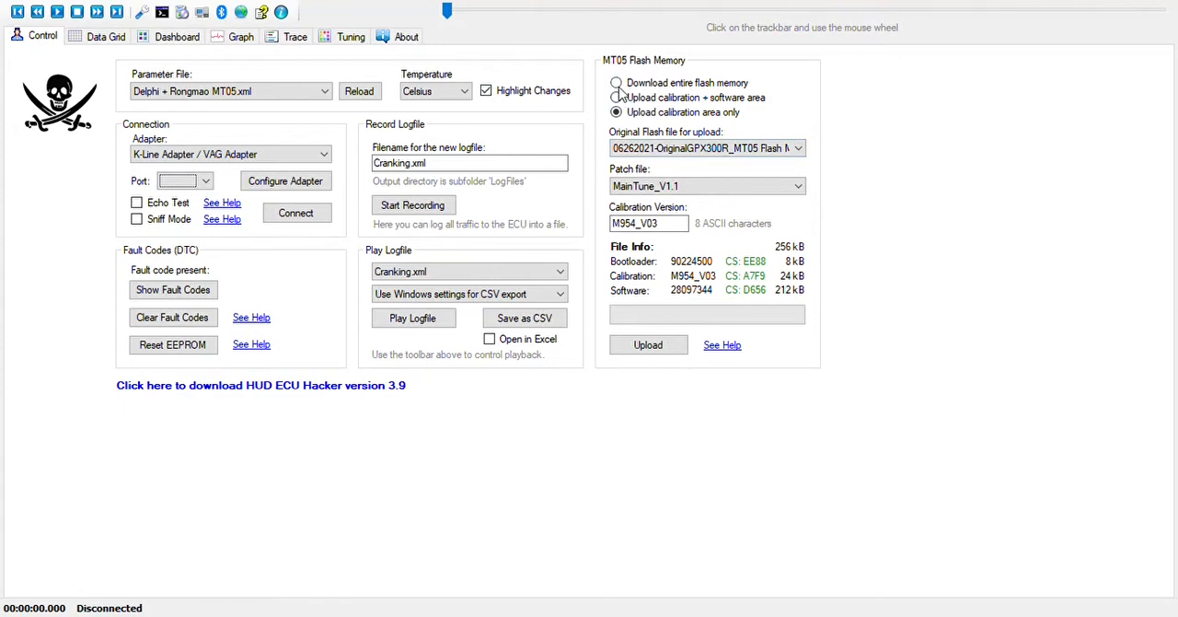
# Choose 'Download entire flash memory' with output file MT05 Flash Memory.bin.
pyautogui.click(614, 82)
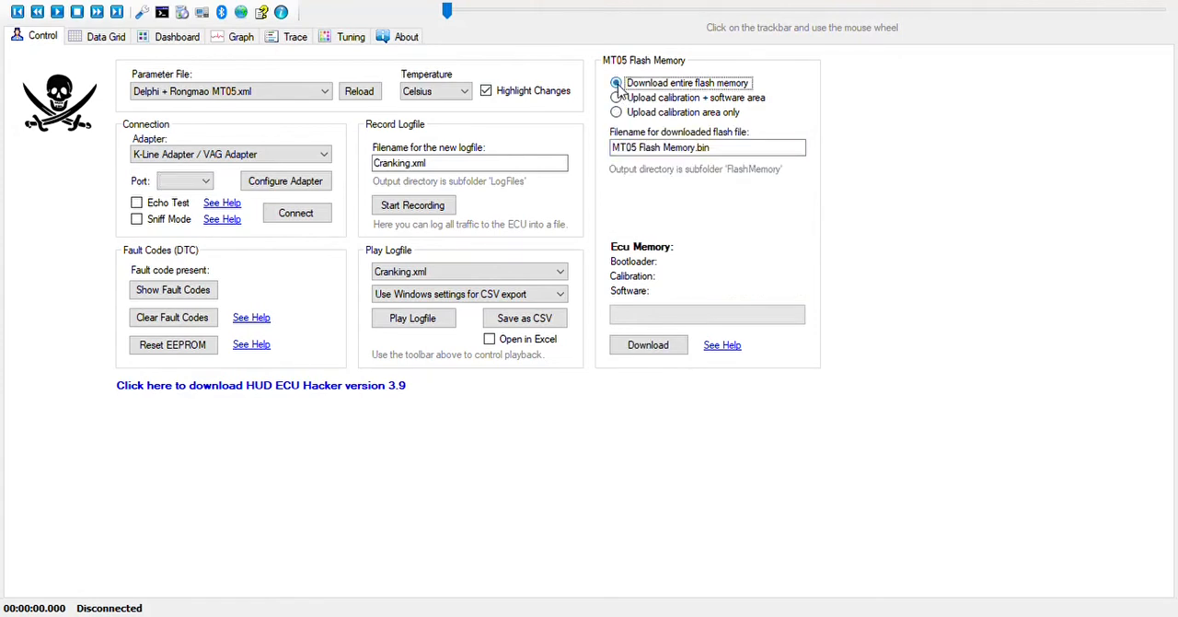
pyautogui.click(615, 83)
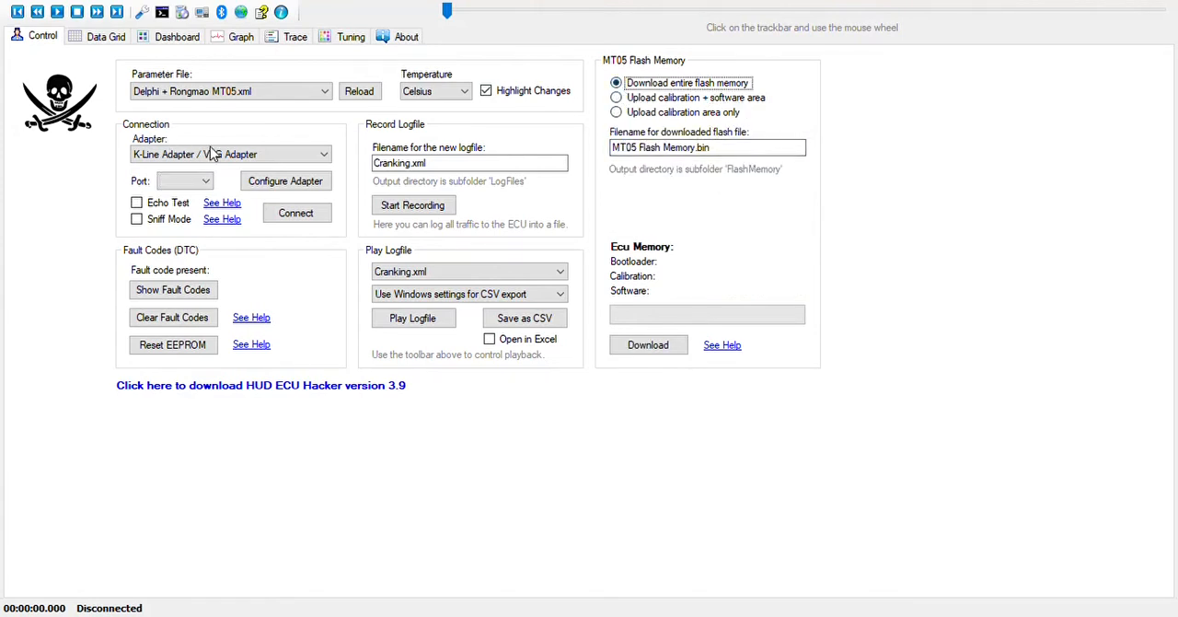
pyautogui.click(707, 147)
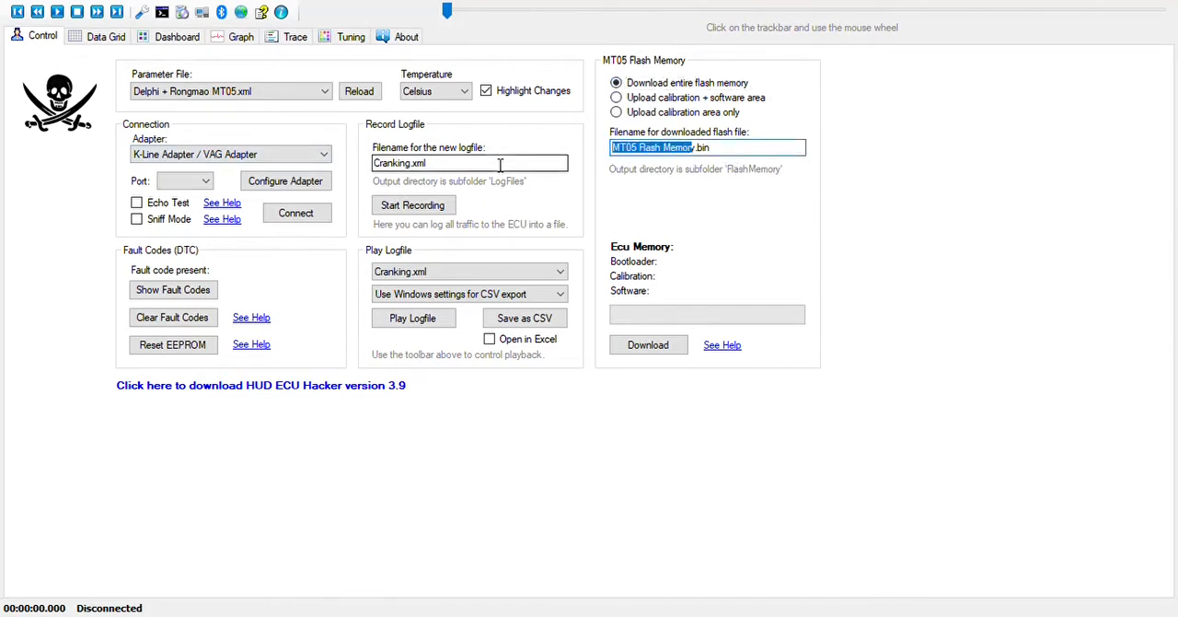
pyautogui.moveTo(865, 217)
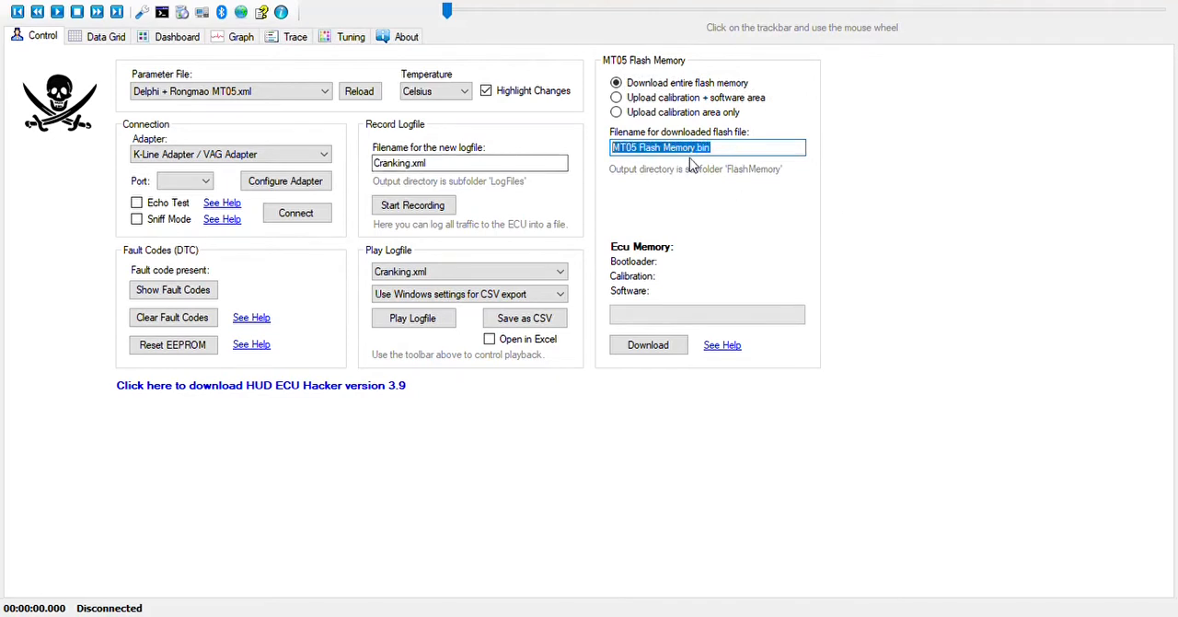
pyautogui.moveTo(637, 179)
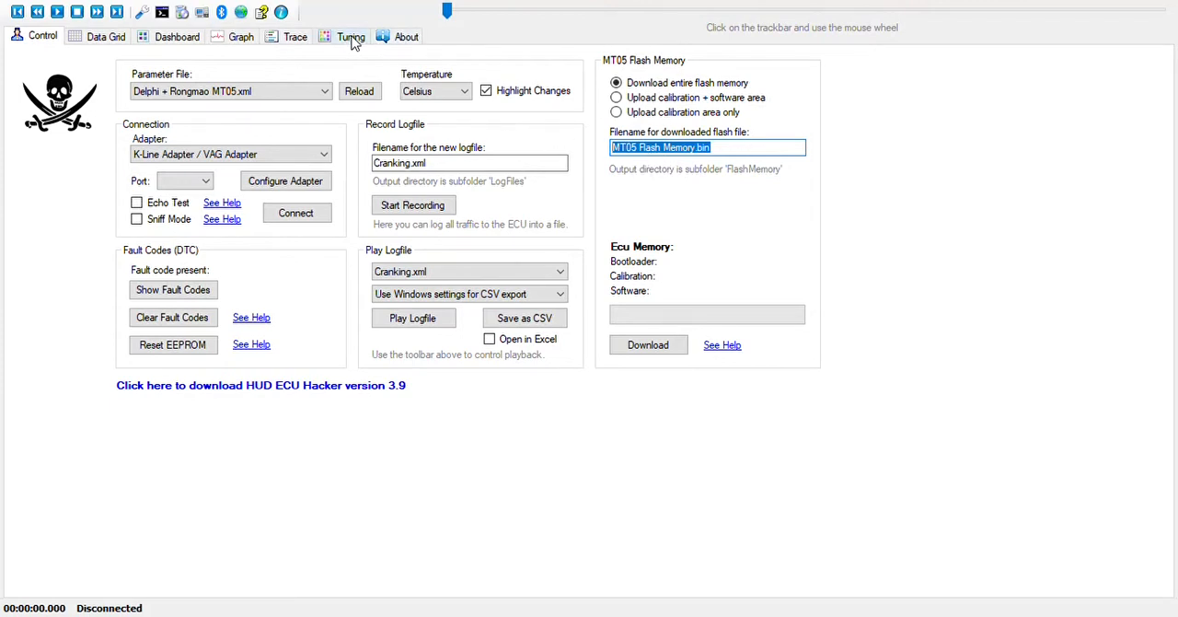
# Browse the tuning table tree, expanding and collapsing the Airflow group.
pyautogui.click(350, 36)
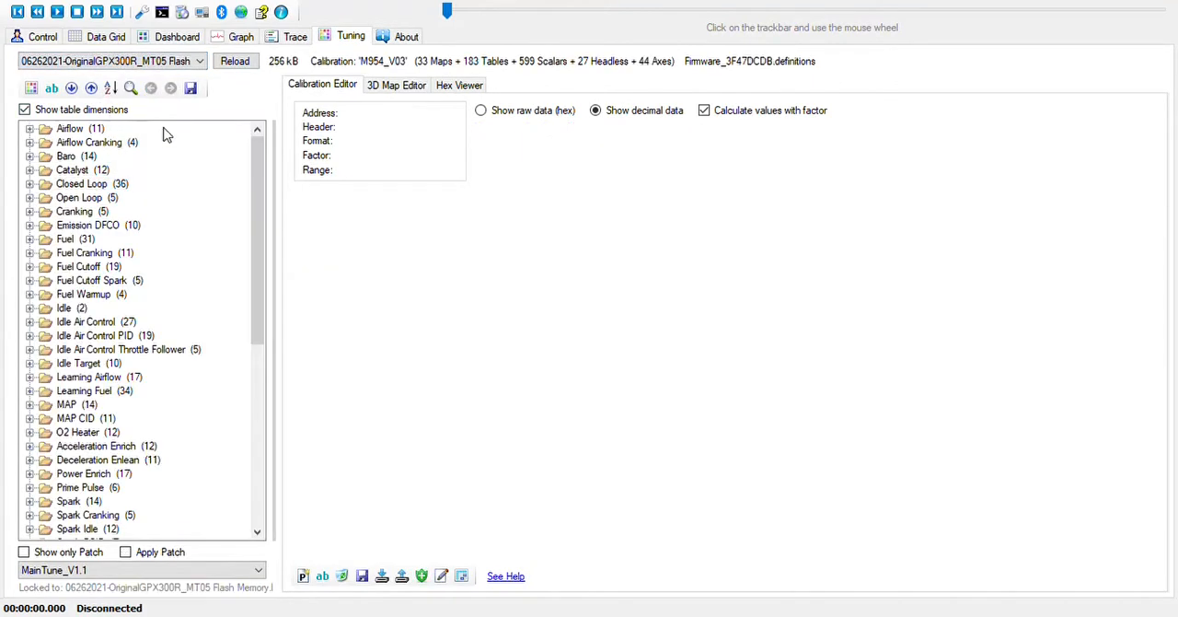
pyautogui.moveTo(138, 219)
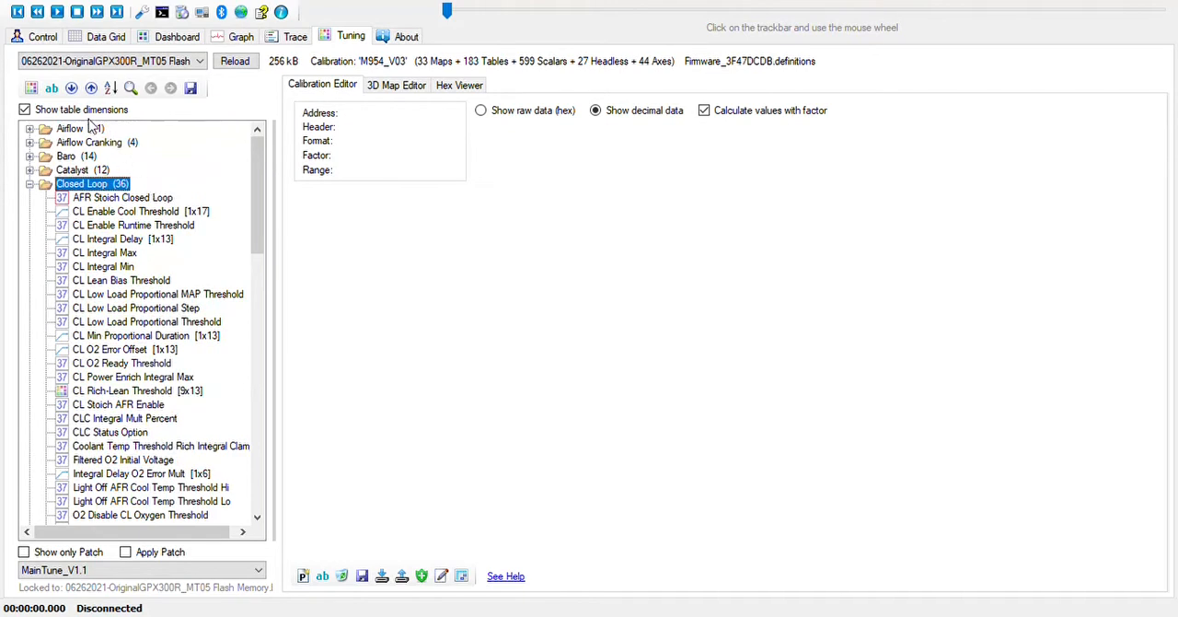
pyautogui.click(70, 129)
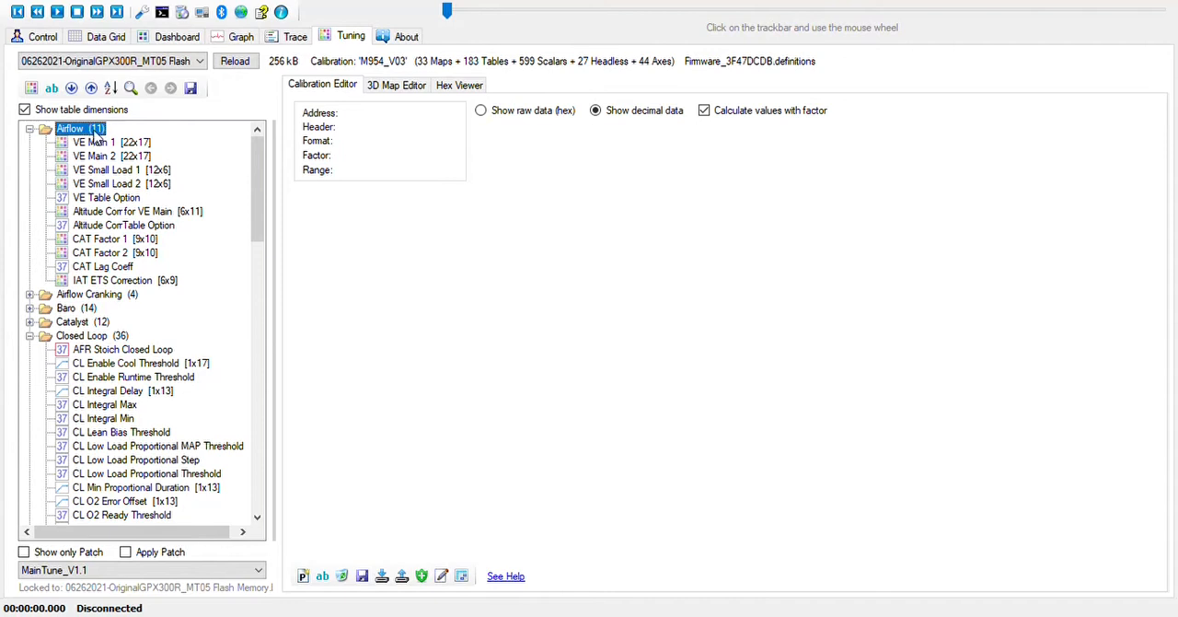
pyautogui.click(29, 129)
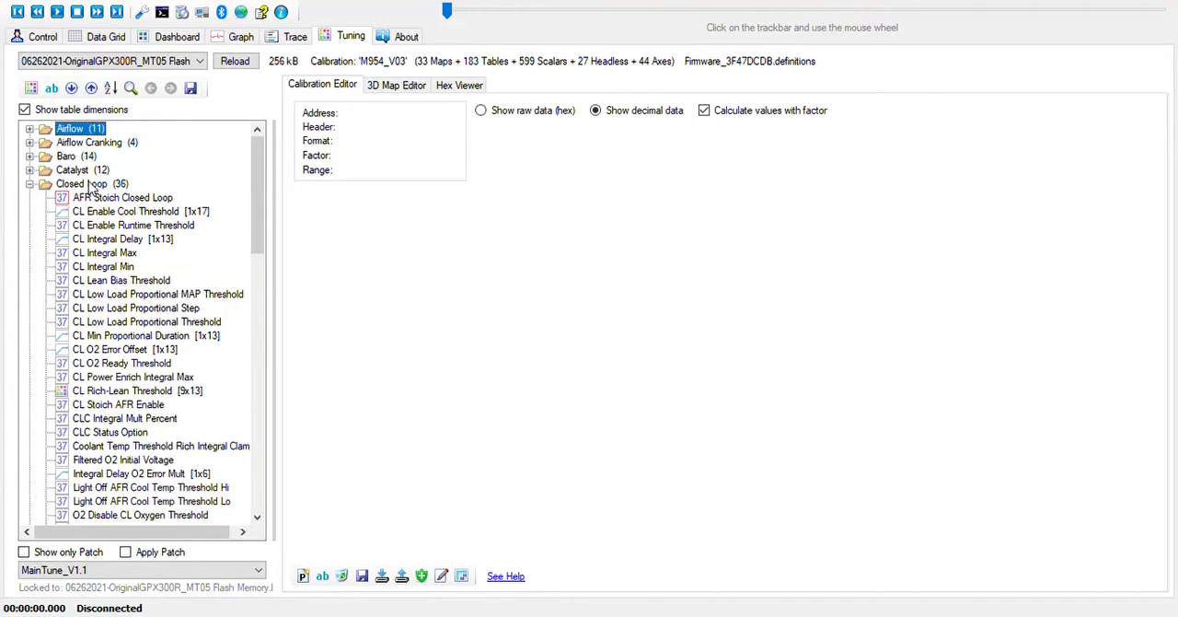
# Show the AFR Stoich Closed Loop scalar with its value of 14.6 selected.
pyautogui.click(122, 197)
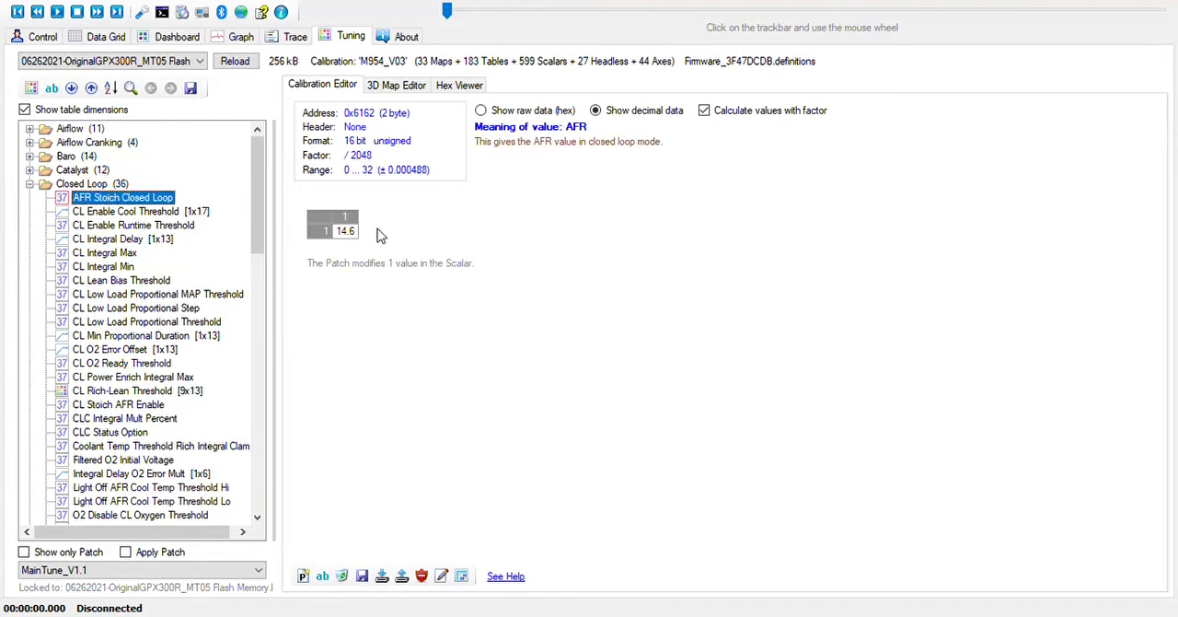
pyautogui.moveTo(359, 221)
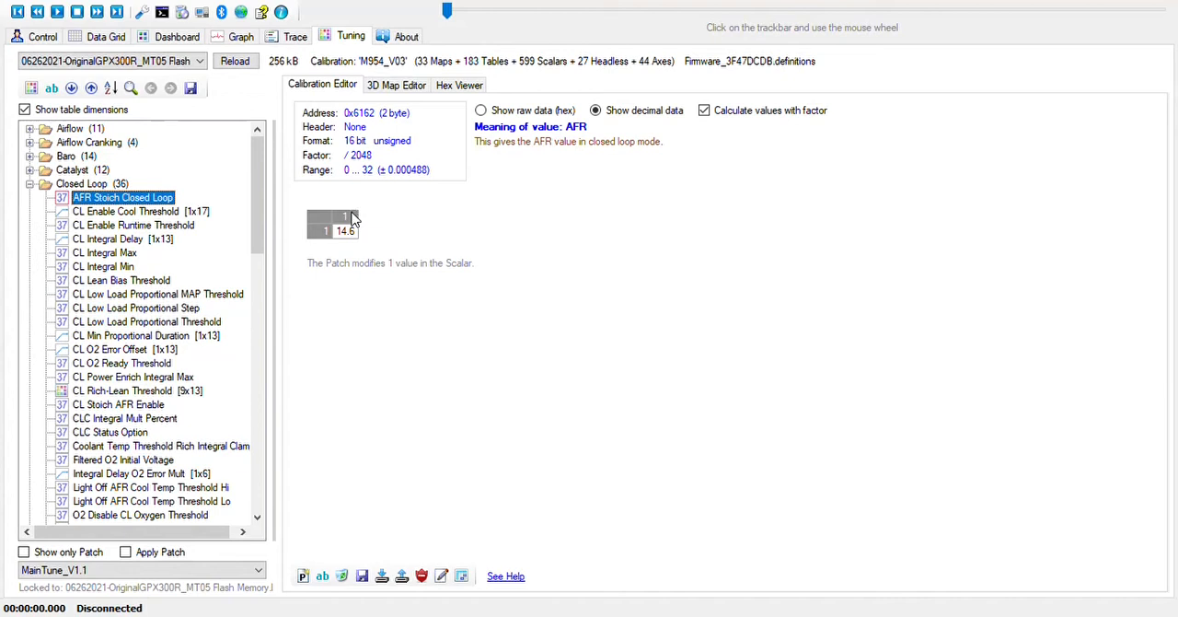
pyautogui.click(343, 230)
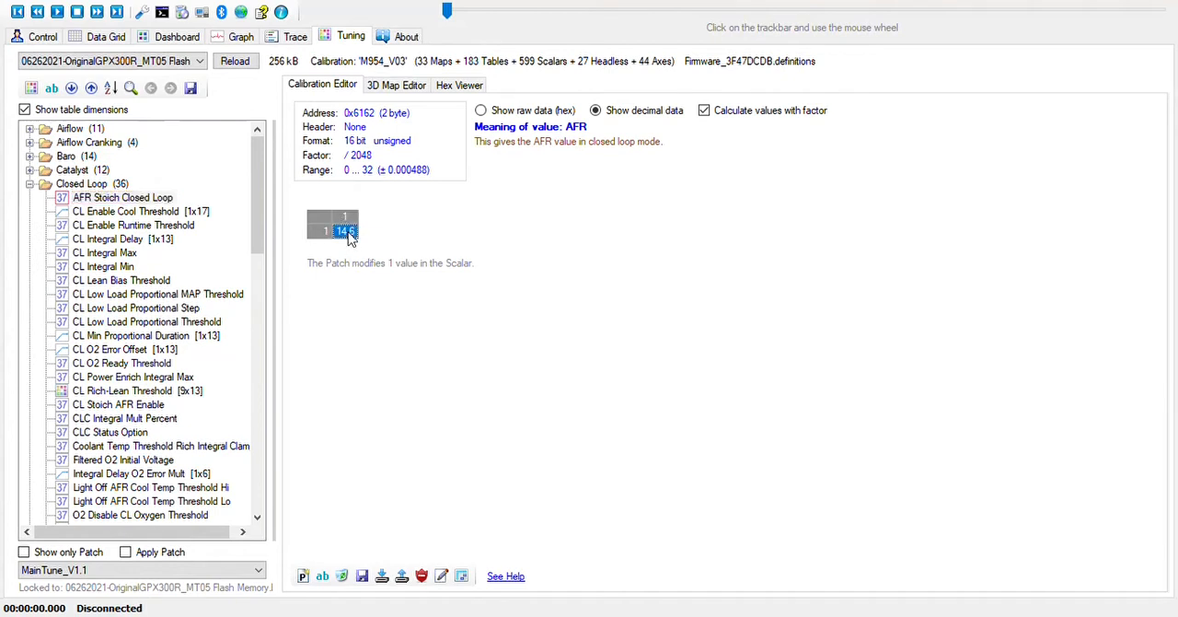
pyautogui.moveTo(372, 235)
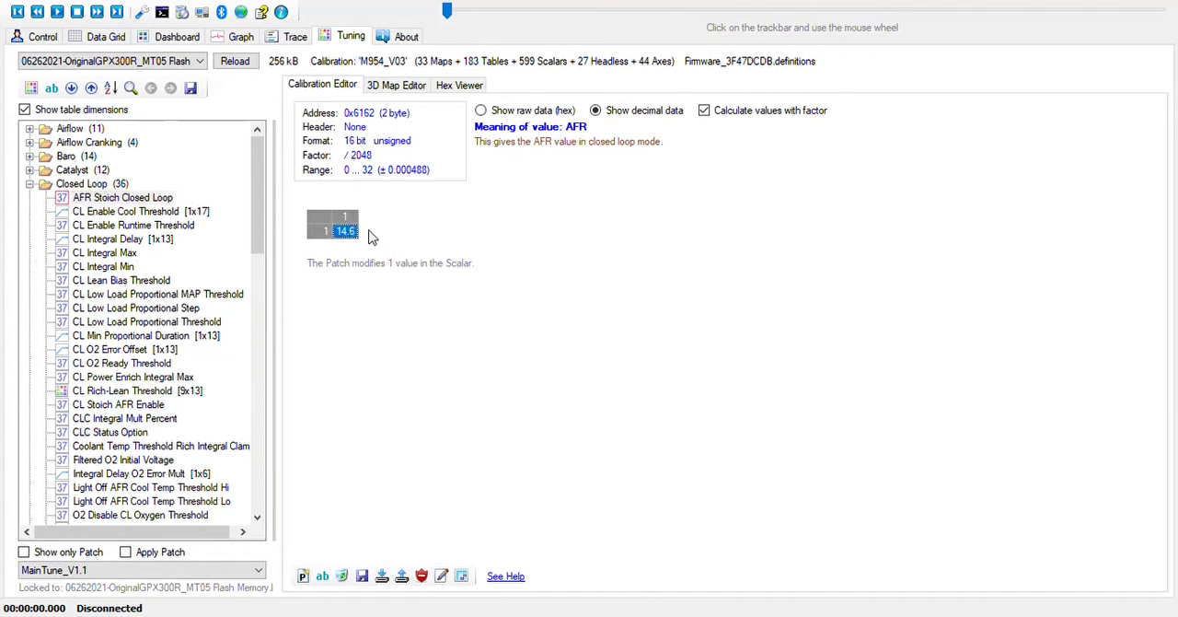
pyautogui.moveTo(414, 250)
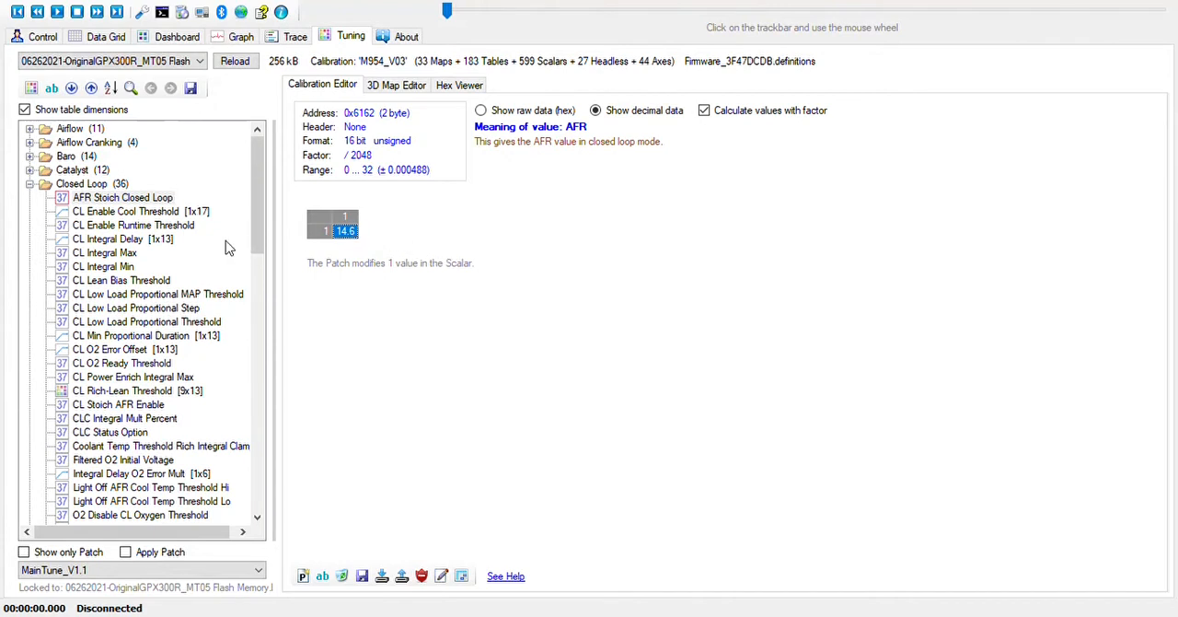
pyautogui.moveTo(180, 210)
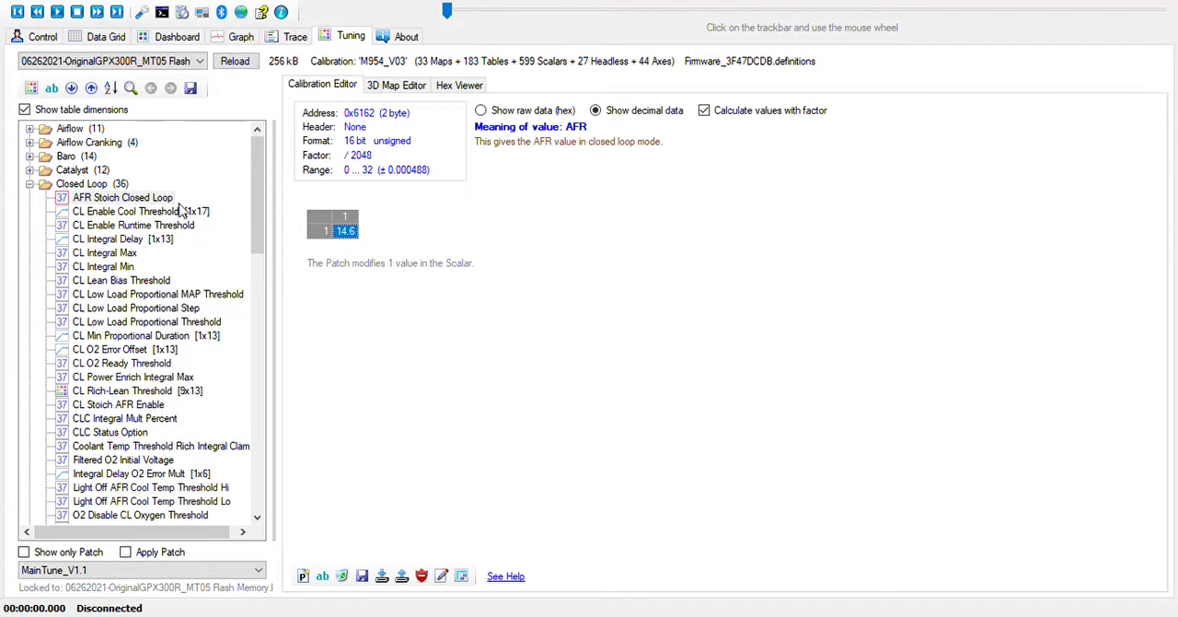
pyautogui.moveTo(94, 256)
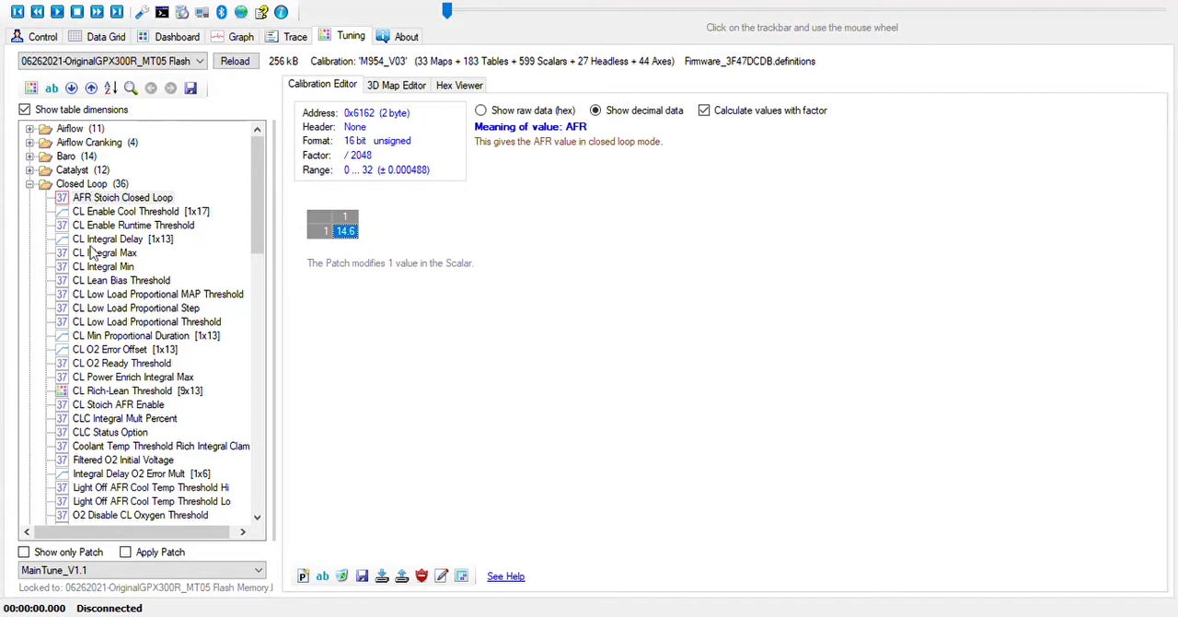
pyautogui.moveTo(131, 501)
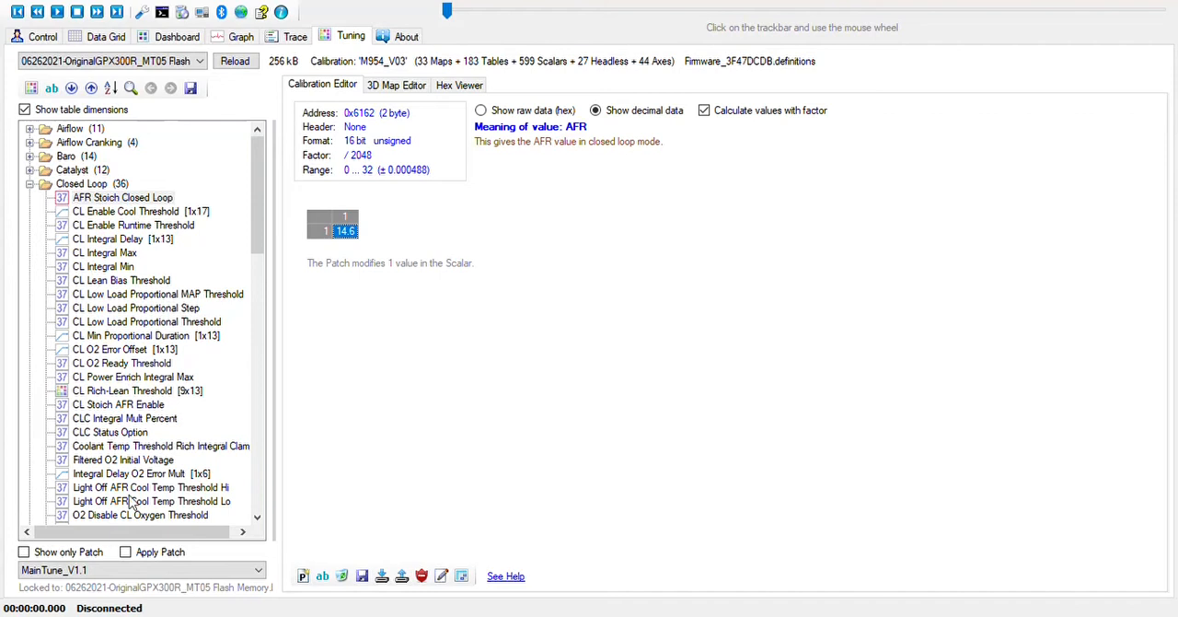
# Inspect the rich integral clamp, O2 Disable CL Oxygen Threshold and CL Stoich AFR Enable scalars.
pyautogui.click(162, 446)
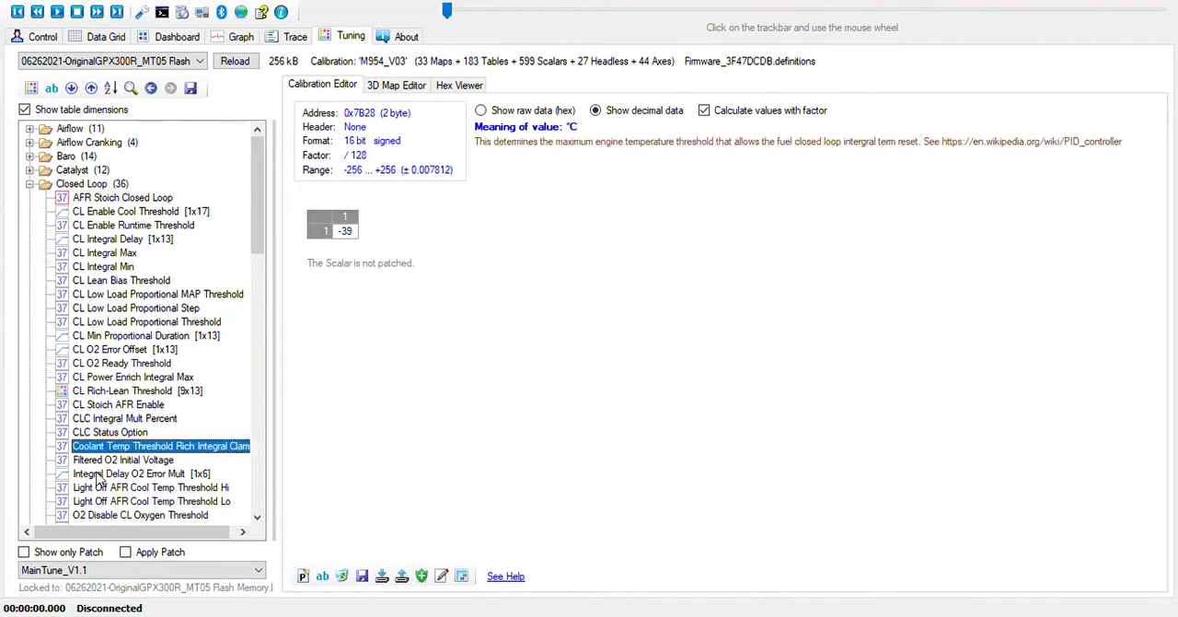
pyautogui.click(140, 516)
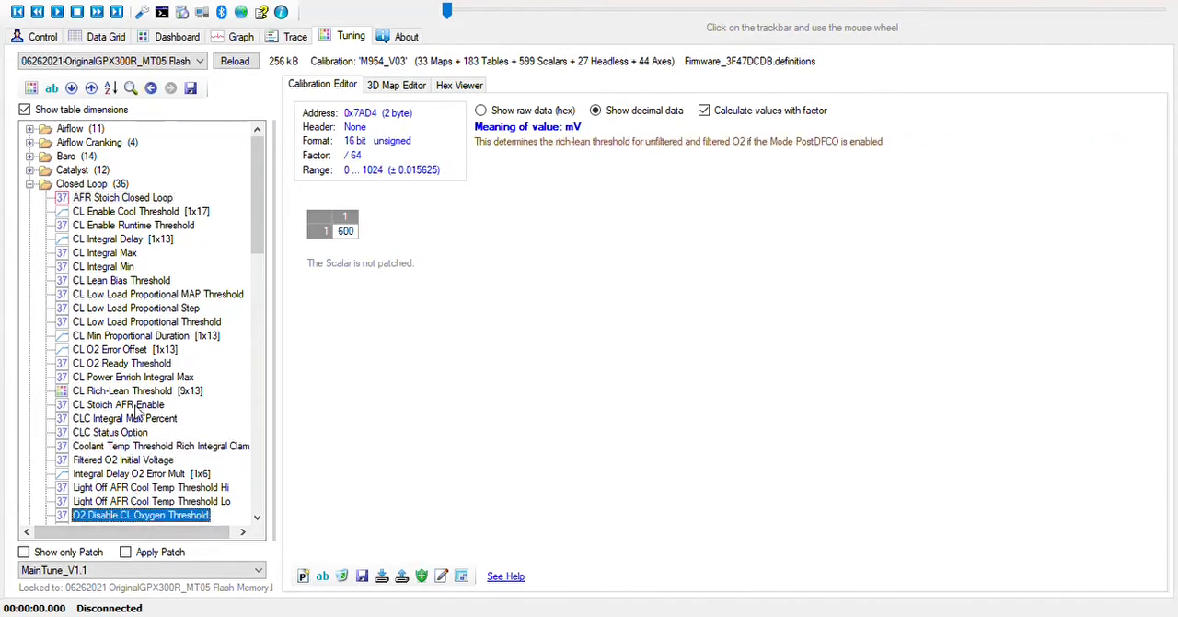
pyautogui.click(118, 405)
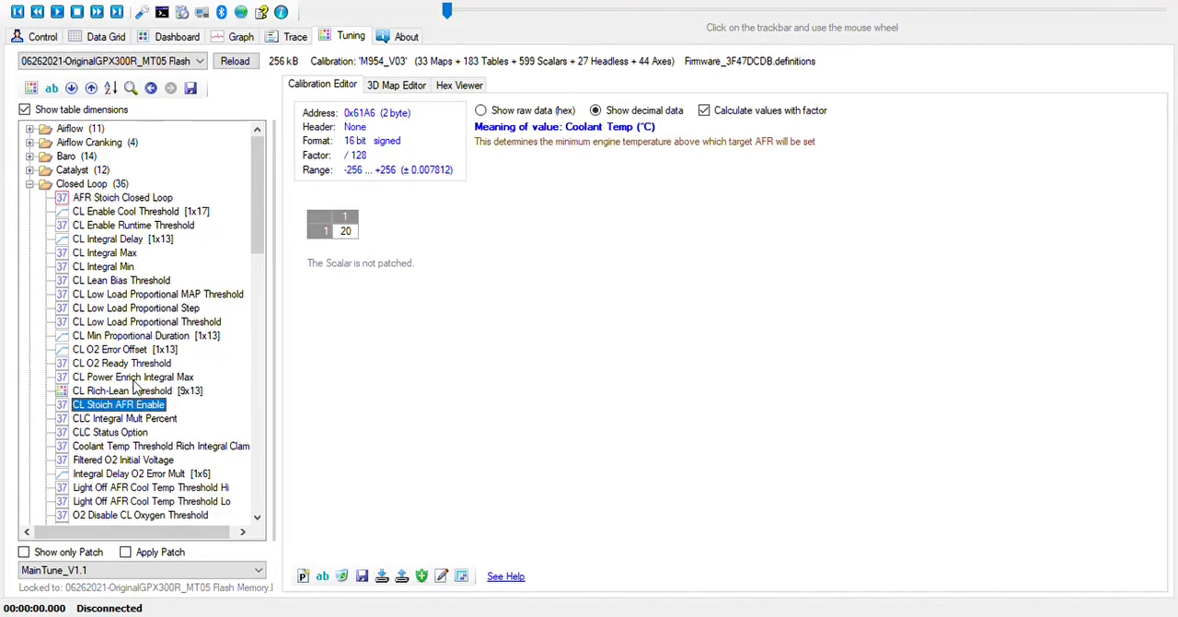
pyautogui.scroll(-3)
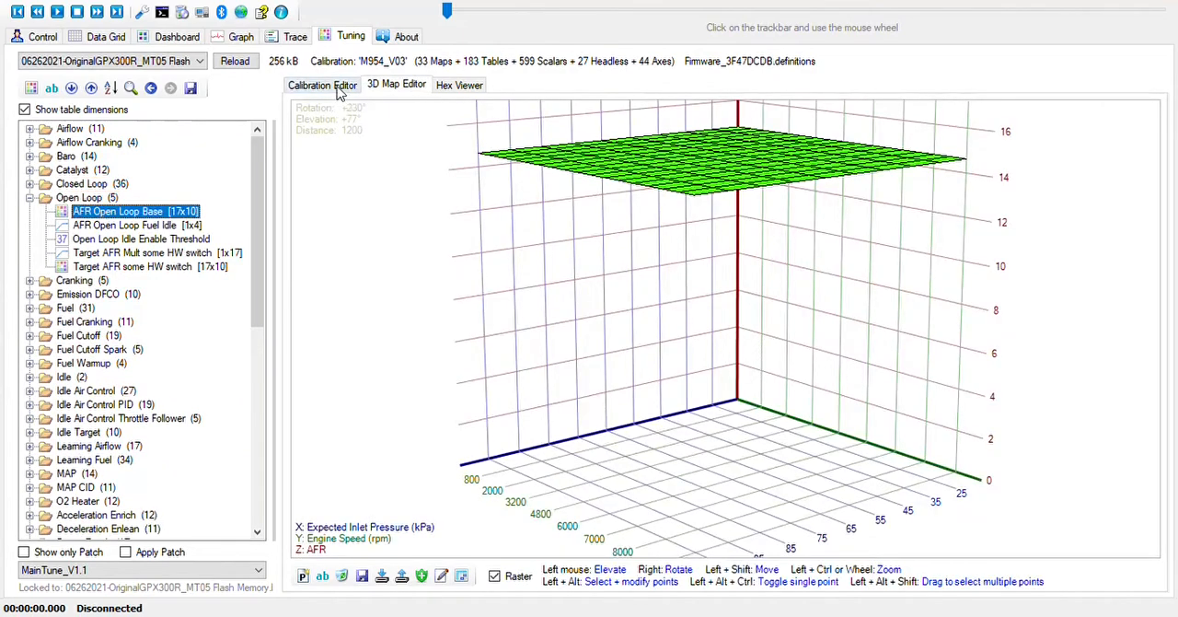
# Show the AFR Open Loop Base map as a numeric grid reading 14.625 AFR.
pyautogui.click(322, 83)
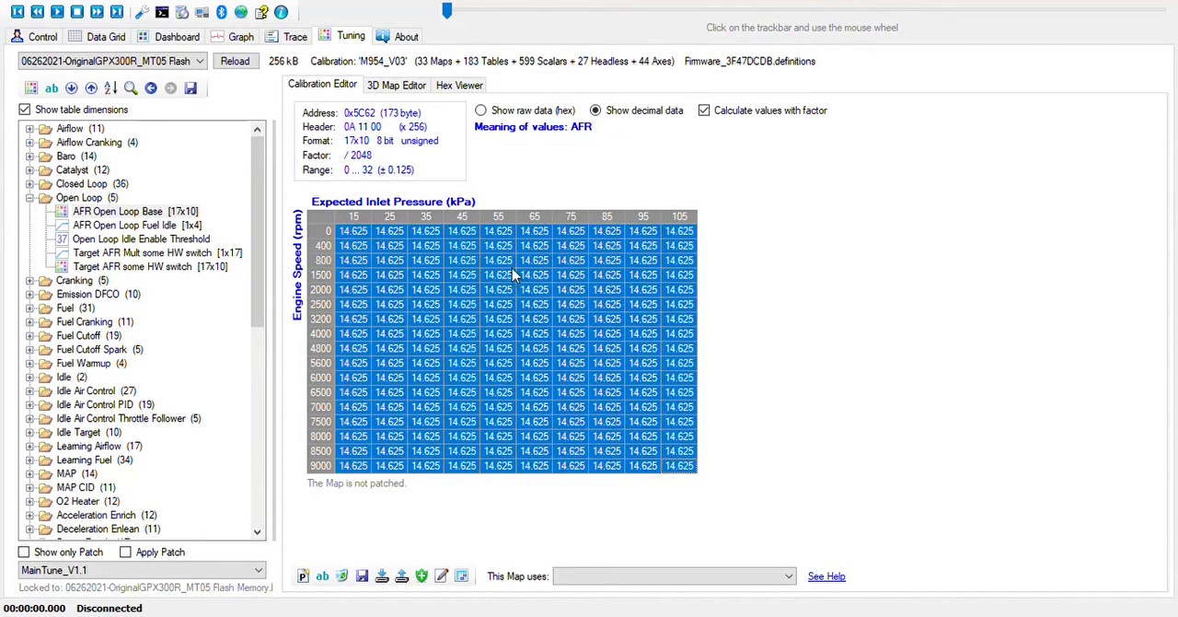
pyautogui.moveTo(30, 207)
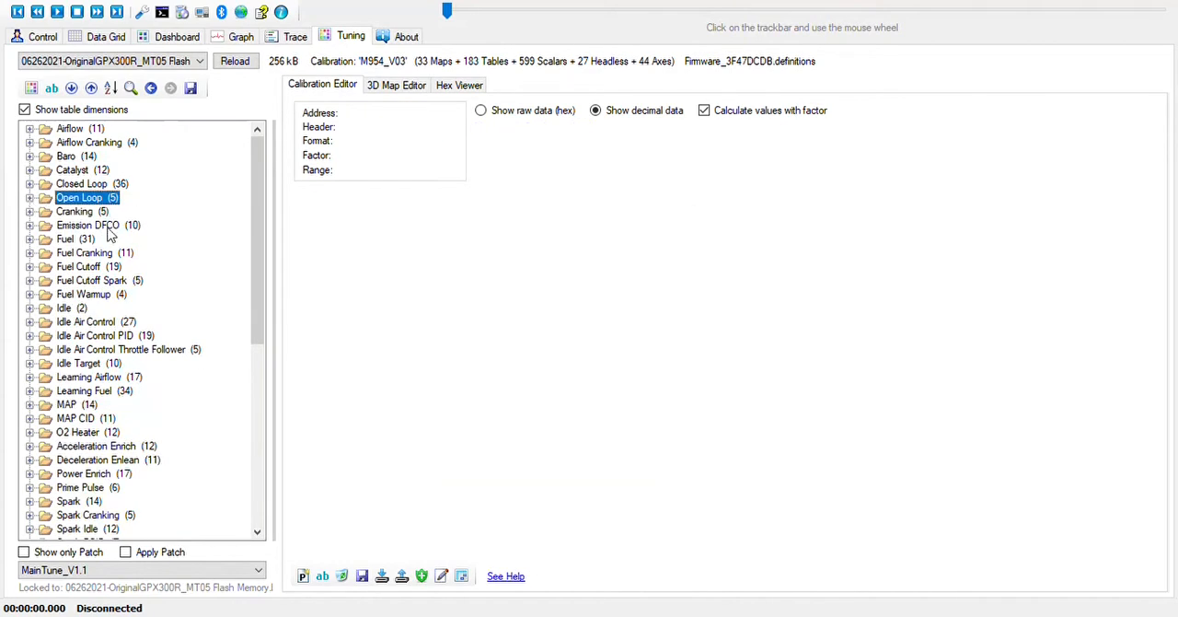
pyautogui.moveTo(111, 230)
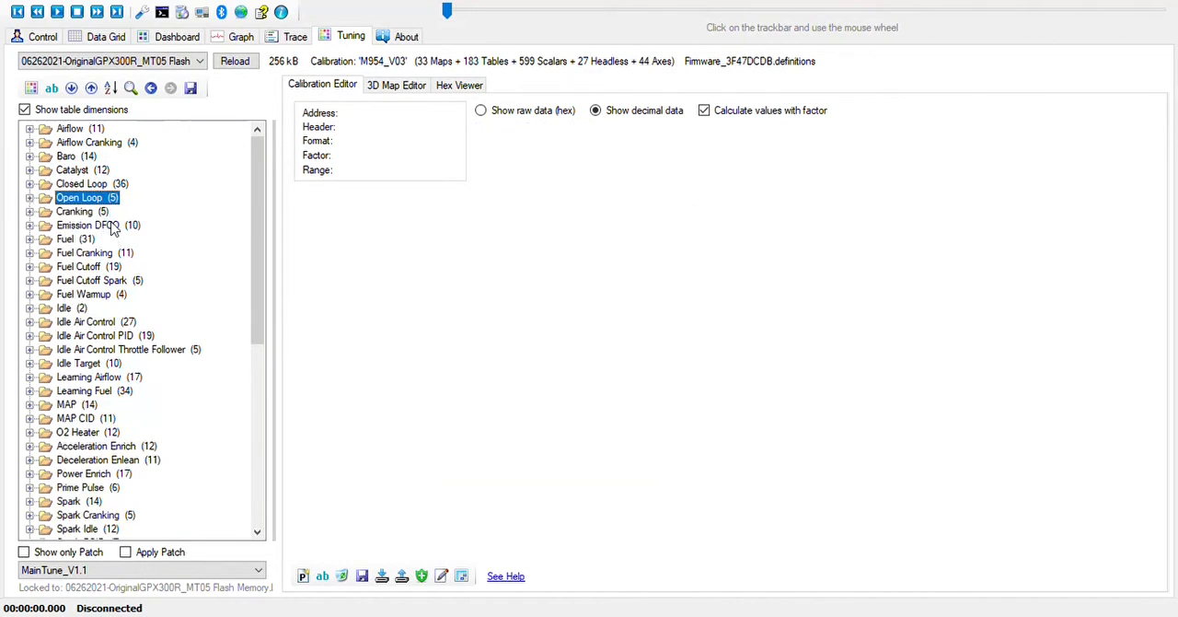
pyautogui.moveTo(108, 213)
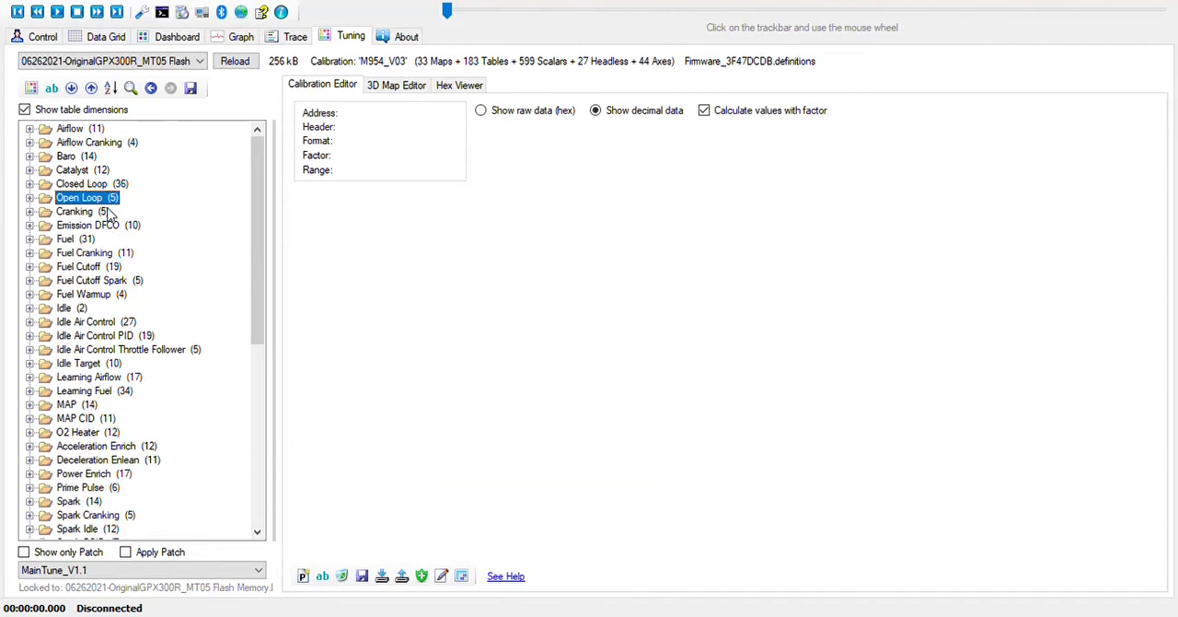
pyautogui.moveTo(103, 229)
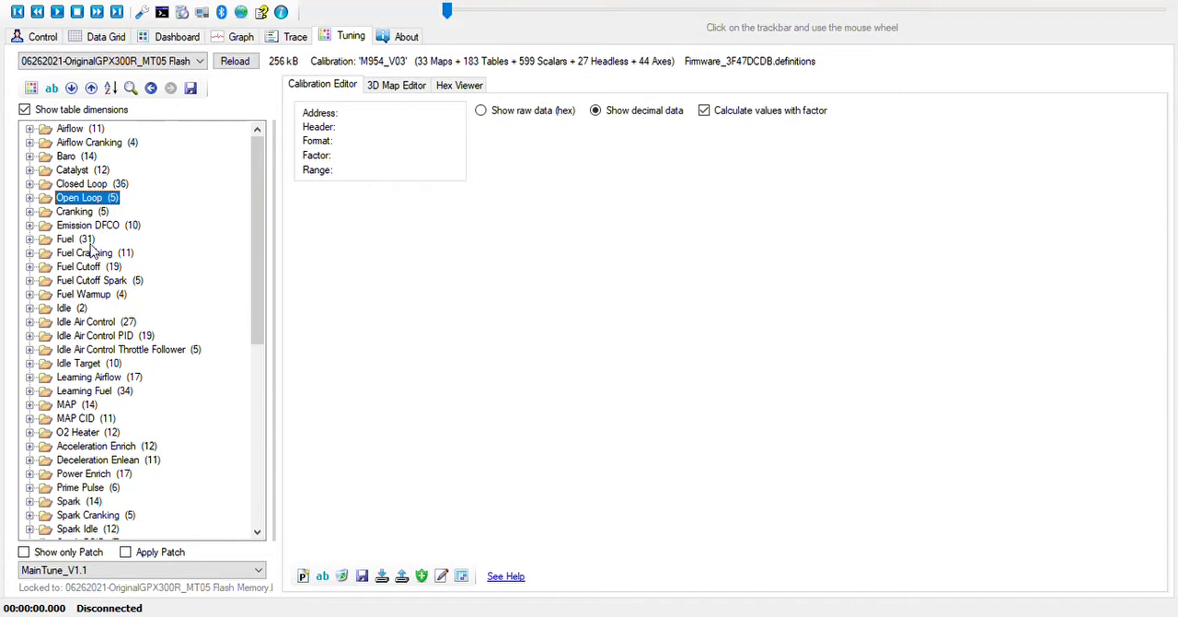
pyautogui.click(88, 225)
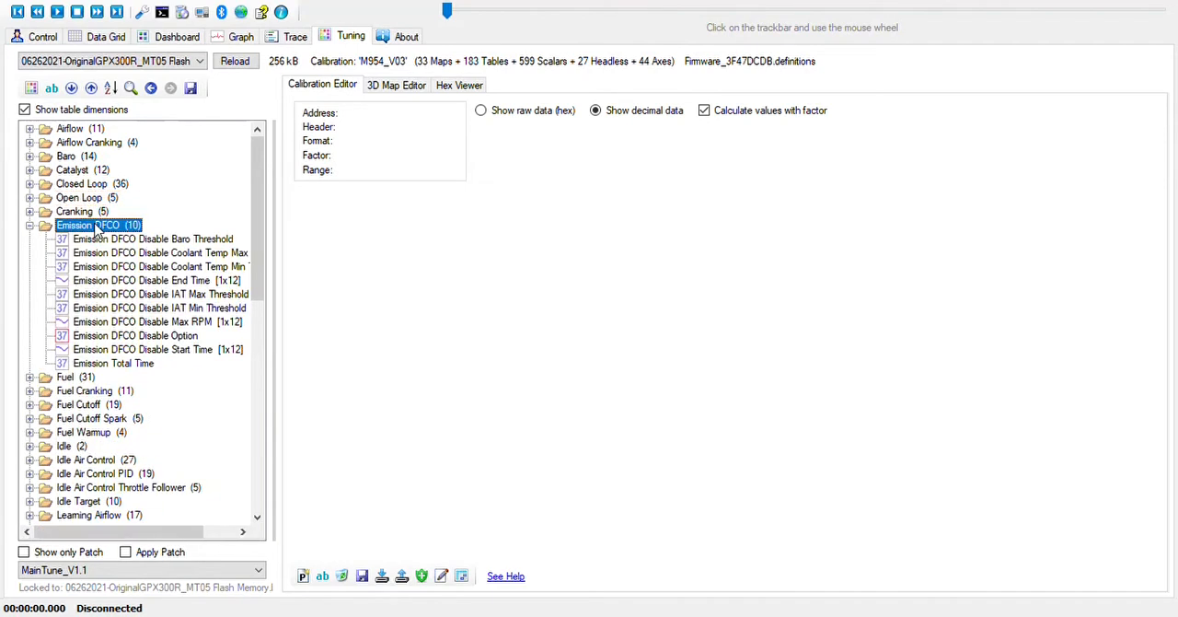
pyautogui.click(153, 239)
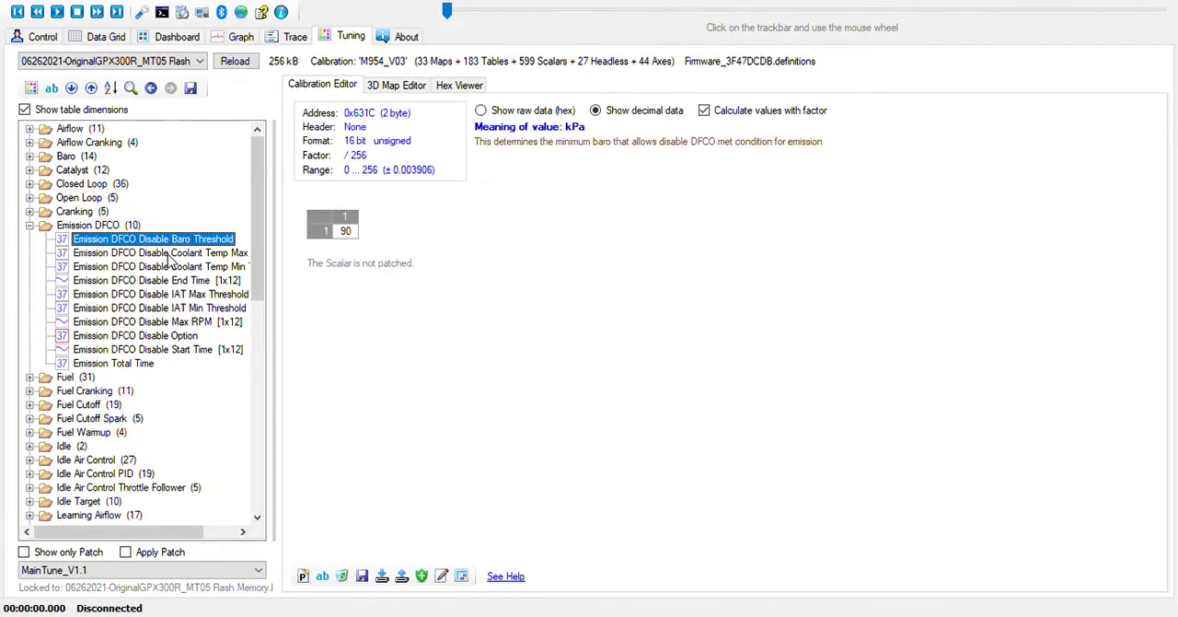
pyautogui.click(158, 265)
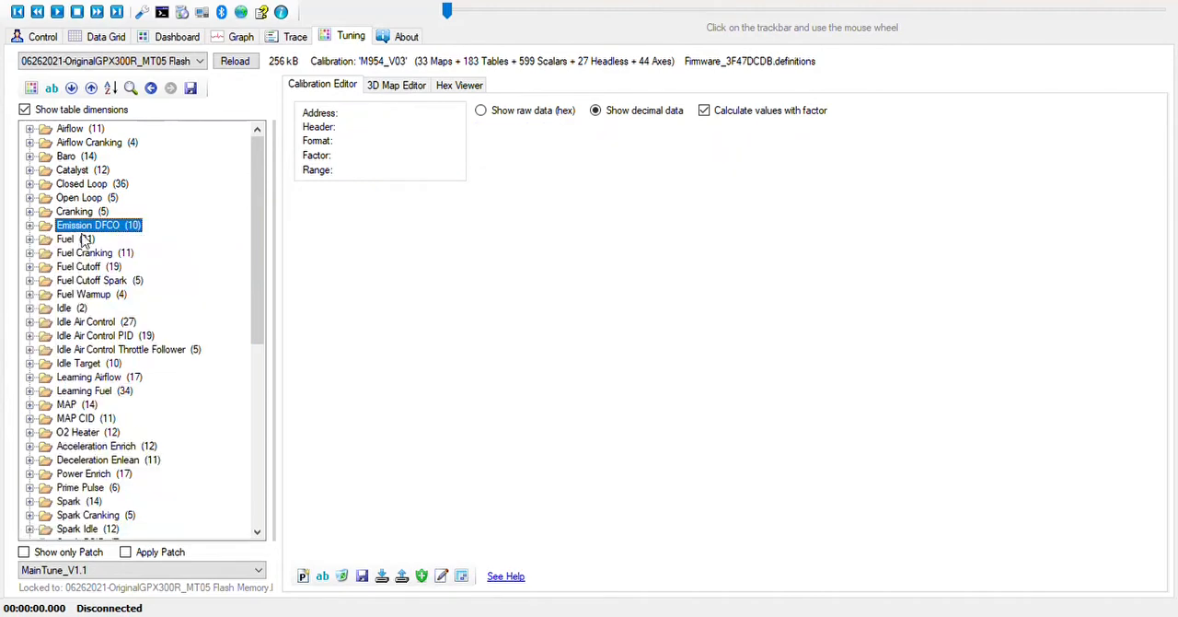
# View the Fuel group's AFR Idle Adjust, AFR Run Decel Rate and AFR Run Incr Rate (0.1) scalars.
pyautogui.click(30, 240)
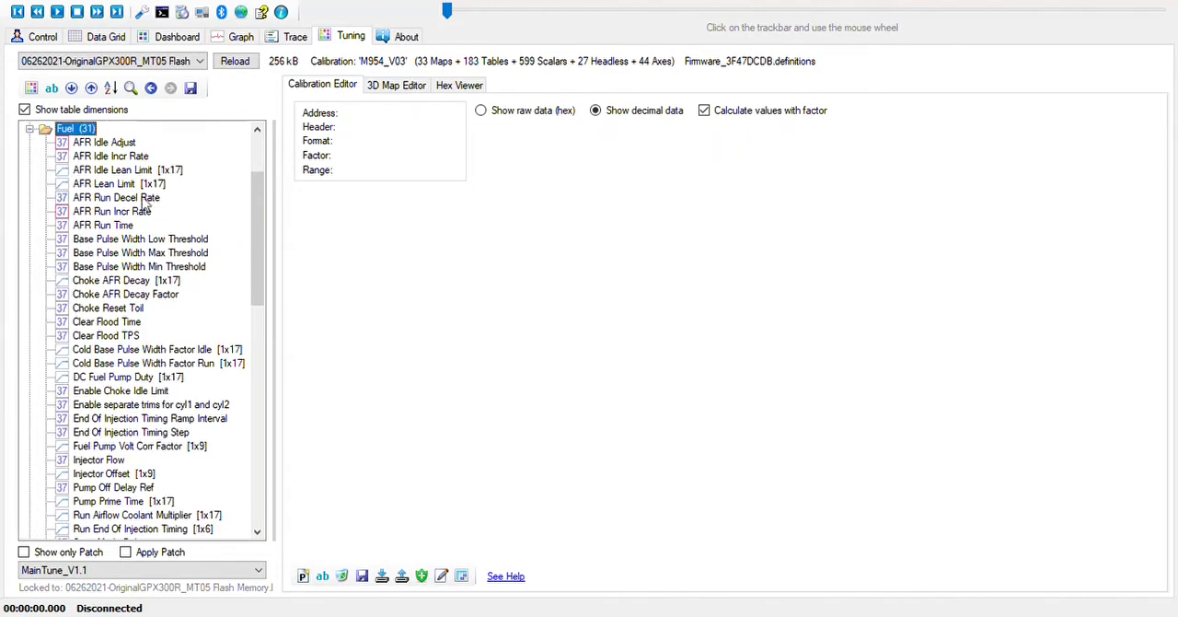
pyautogui.click(103, 141)
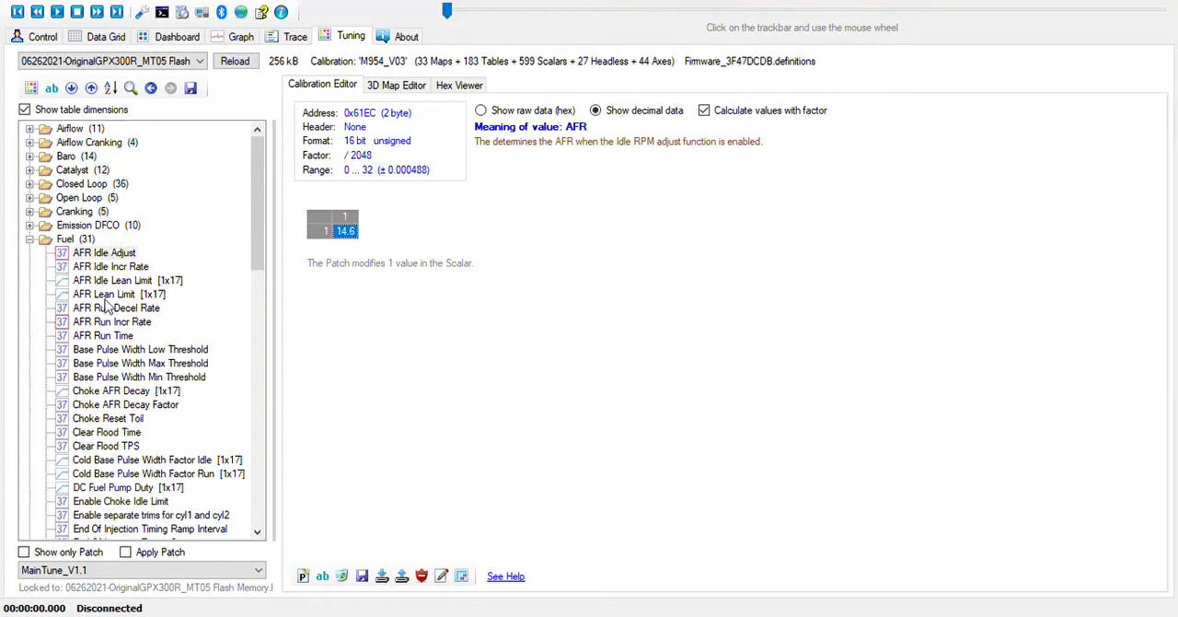
pyautogui.click(116, 307)
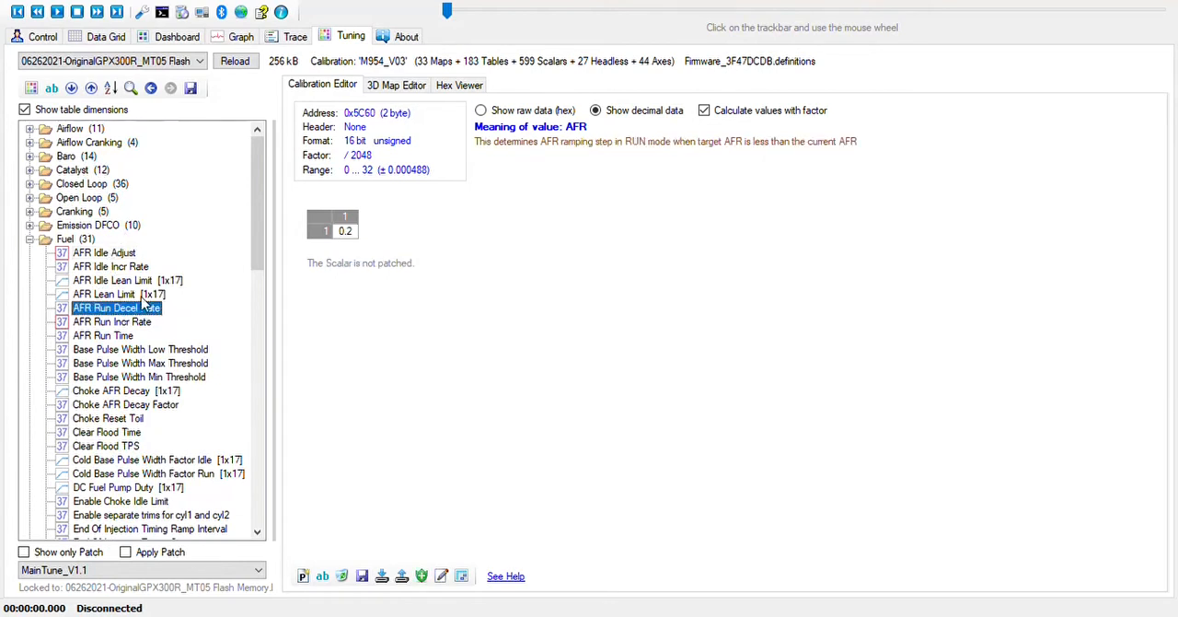
pyautogui.click(110, 321)
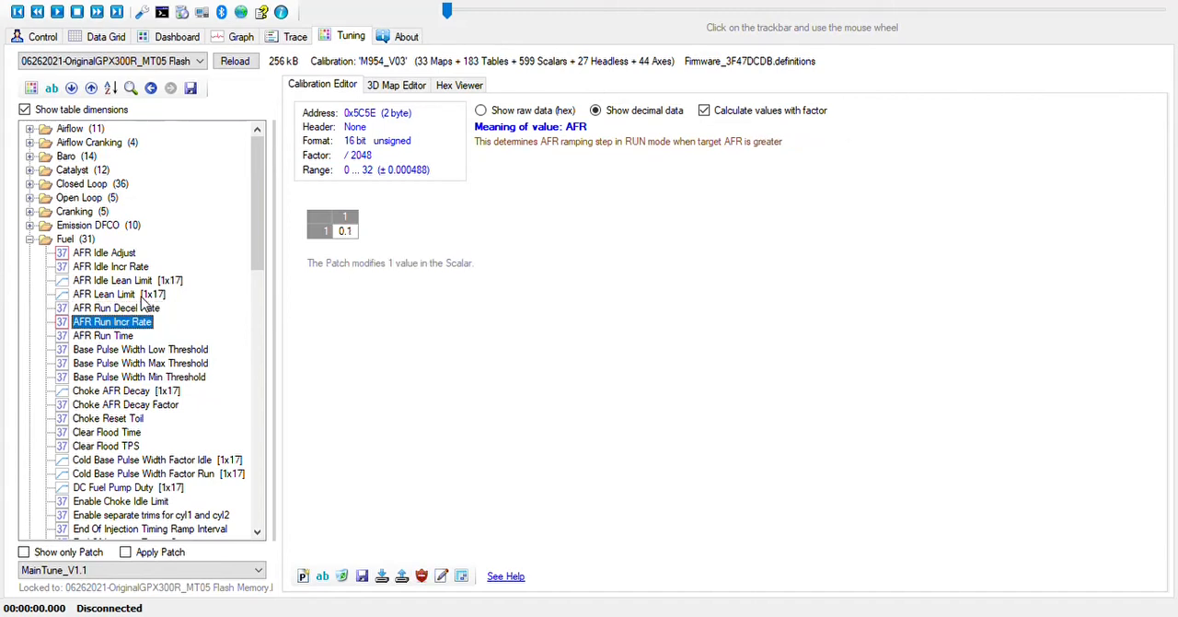
pyautogui.moveTo(219, 269)
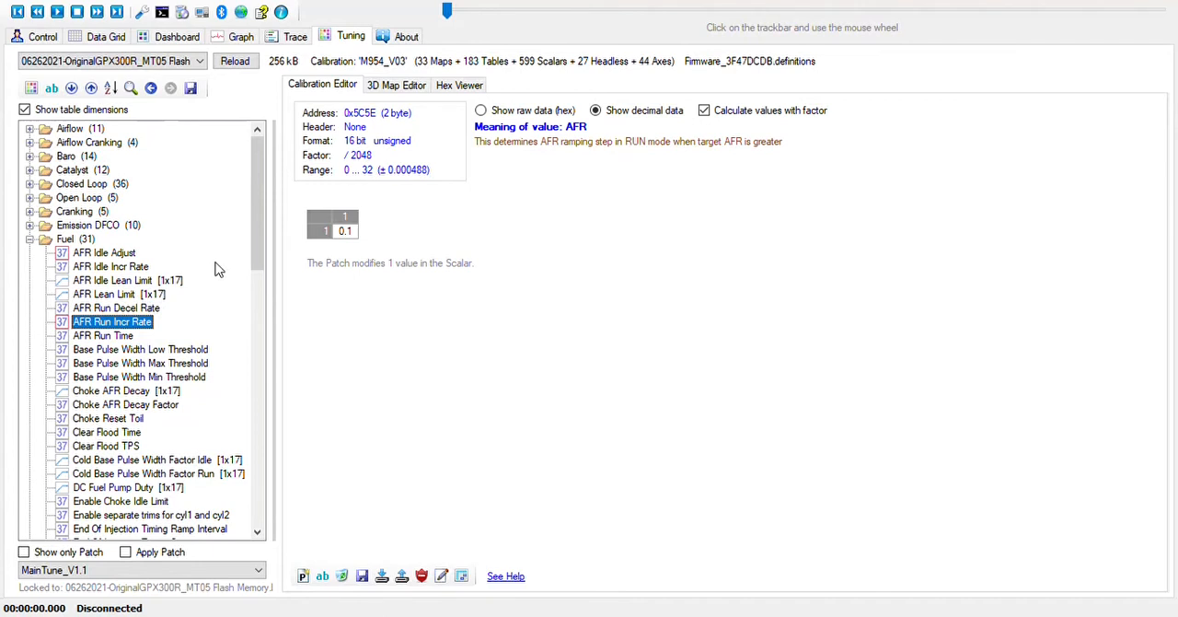
pyautogui.moveTo(218, 262)
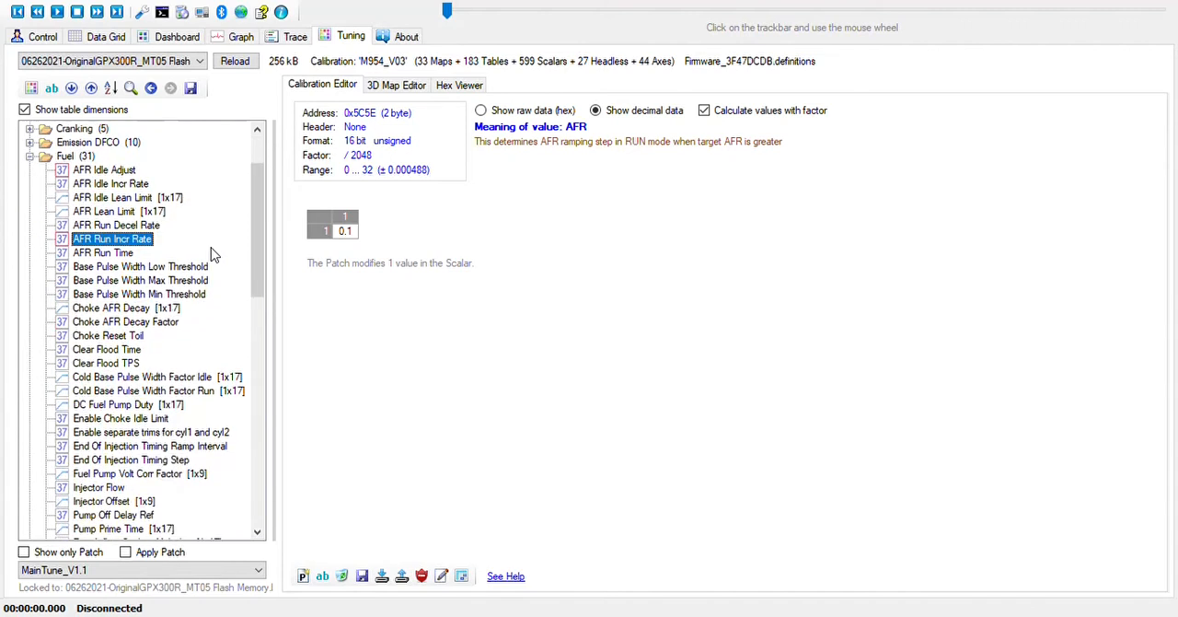
# Browse Fuel Cranking and Fuel Cutoff, then expand Idle Target and Idle Air Control's 27 scalars.
pyautogui.scroll(-3)
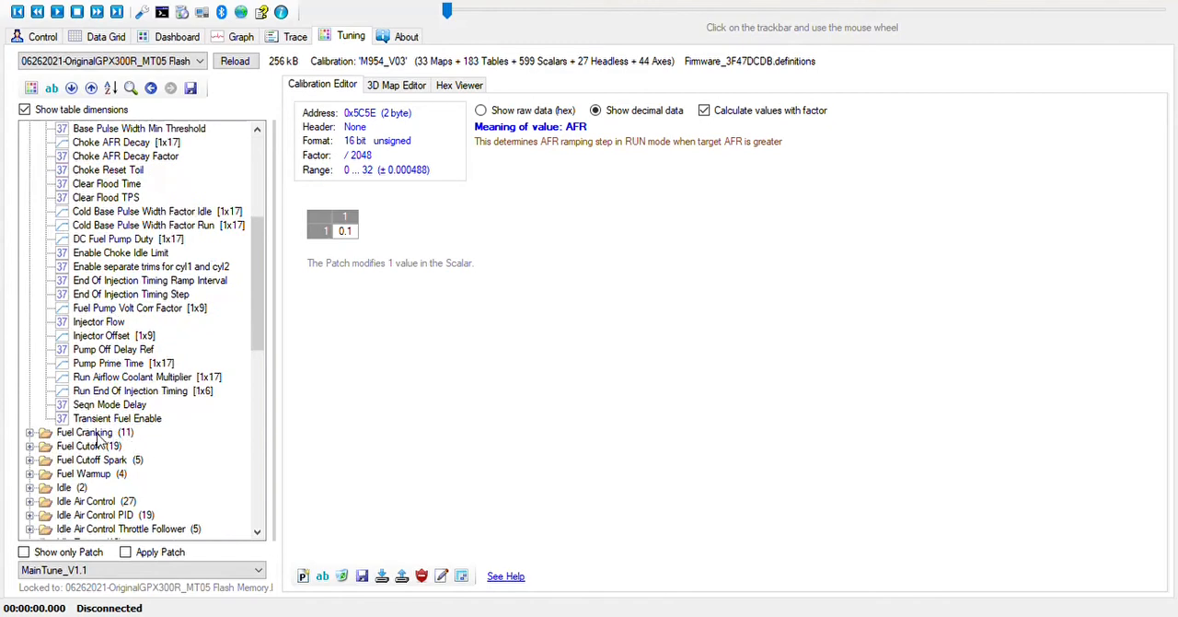
pyautogui.click(85, 350)
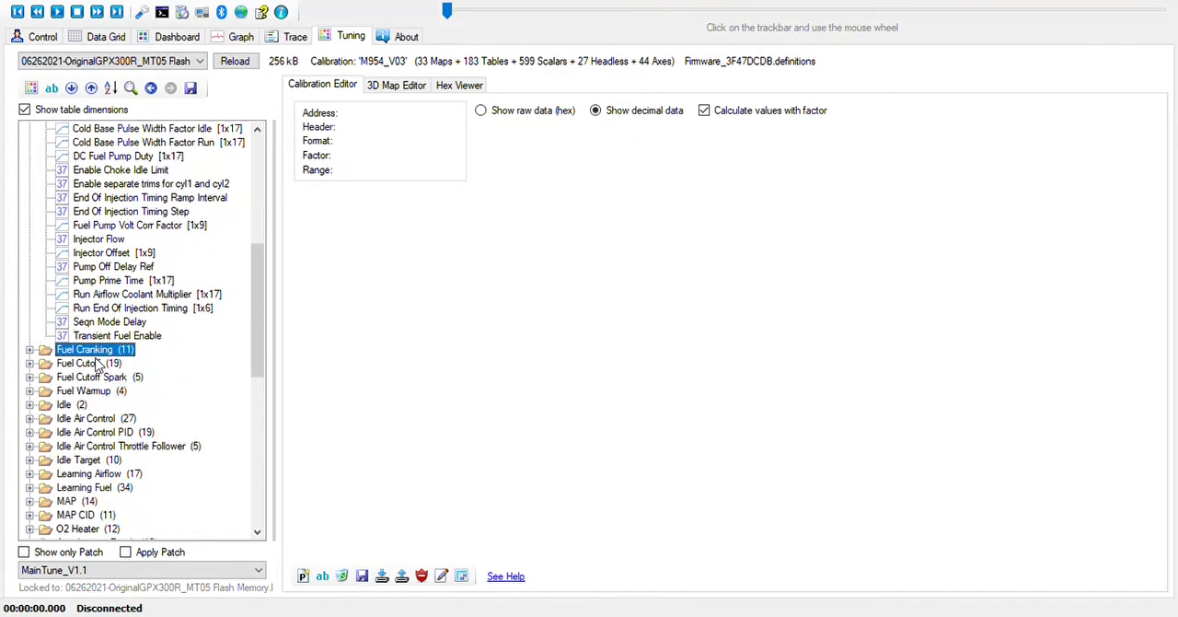
pyautogui.click(77, 362)
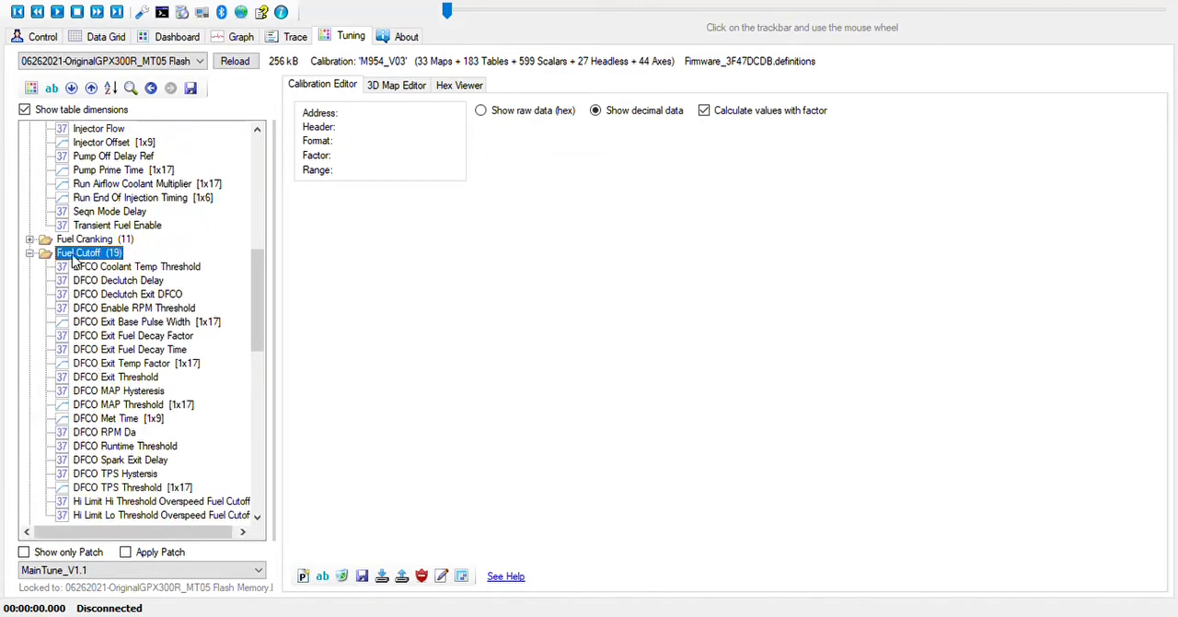
pyautogui.click(29, 253)
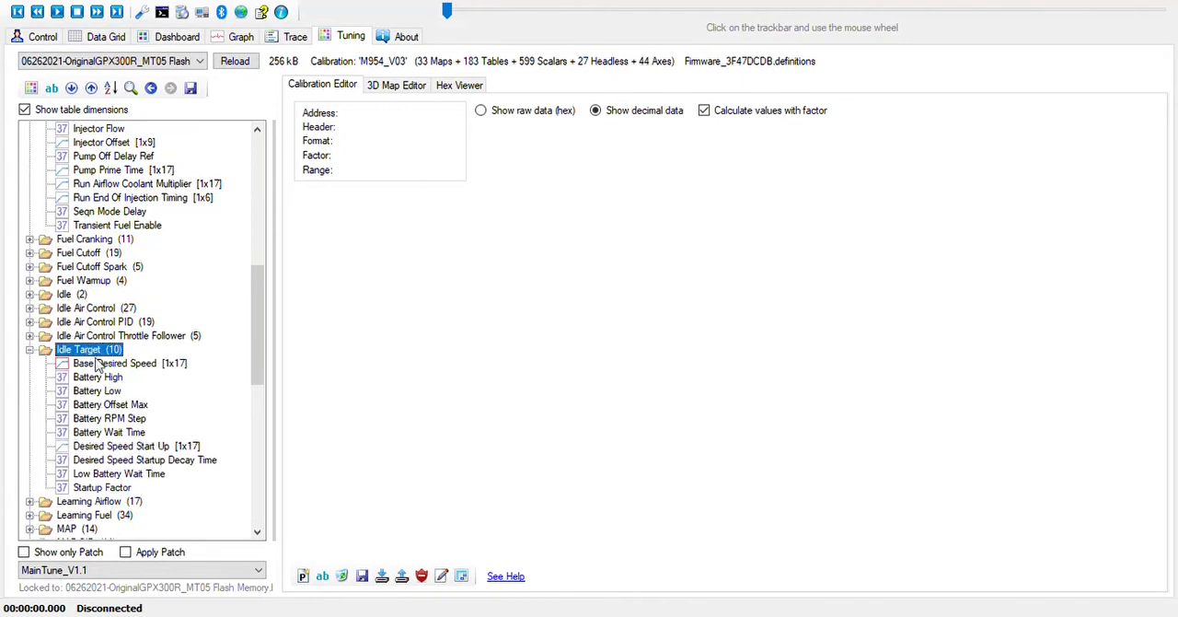
pyautogui.click(114, 363)
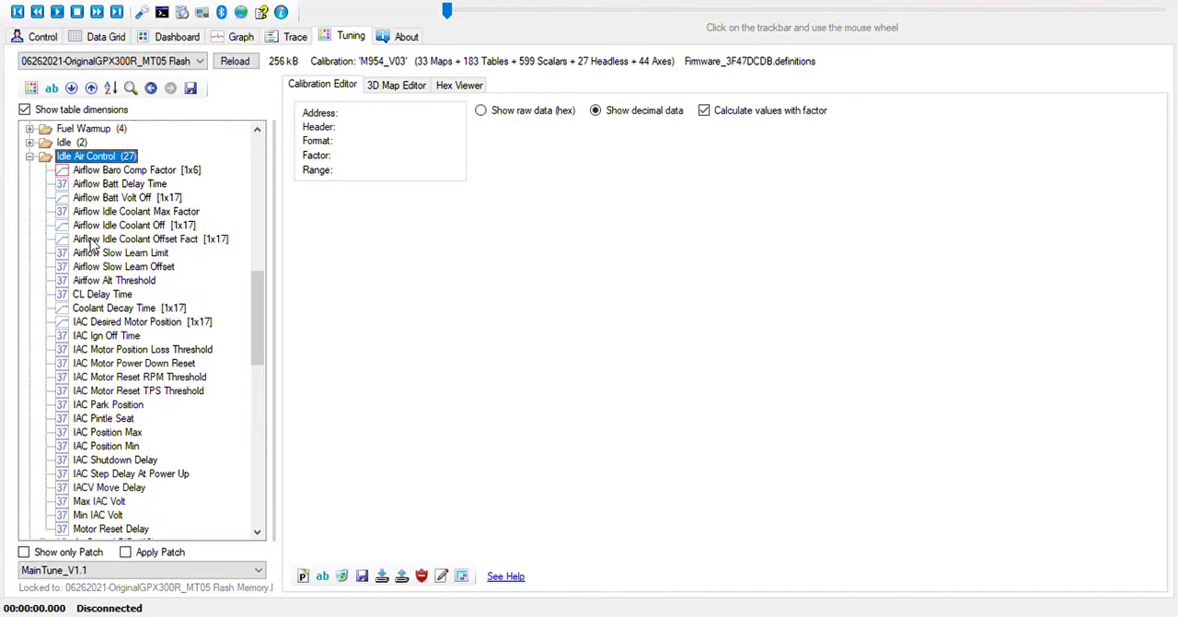
pyautogui.moveTo(155, 188)
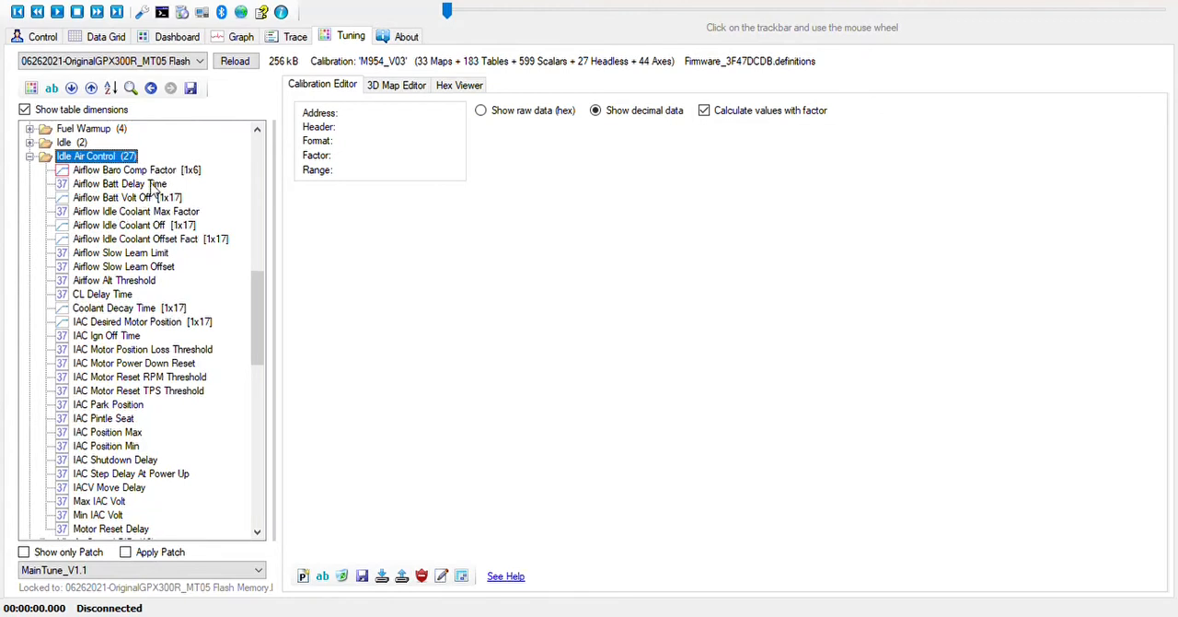
pyautogui.moveTo(151, 184)
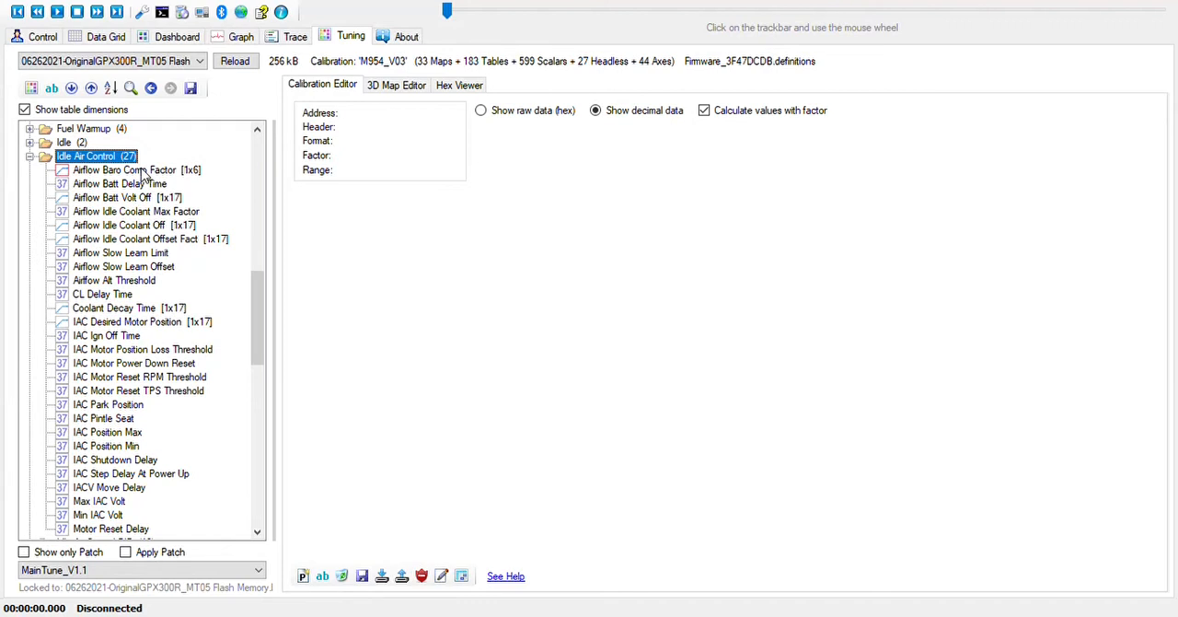
# Show the Airflow Baro Comp Factor [1x6] table plotted against MAP baro pressure.
pyautogui.click(125, 170)
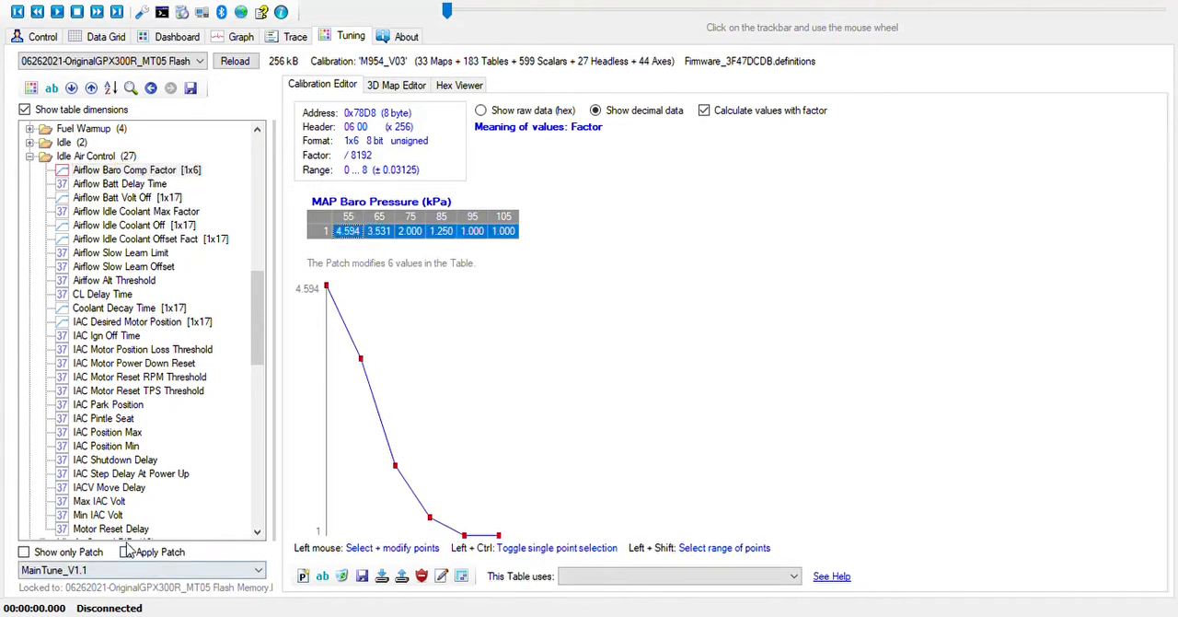
# Enable Apply Patch so patched Airflow Baro Comp Factor values show beside the originals.
pyautogui.click(125, 552)
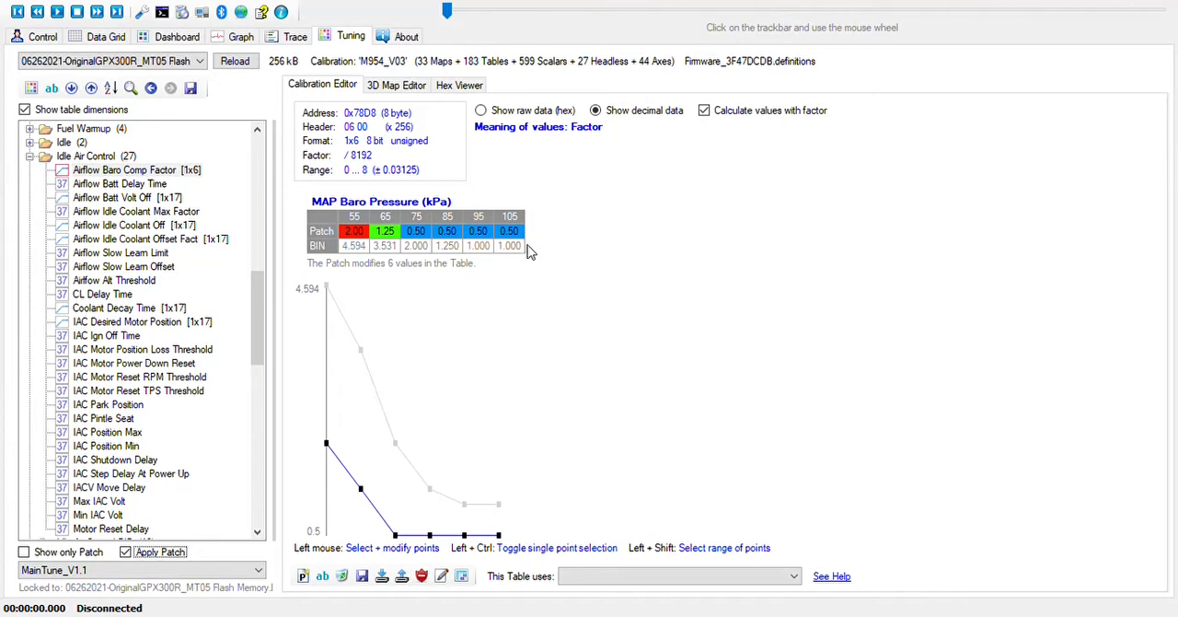
pyautogui.moveTo(482, 243)
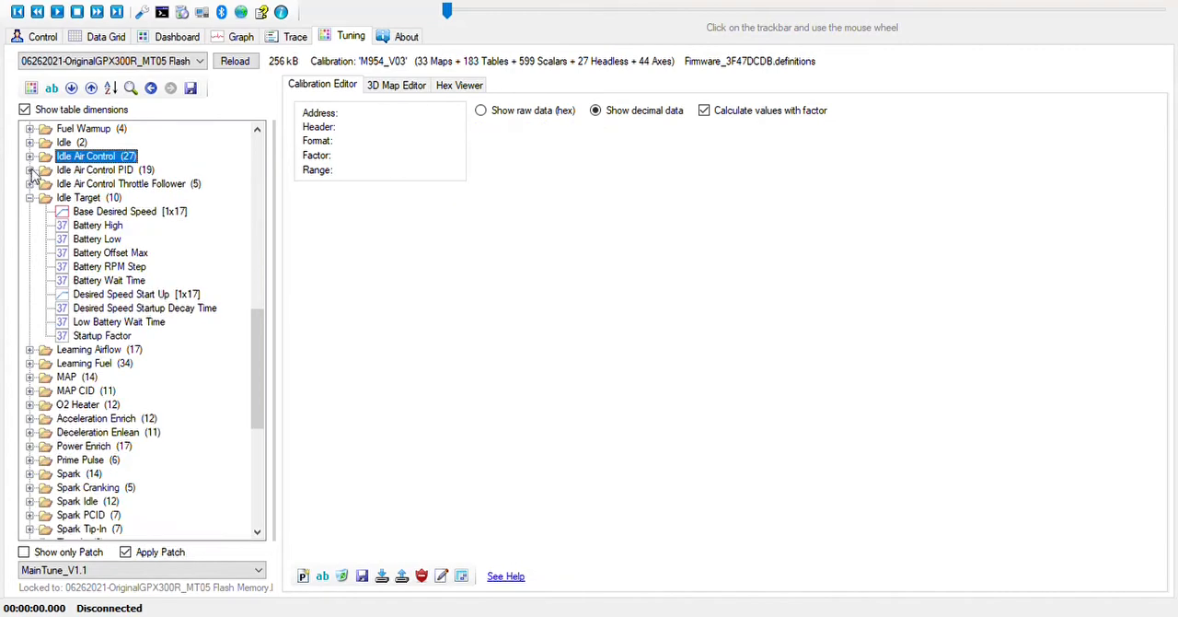
# Expand the Acceleration Enrich and Deceleration Enlean groups to list their tables and scalars.
pyautogui.click(29, 197)
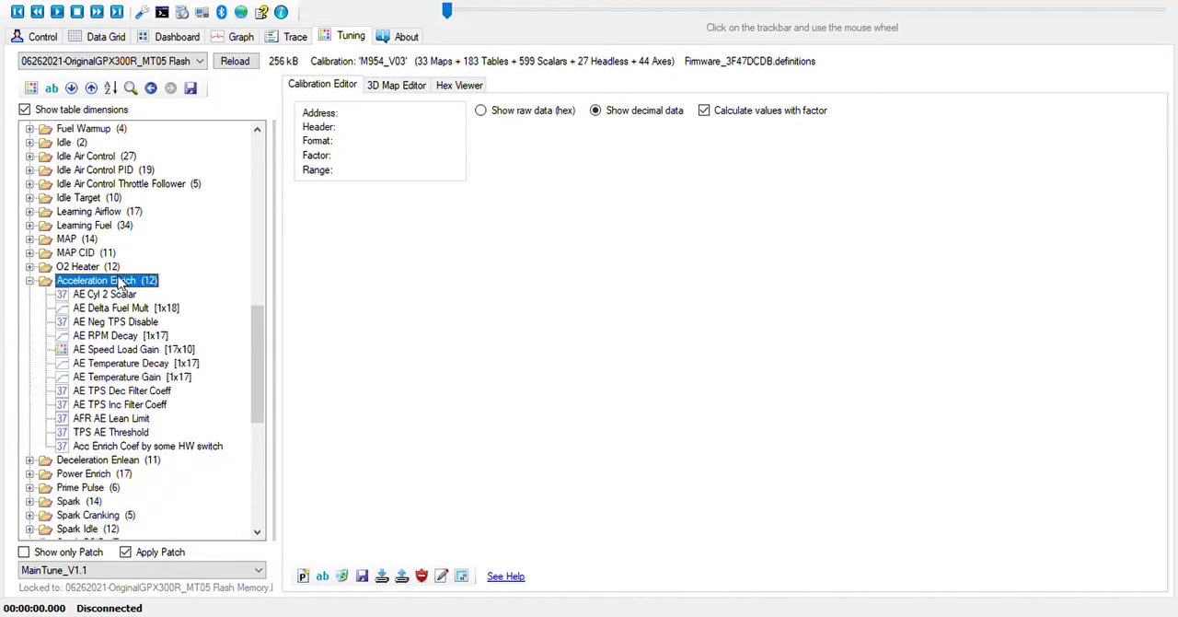
pyautogui.click(99, 460)
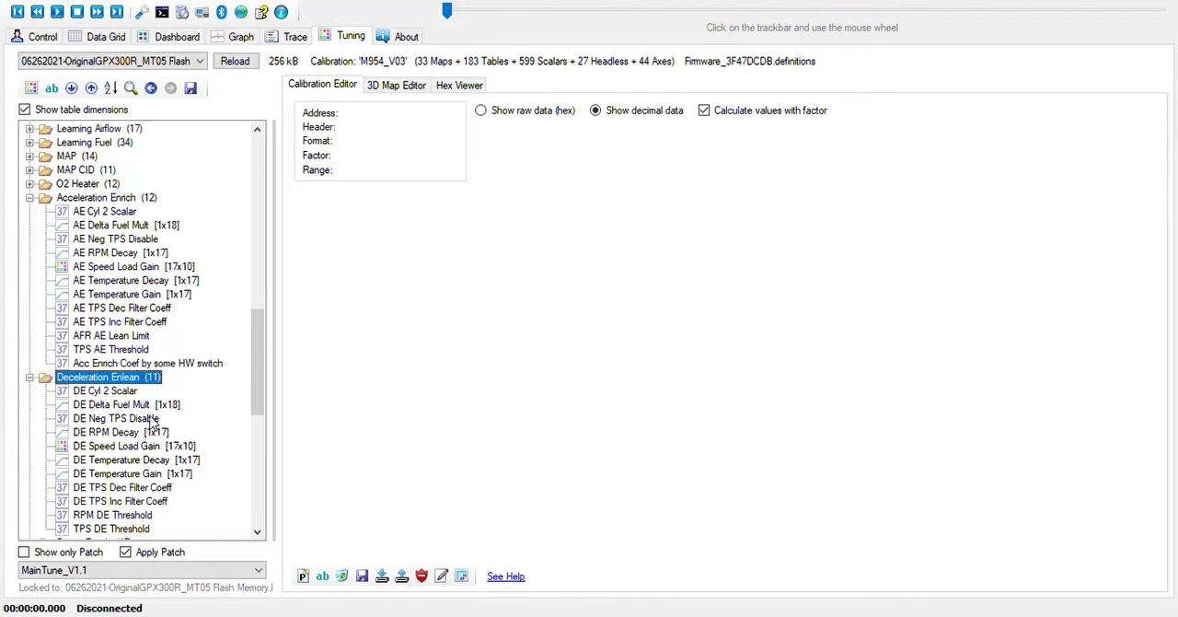
pyautogui.scroll(-3)
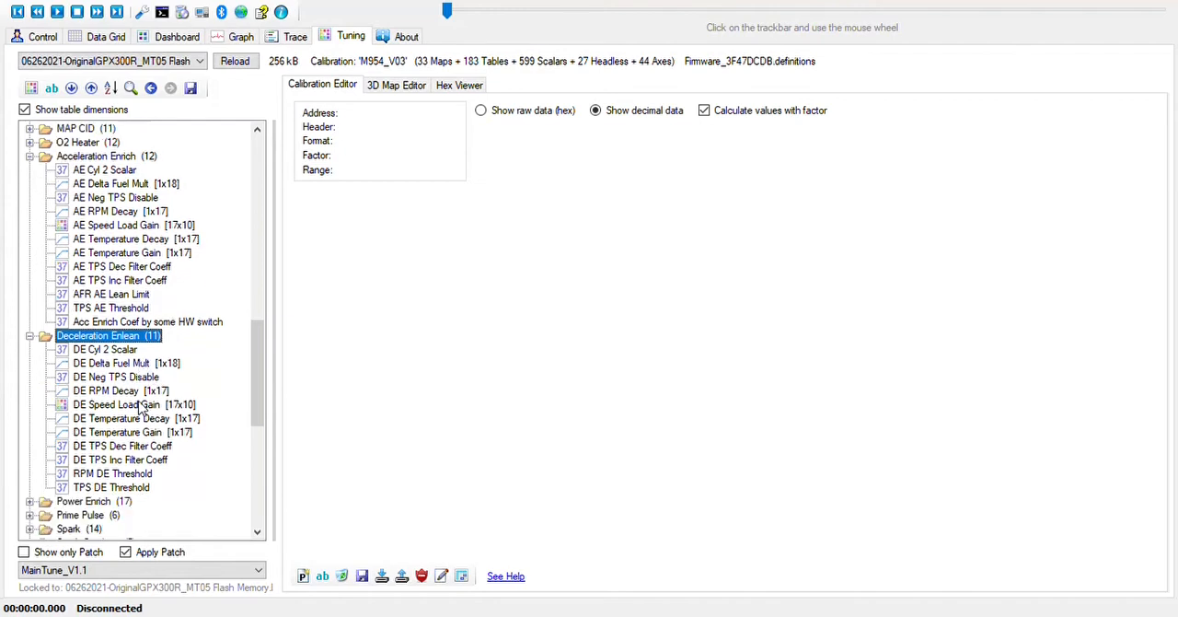
pyautogui.scroll(-3)
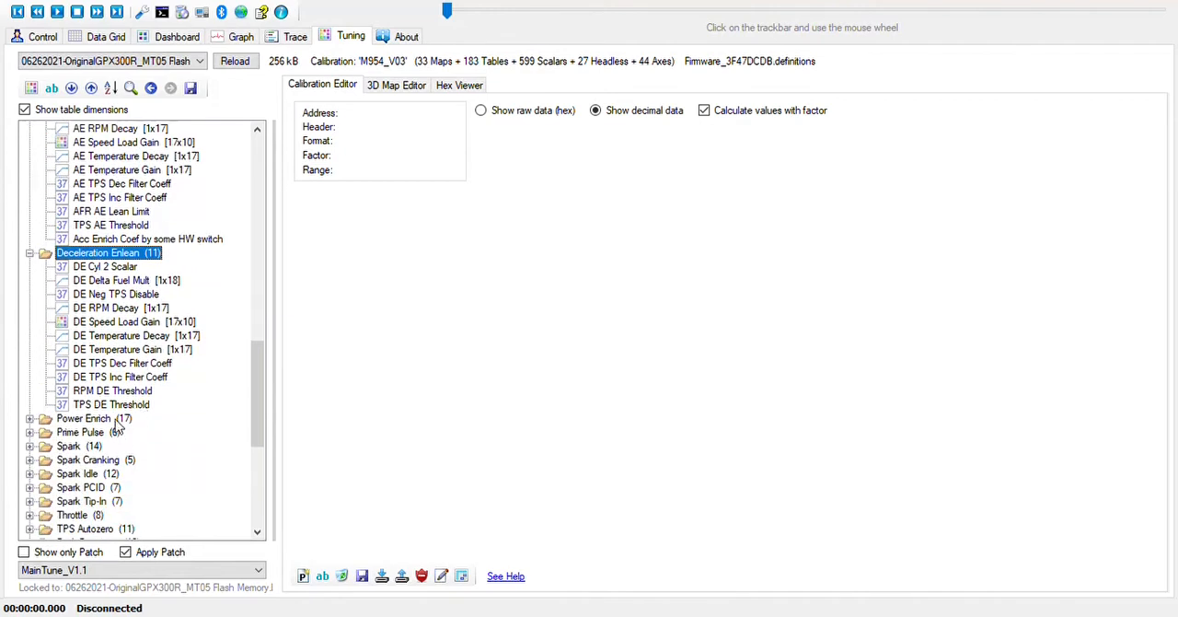
# Expand Power Enrich and show AFR Power Enrich [4x17] as a numeric grid in the Calibration Editor.
pyautogui.click(154, 294)
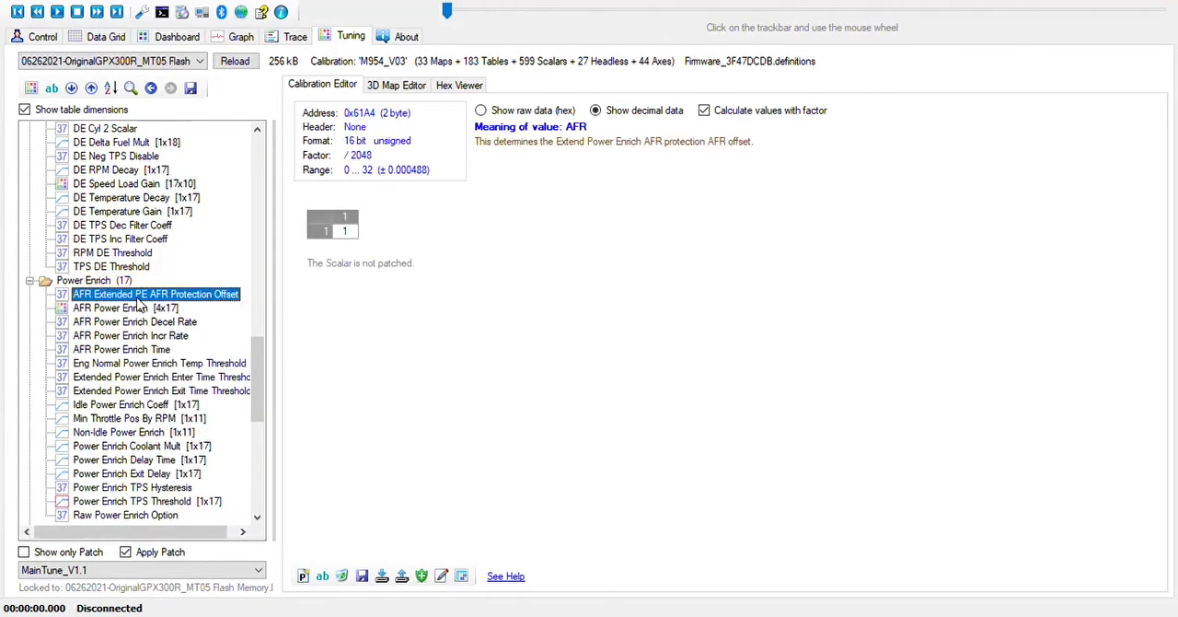
pyautogui.moveTo(366, 291)
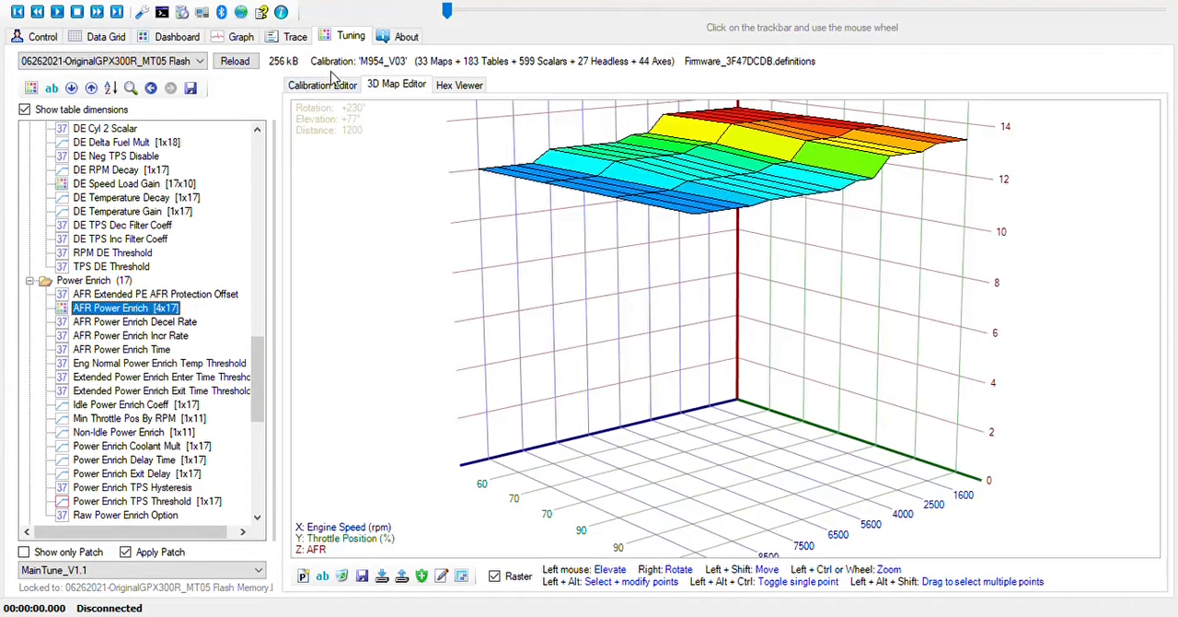
pyautogui.click(322, 83)
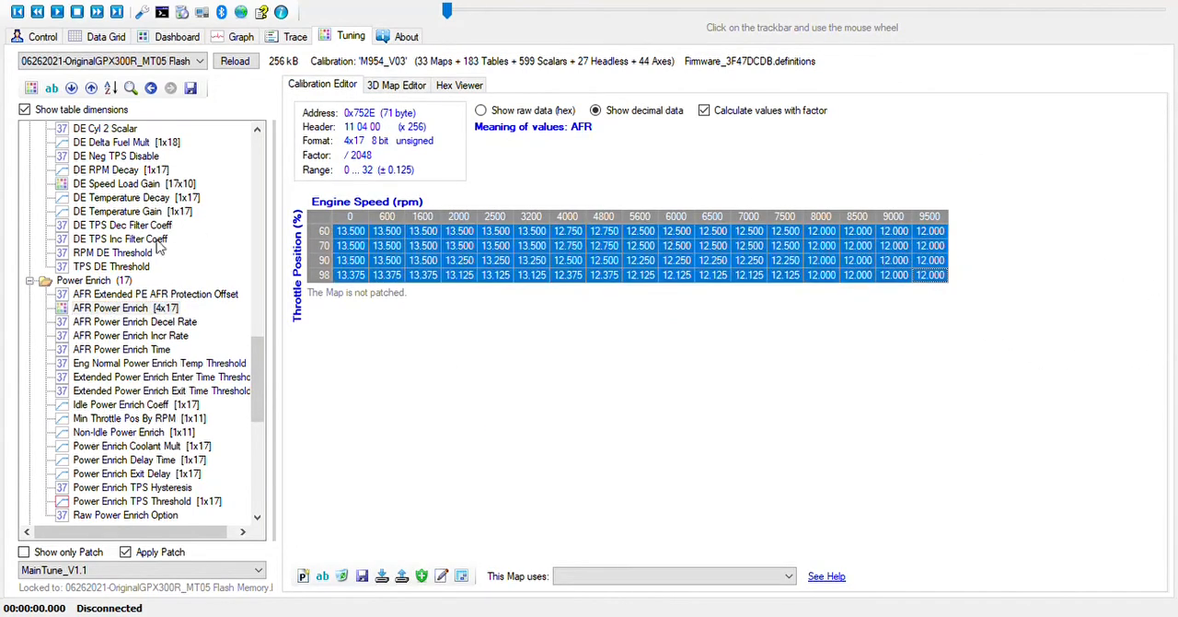
pyautogui.moveTo(170, 372)
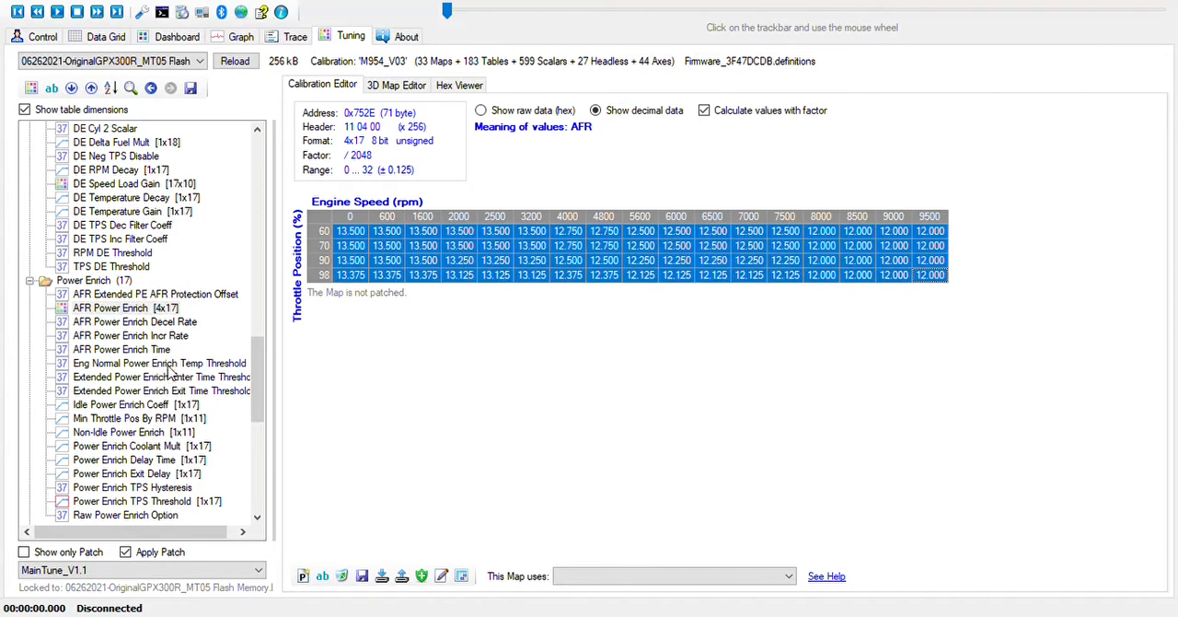
pyautogui.moveTo(145, 335)
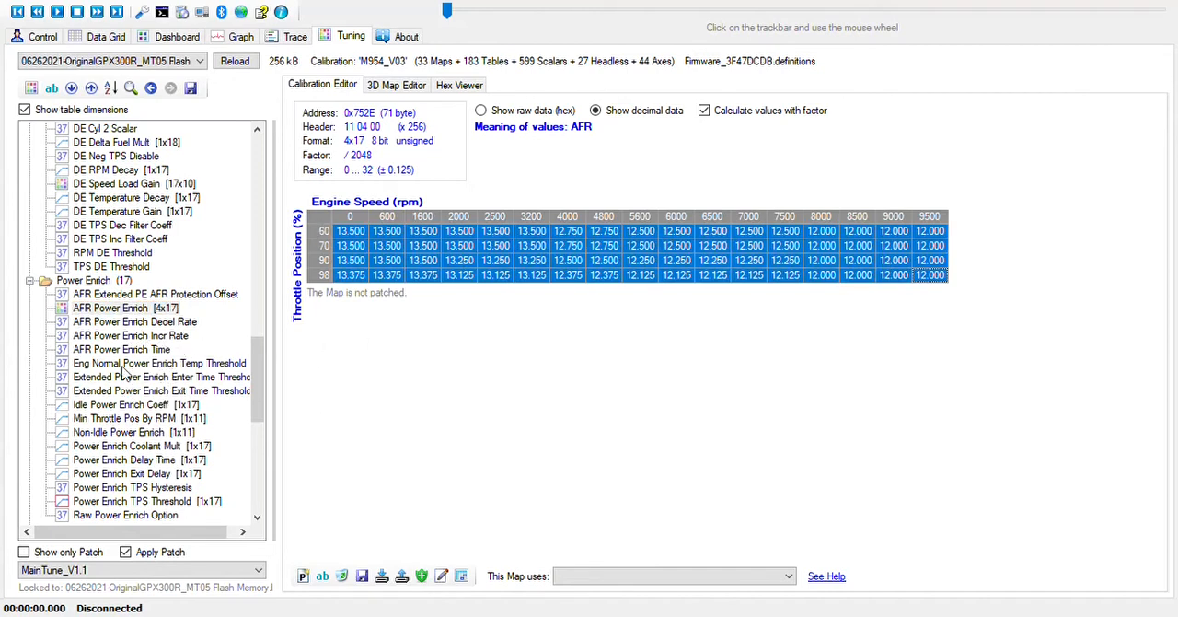
pyautogui.moveTo(114, 404)
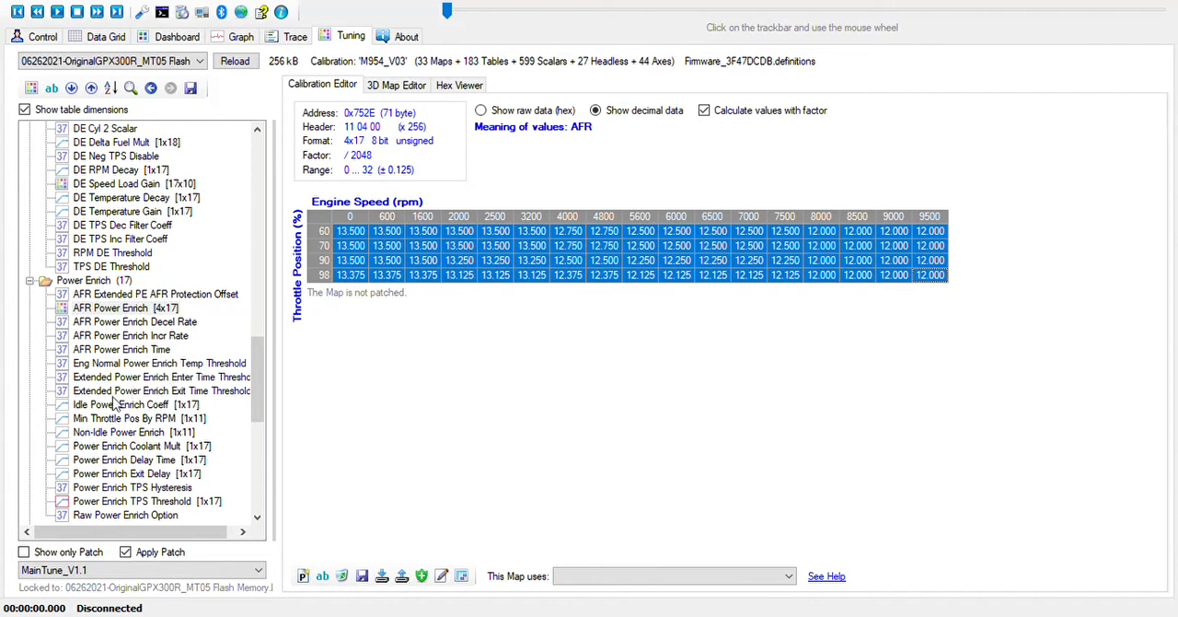
pyautogui.scroll(-3)
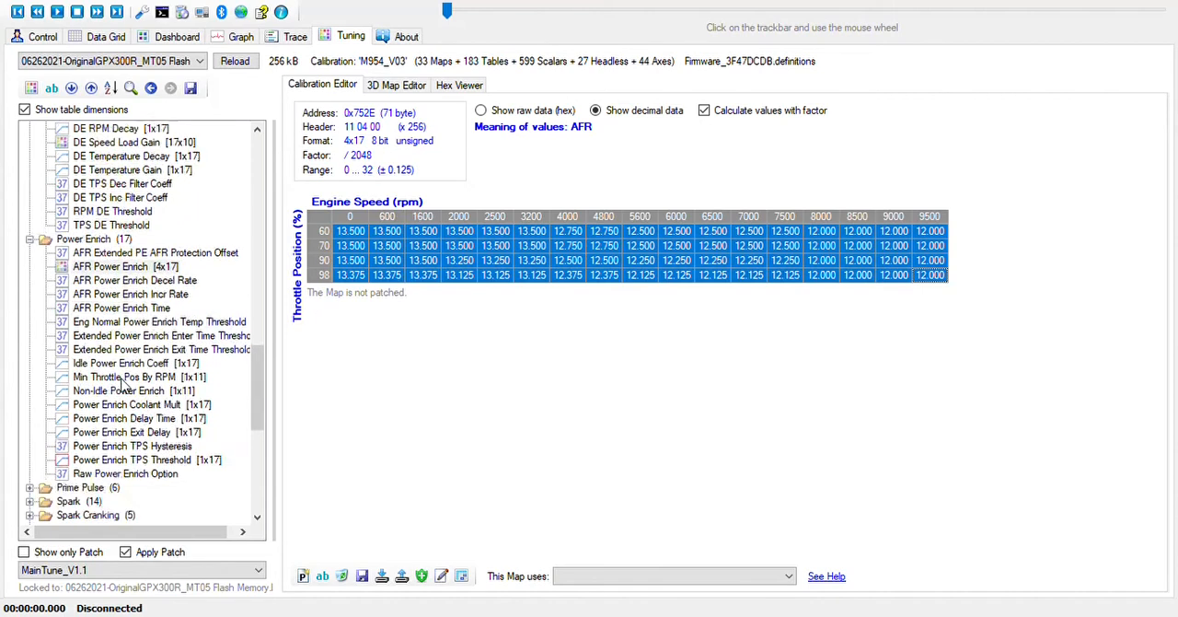
pyautogui.scroll(-3)
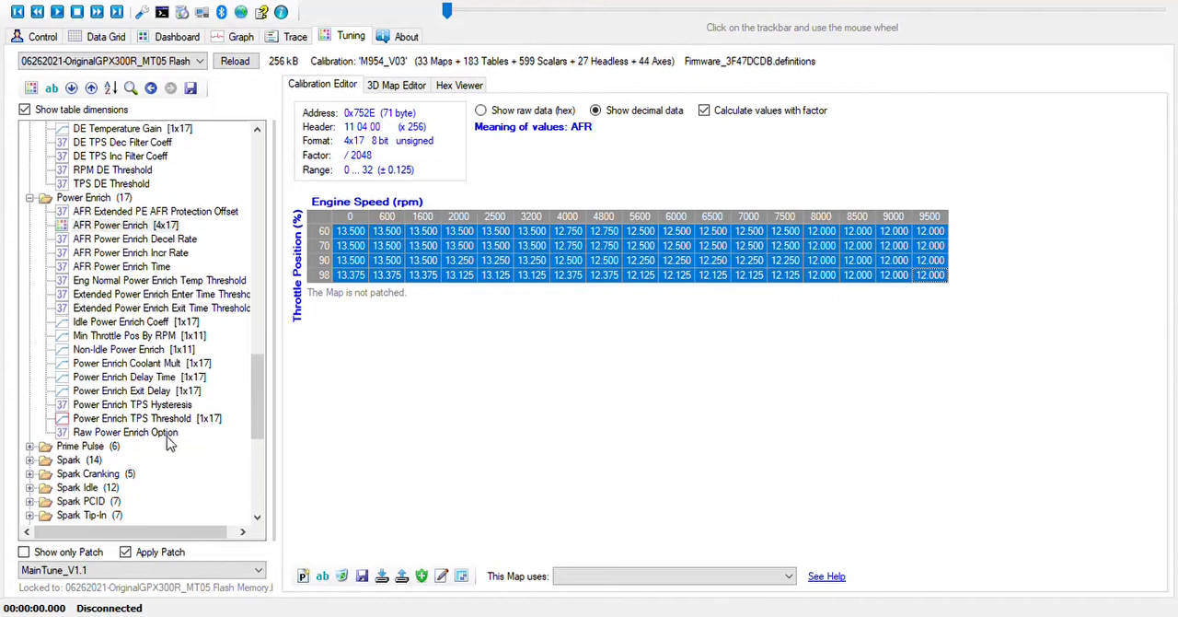
pyautogui.scroll(-3)
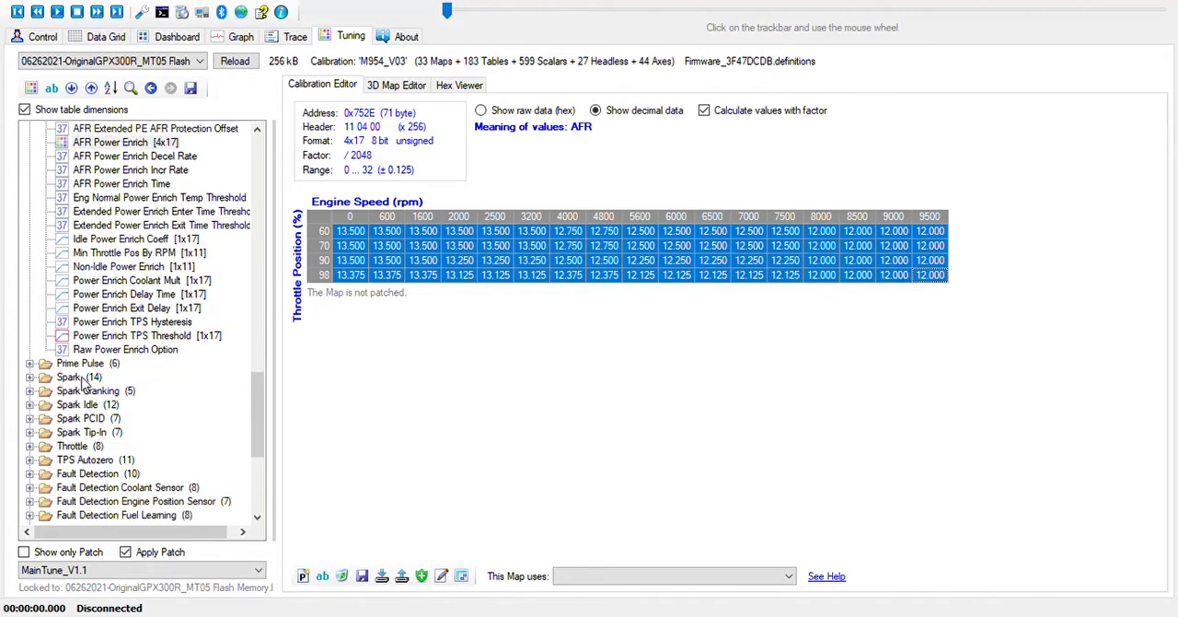
# Expand Spark and view Base Angle, then Power Enrich Spark Cyl 1 as value tables.
pyautogui.click(70, 375)
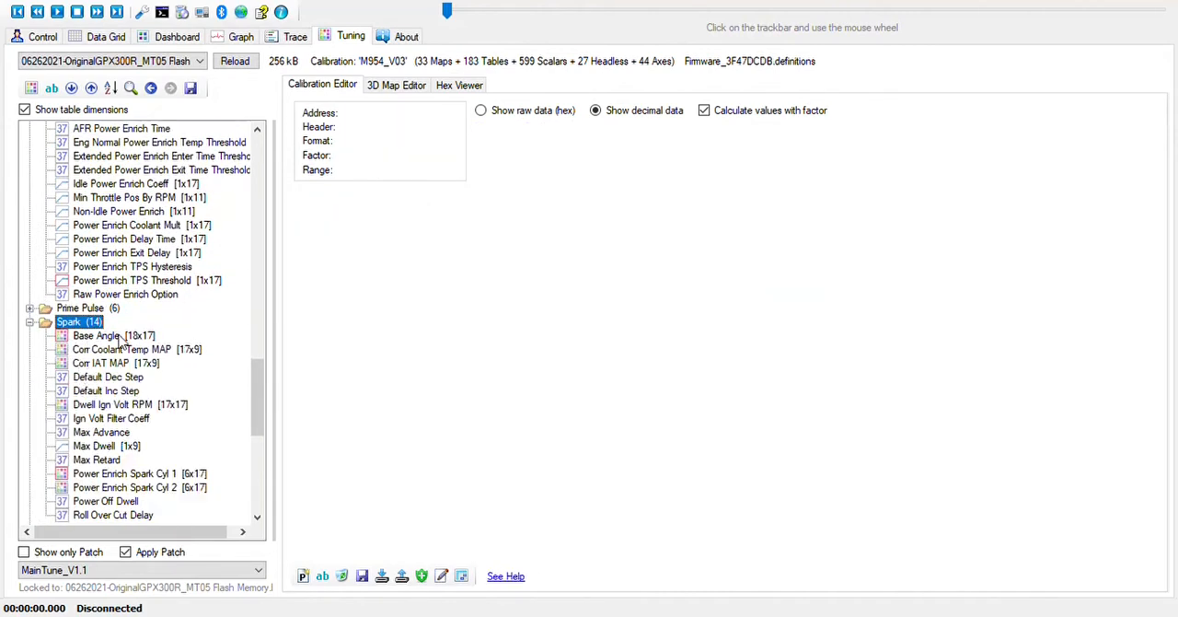
pyautogui.click(96, 335)
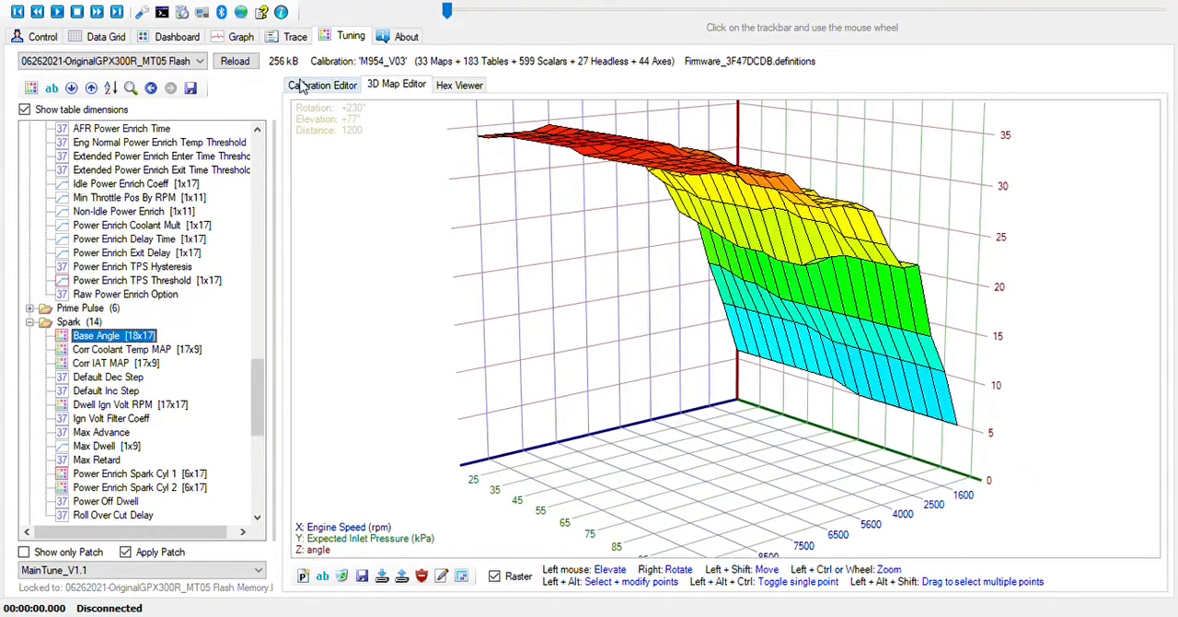
pyautogui.click(322, 85)
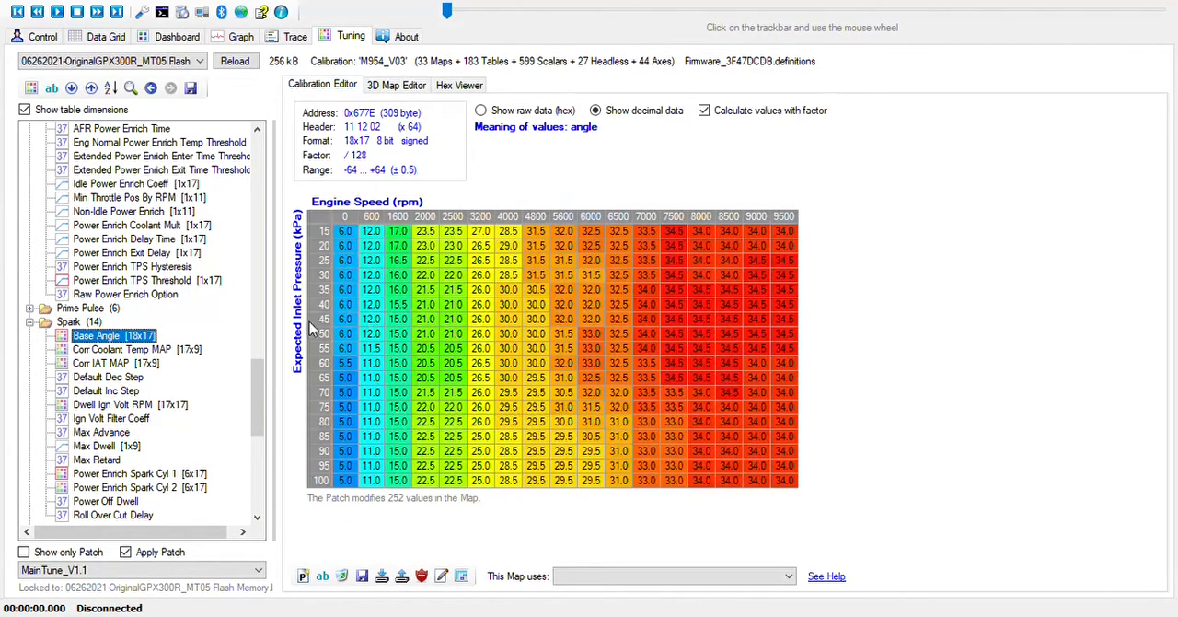
pyautogui.moveTo(310, 357)
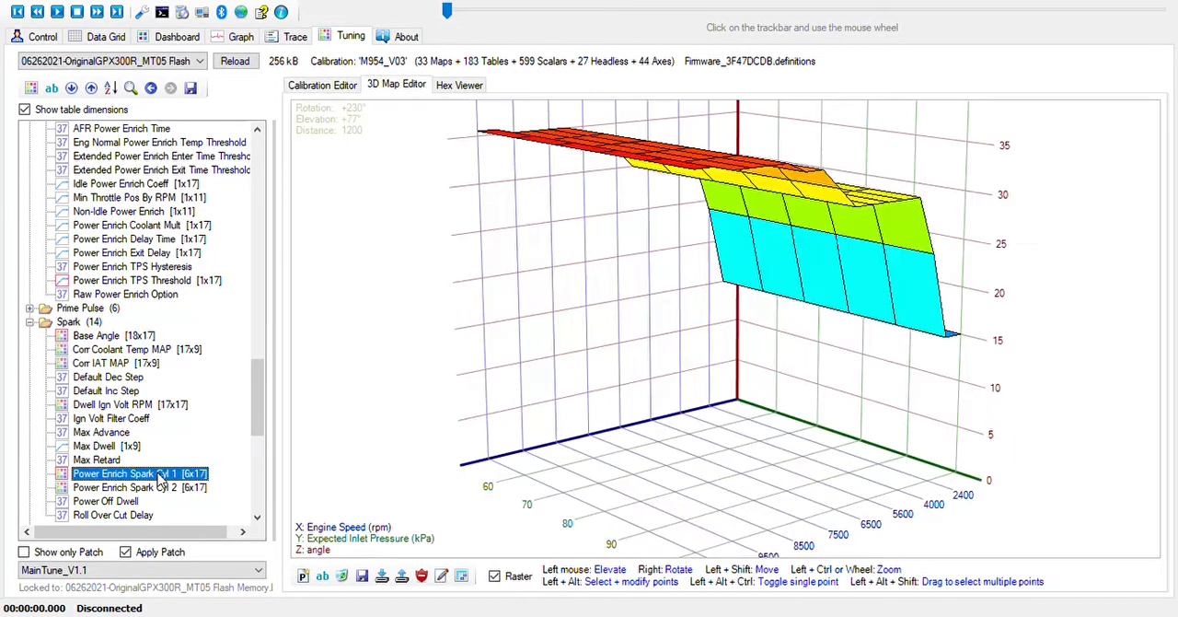
pyautogui.click(322, 85)
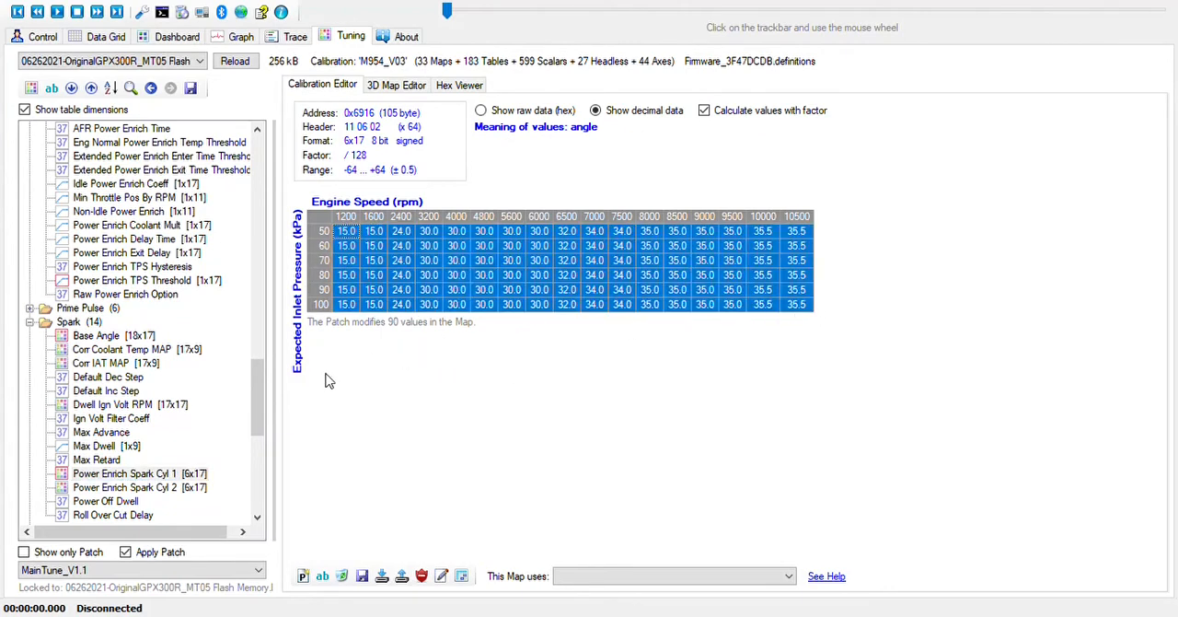
pyautogui.moveTo(193, 399)
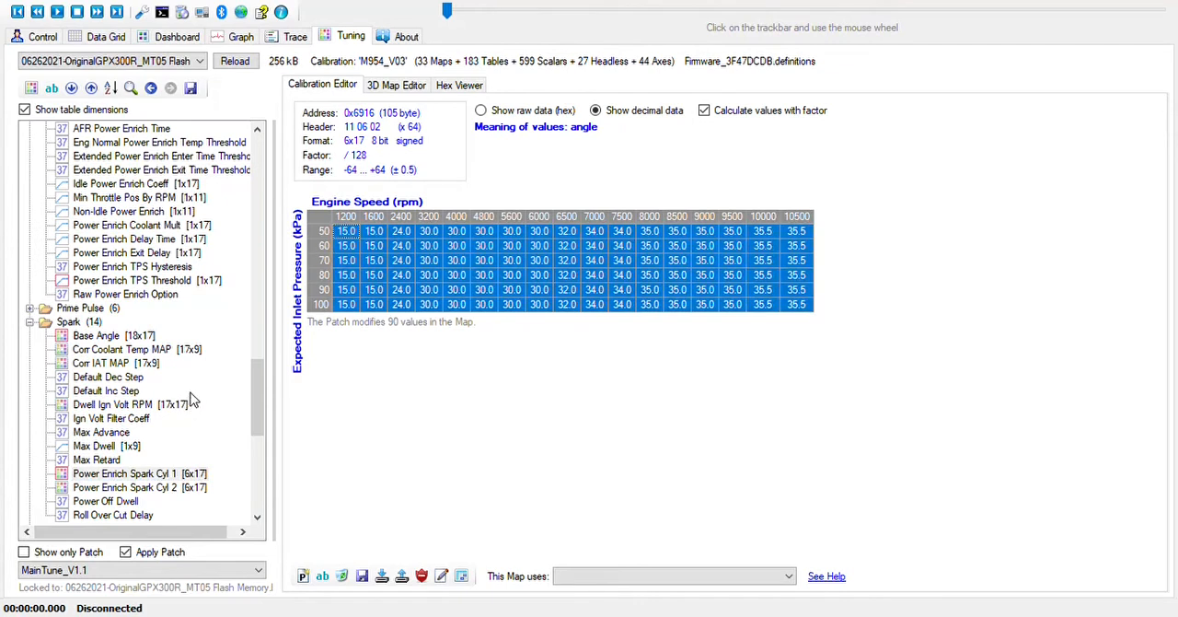
pyautogui.moveTo(195, 393)
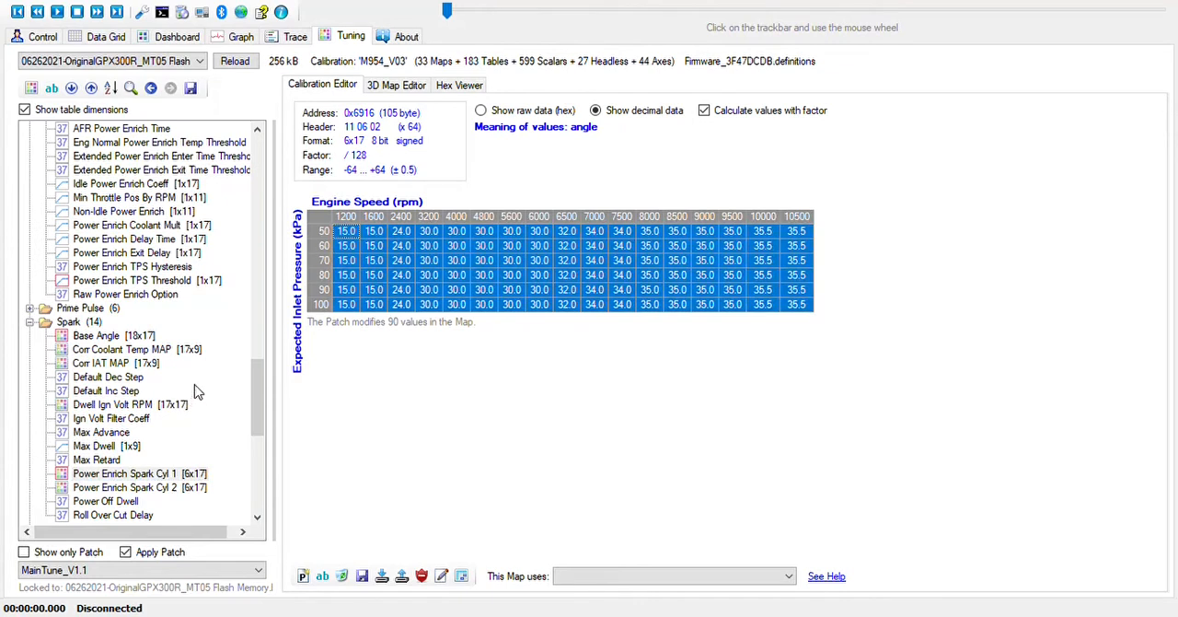
pyautogui.moveTo(199, 382)
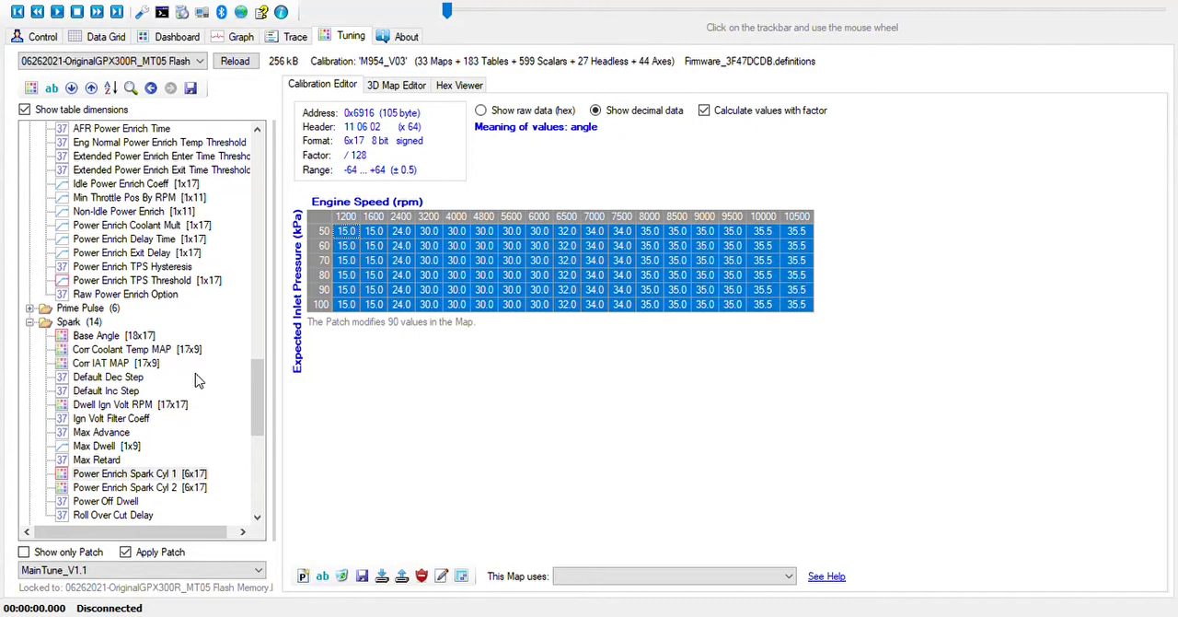
pyautogui.moveTo(199, 364)
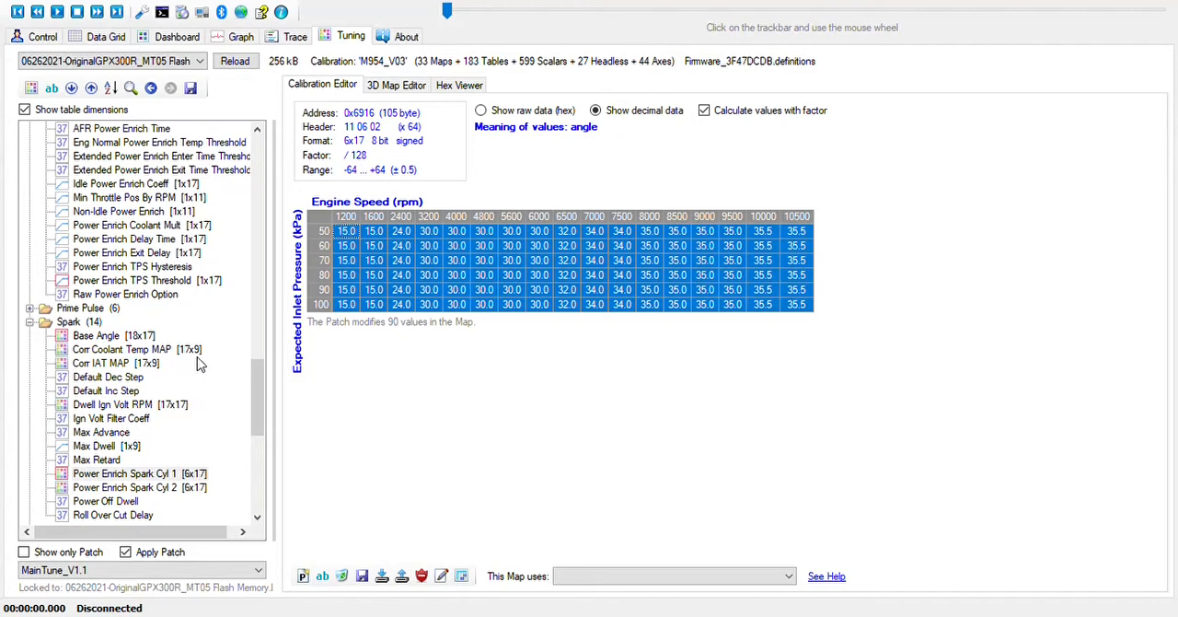
# Show Run Airflow Coolant Multiplier [1x17] and select the cold-temperature points on its curve.
pyautogui.scroll(-3)
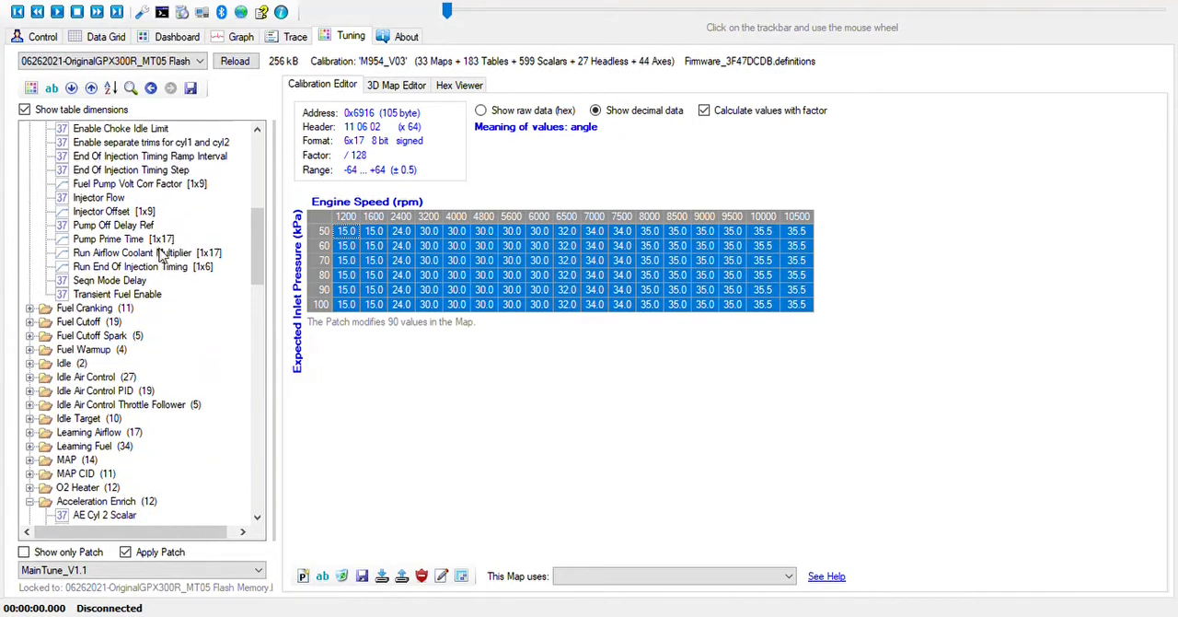
pyautogui.click(133, 253)
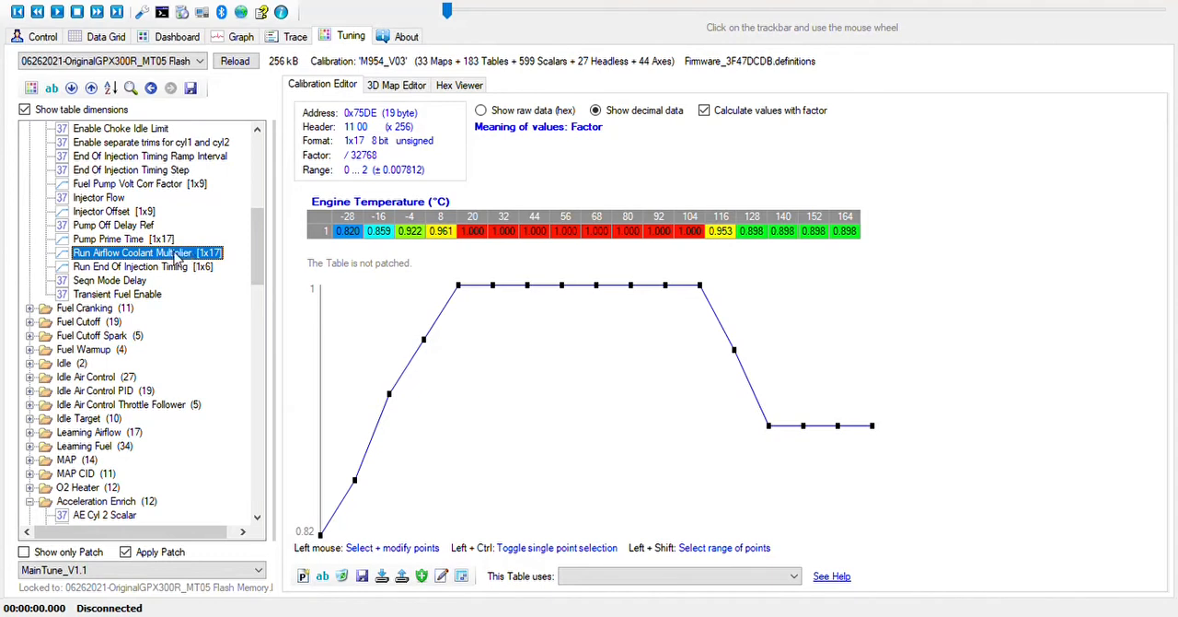
pyautogui.moveTo(228, 273)
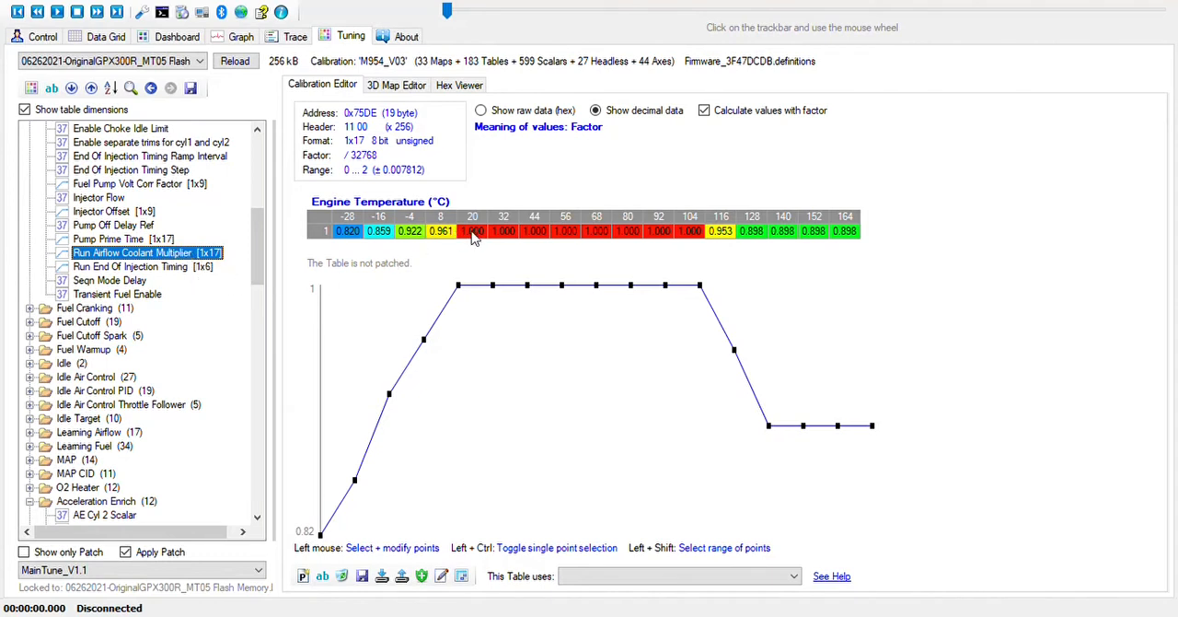
pyautogui.click(471, 232)
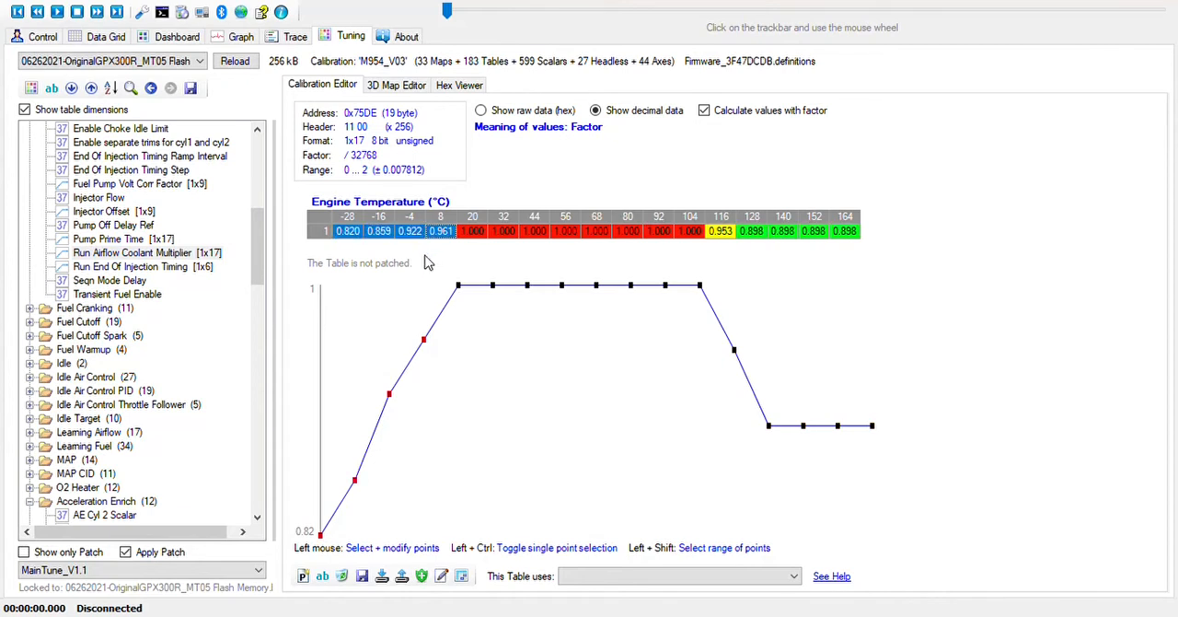
pyautogui.moveTo(427, 256)
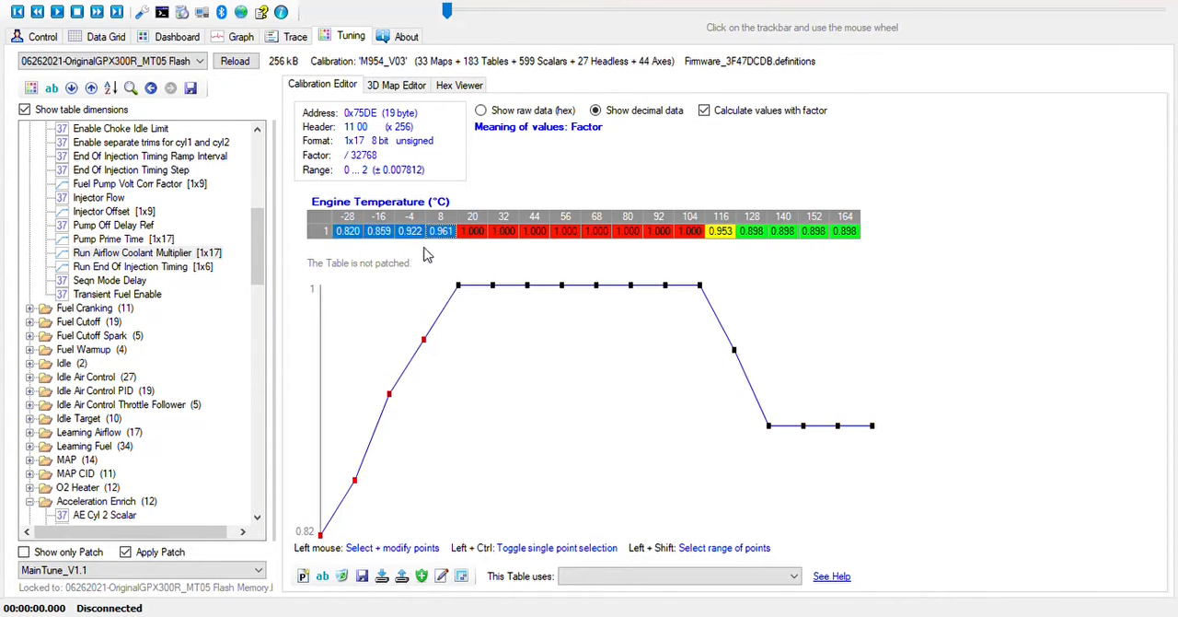
pyautogui.moveTo(398, 257)
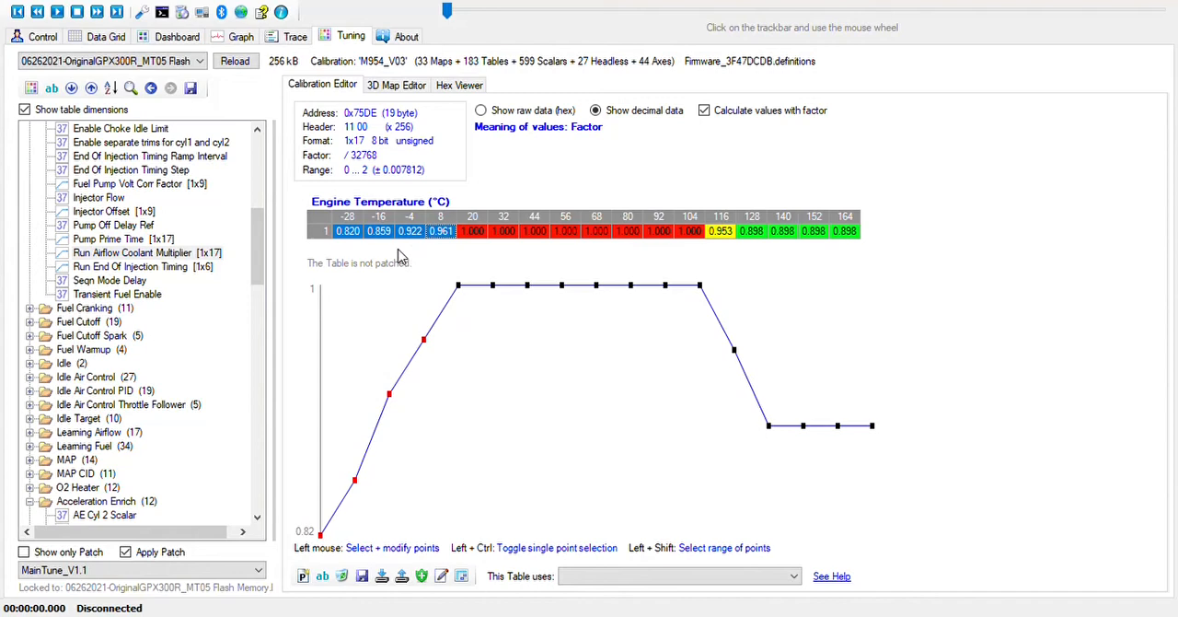
pyautogui.moveTo(164, 337)
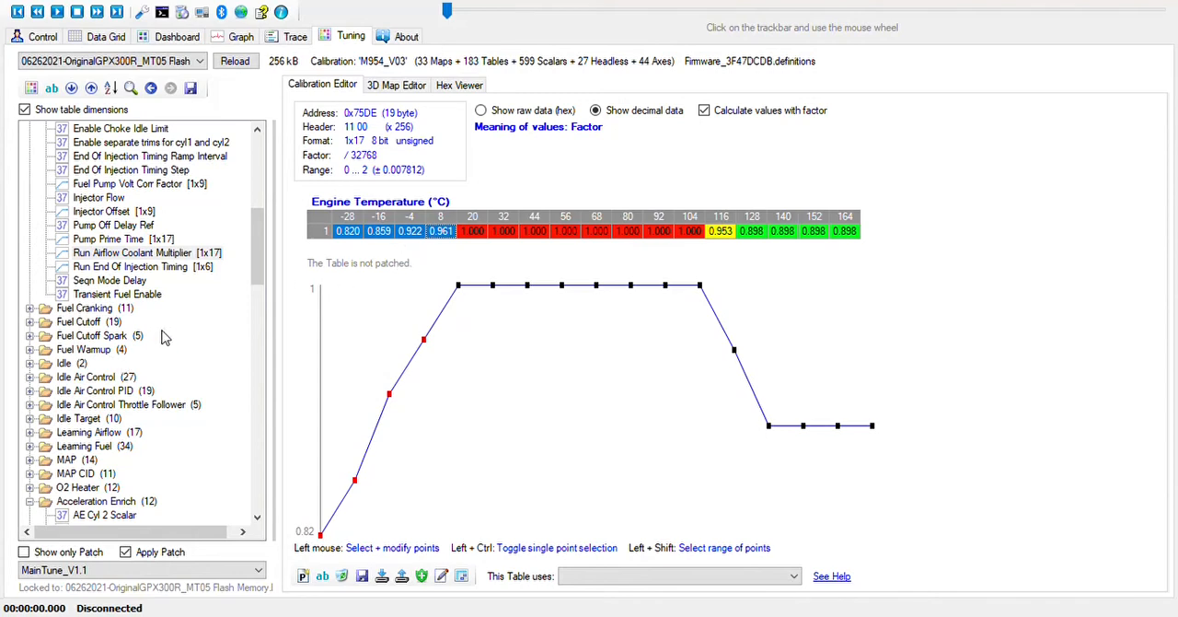
# Expand Spark Cranking, view Crank Baro Comp, then select the Hardware category.
pyautogui.scroll(-3)
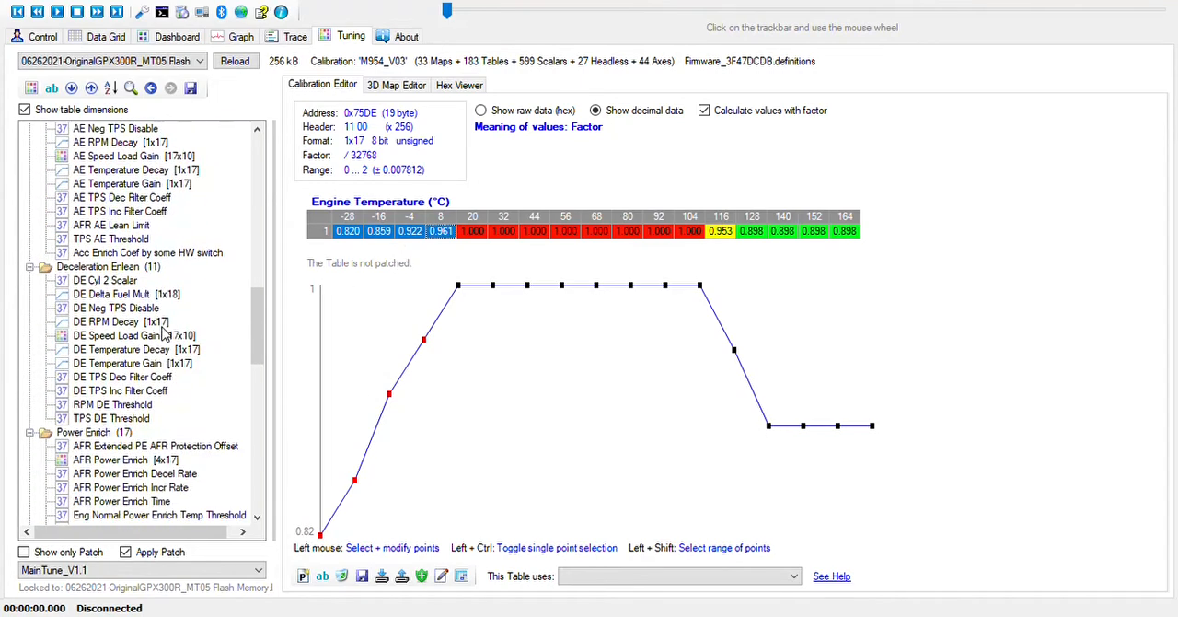
pyautogui.scroll(-3)
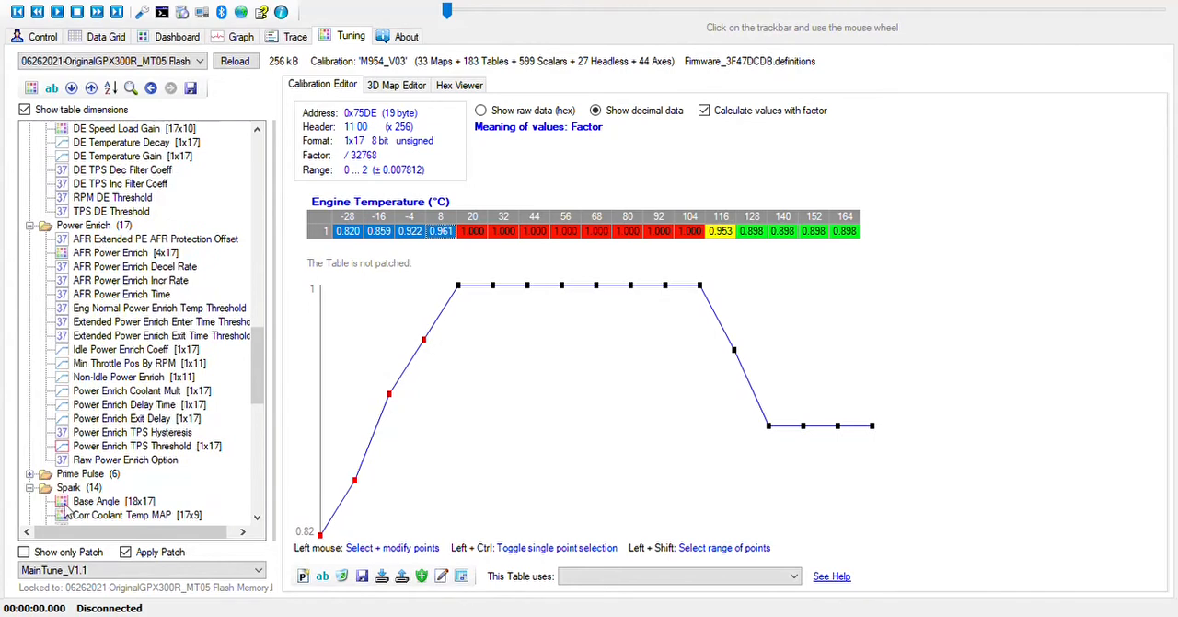
pyautogui.scroll(-3)
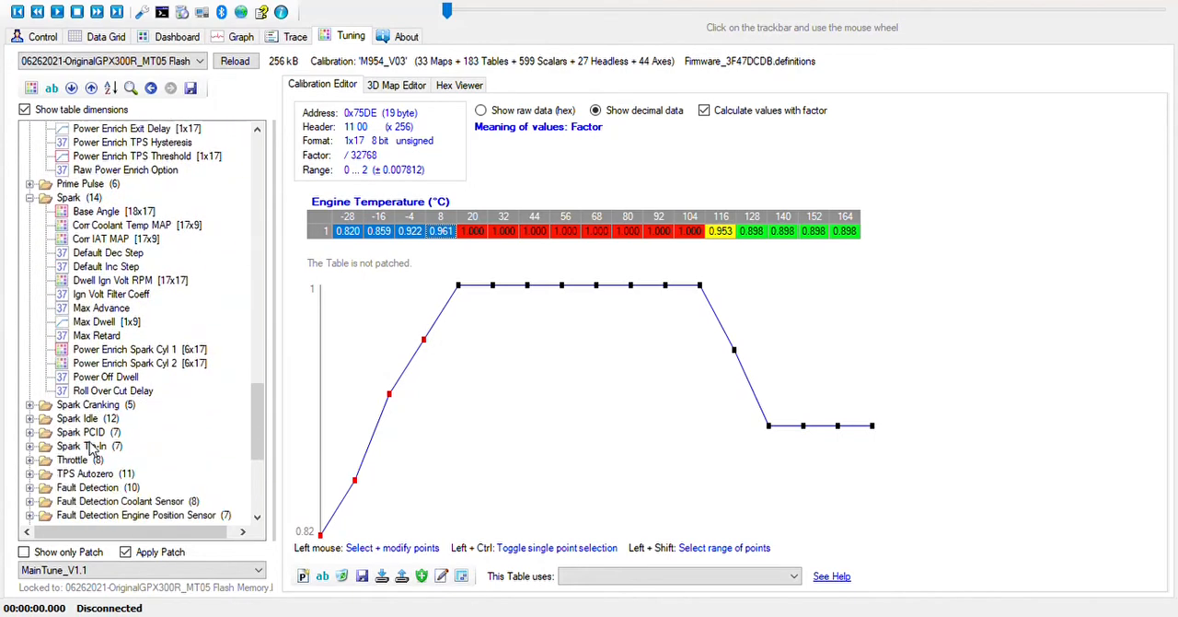
pyautogui.moveTo(120, 460)
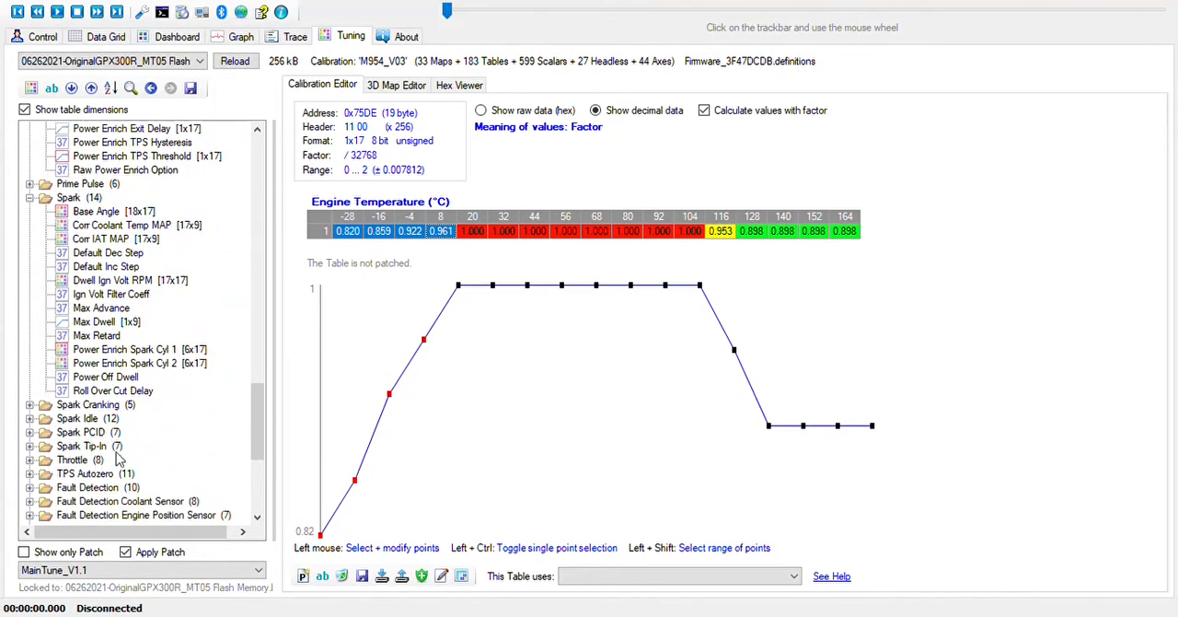
pyautogui.click(88, 405)
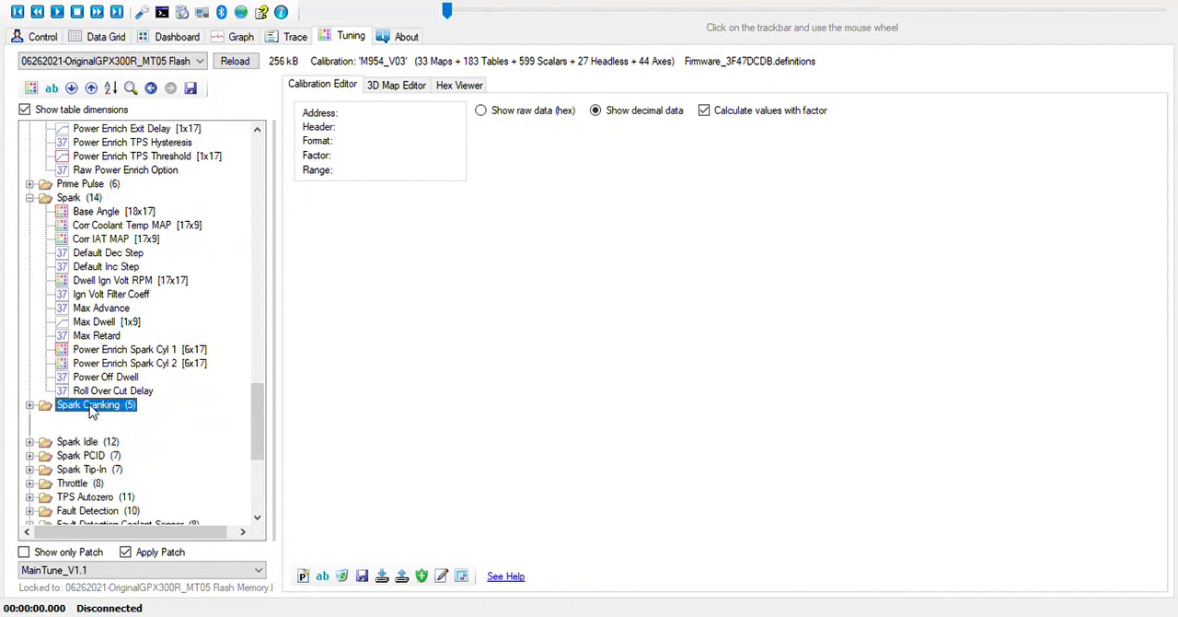
pyautogui.click(109, 418)
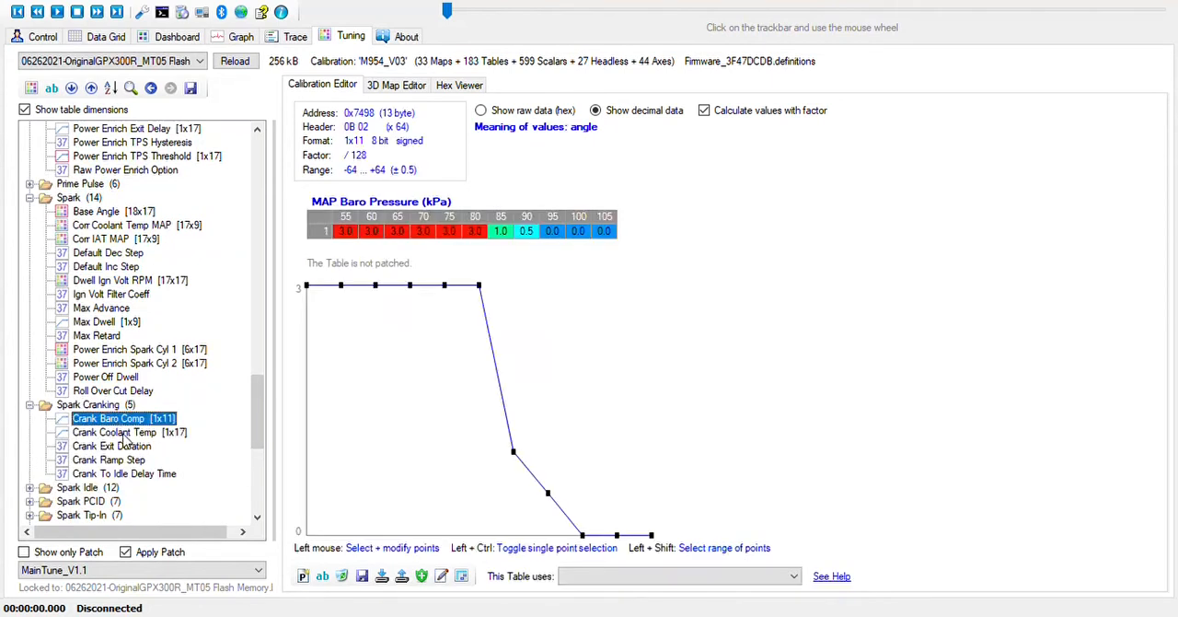
pyautogui.click(110, 446)
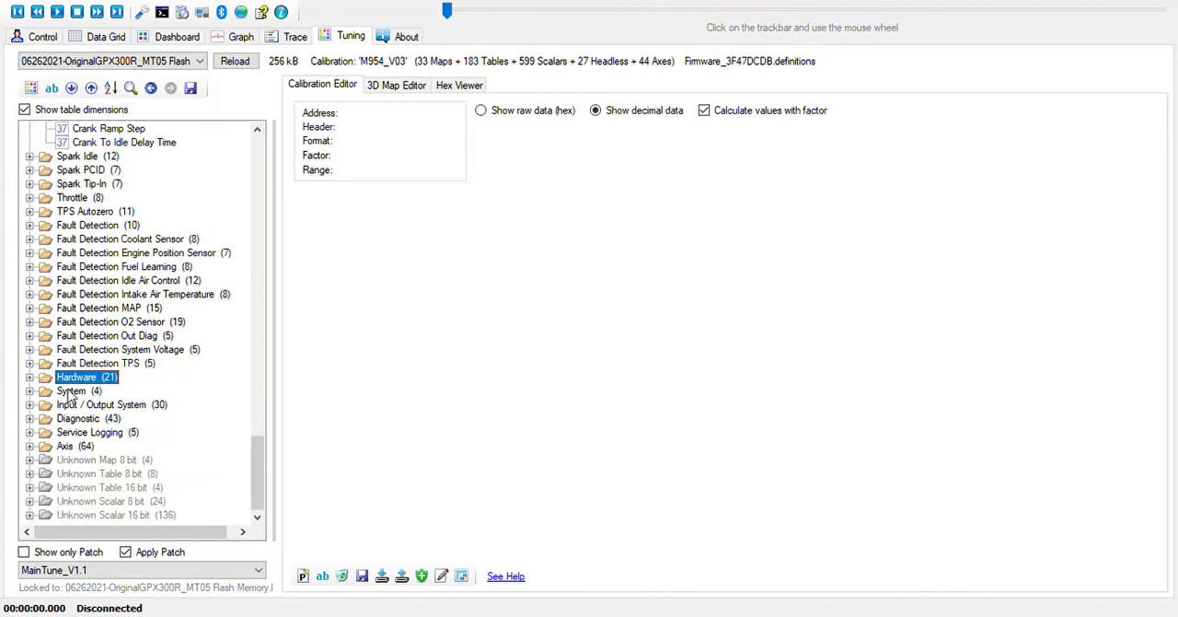
# Expand System and check Base Cylinder, Cylinder Volume (288) and Engine Config in Degree.
pyautogui.click(70, 390)
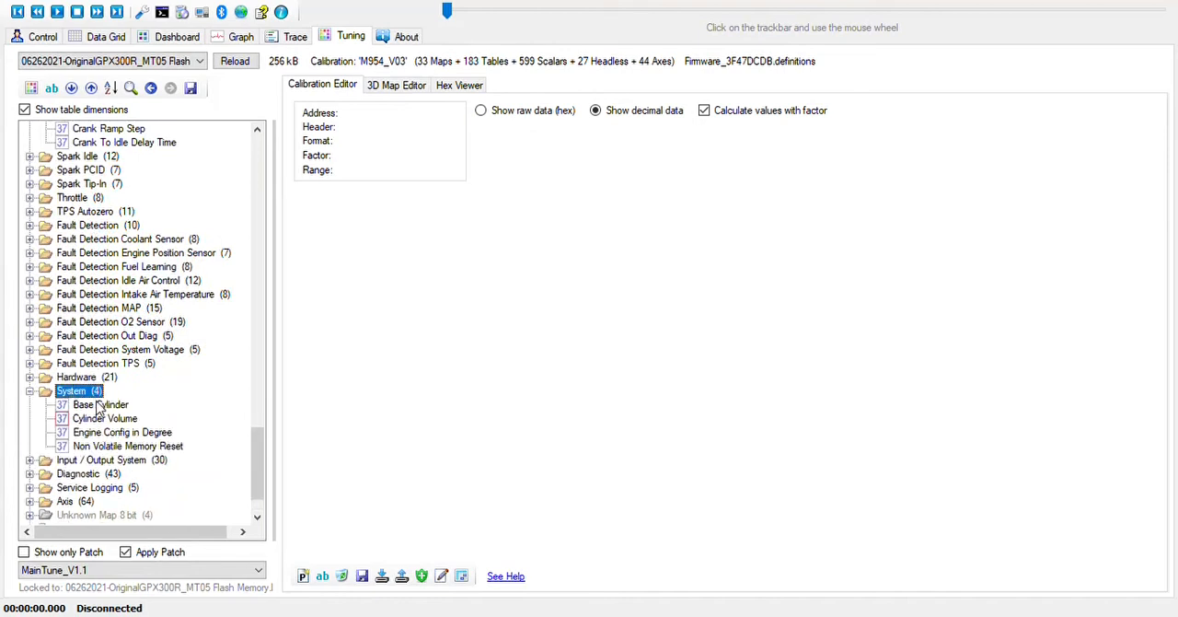
pyautogui.click(105, 418)
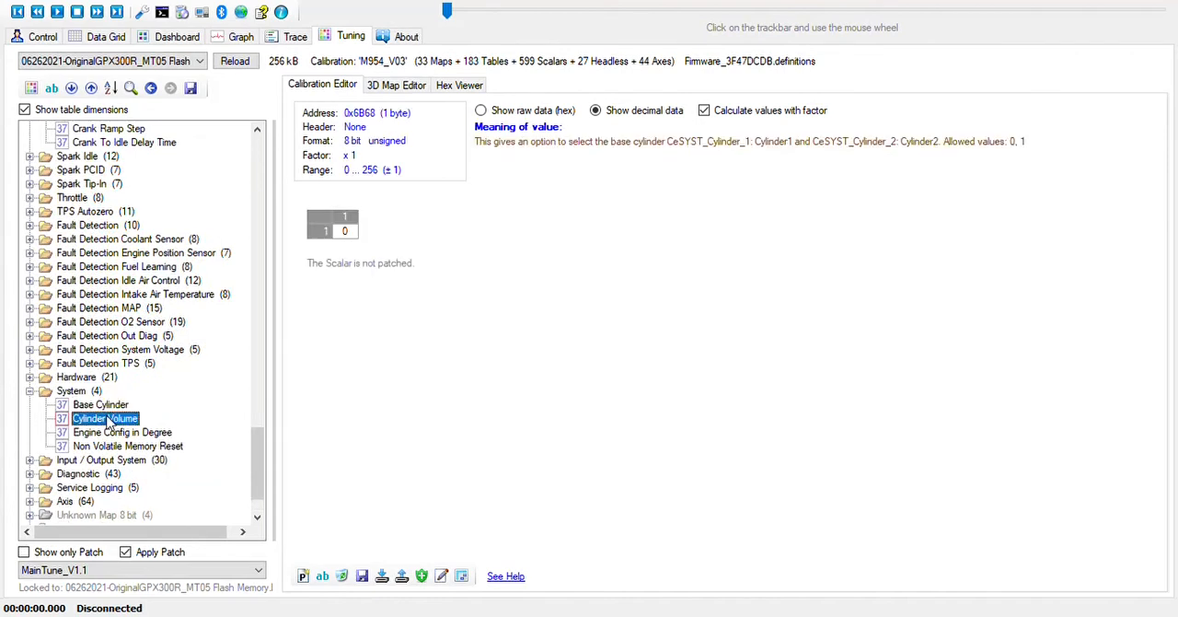
pyautogui.click(122, 430)
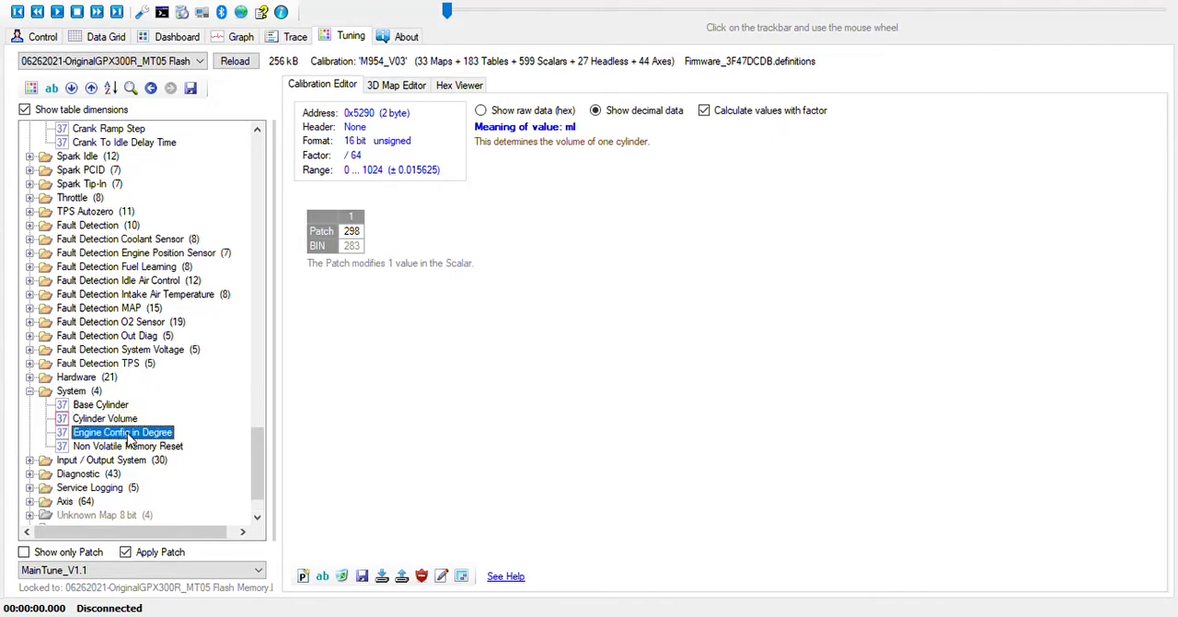
pyautogui.click(127, 445)
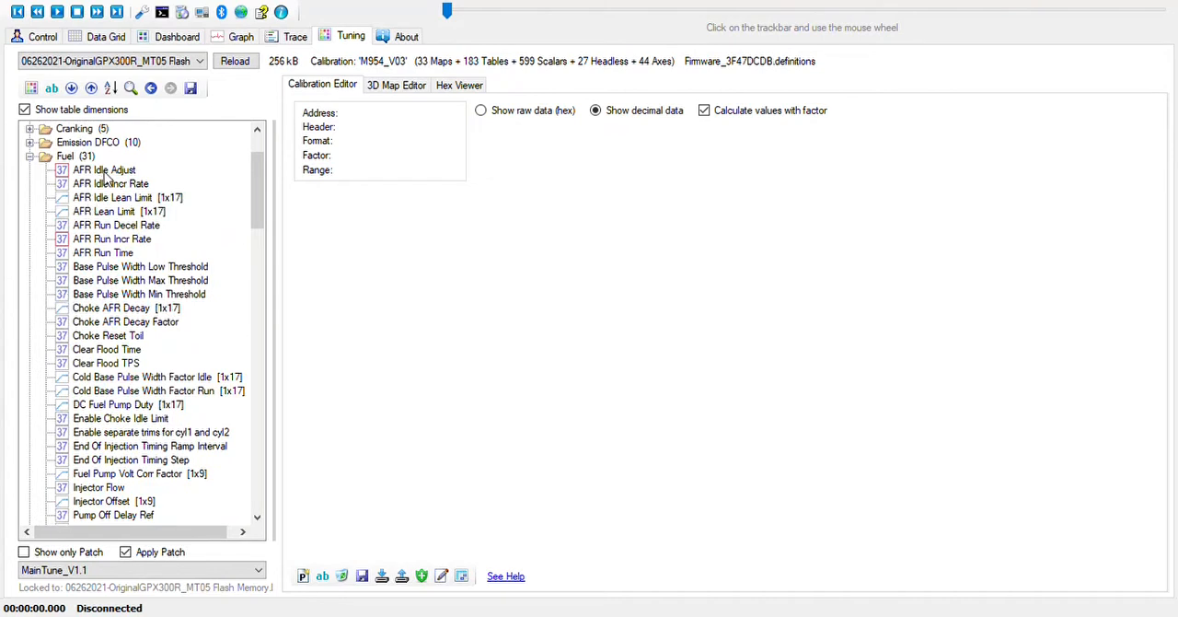
pyautogui.moveTo(118, 212)
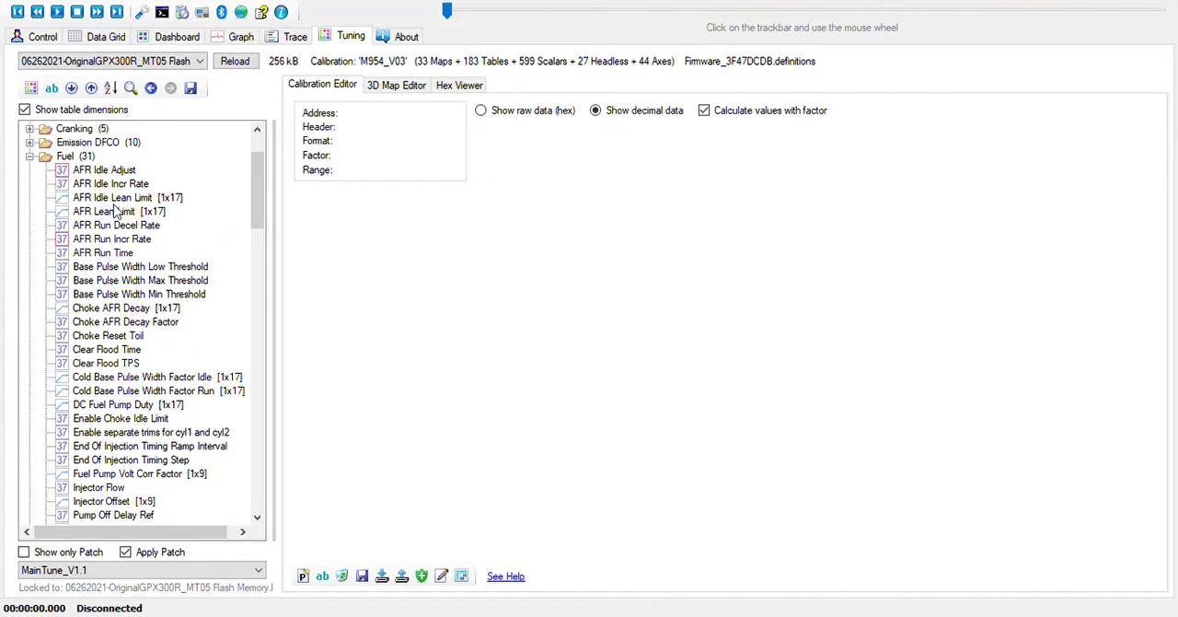
# Select AFR Idle Incr Rate under Fuel and create a patch raising it from 0.015 to 0.020.
pyautogui.click(111, 184)
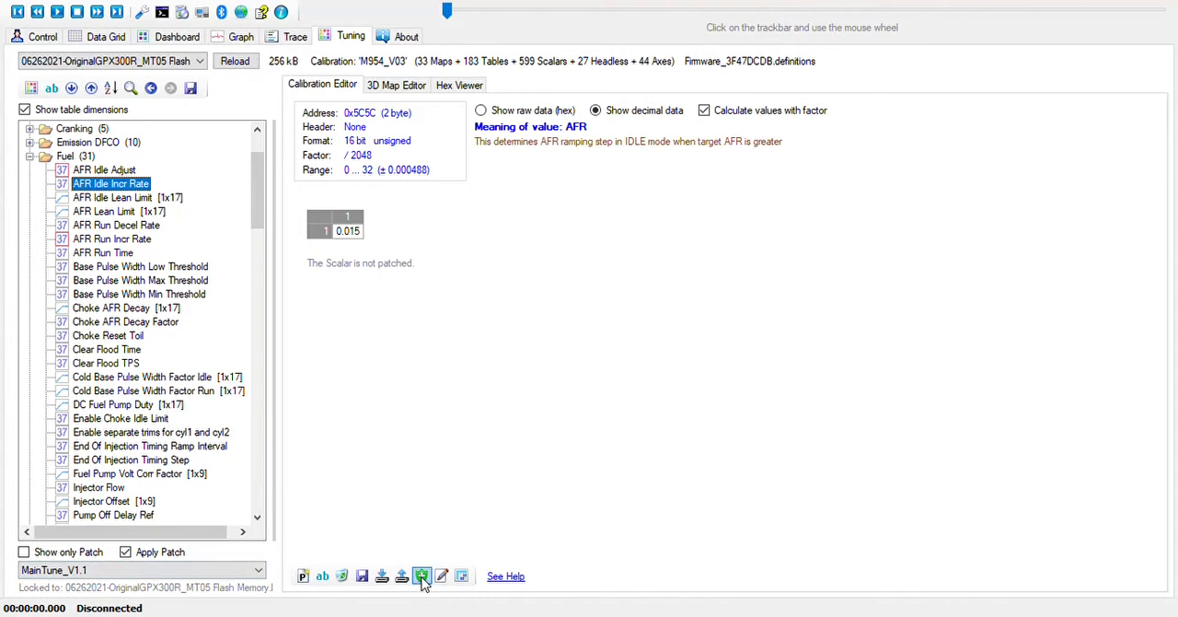
pyautogui.click(421, 574)
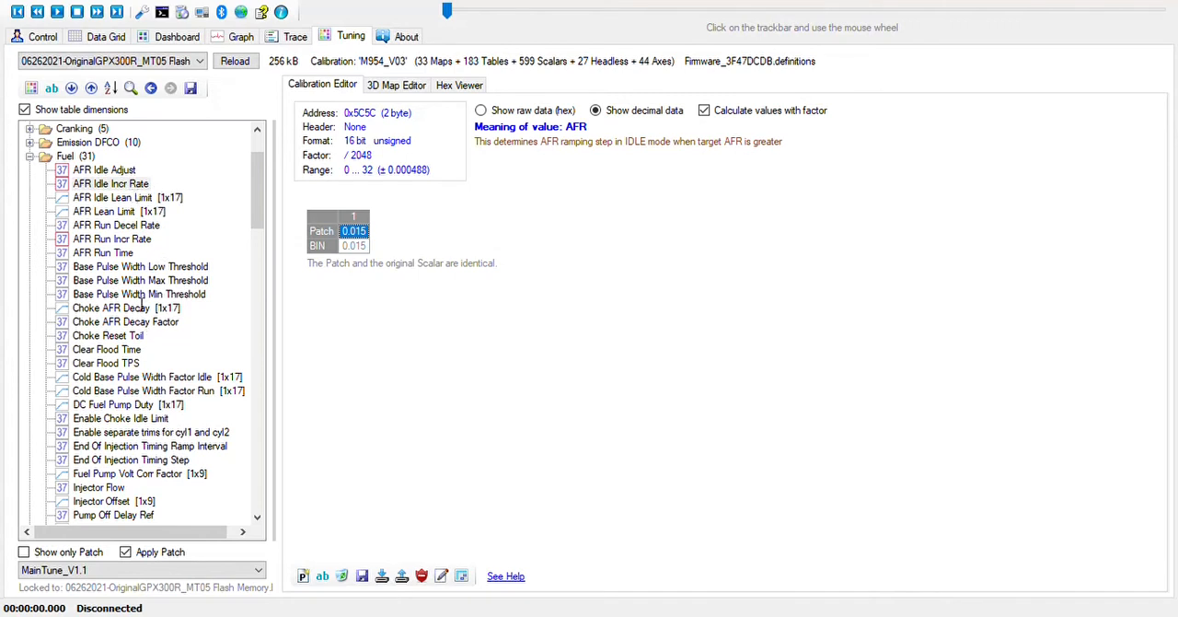
pyautogui.moveTo(357, 380)
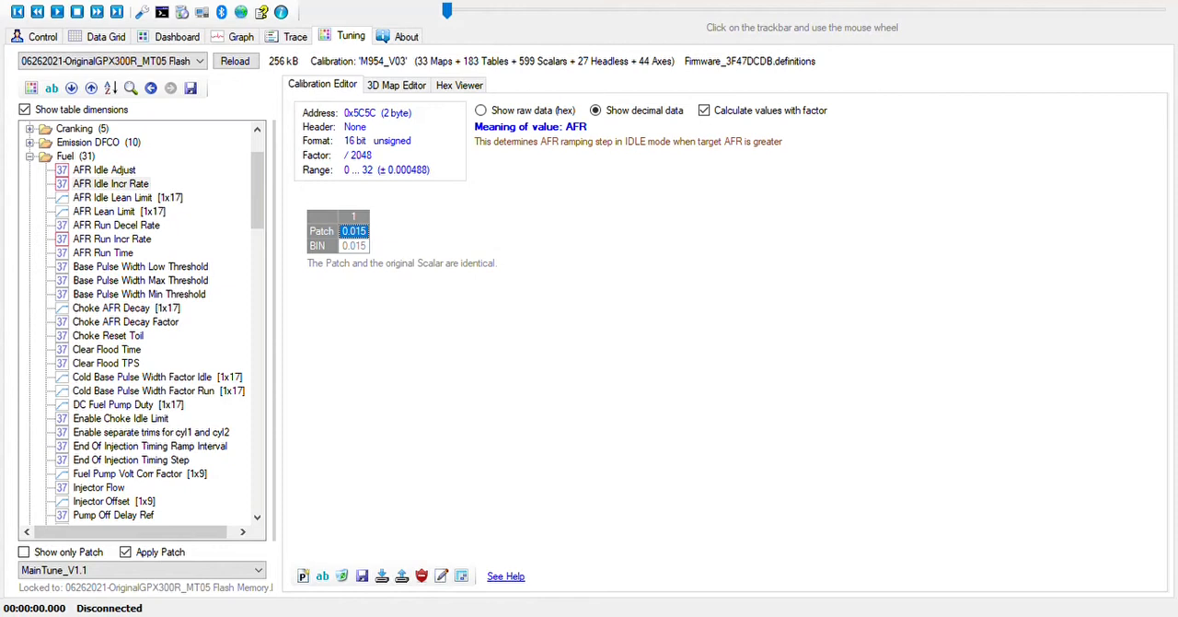
pyautogui.moveTo(258, 304)
pyautogui.write('0.020')
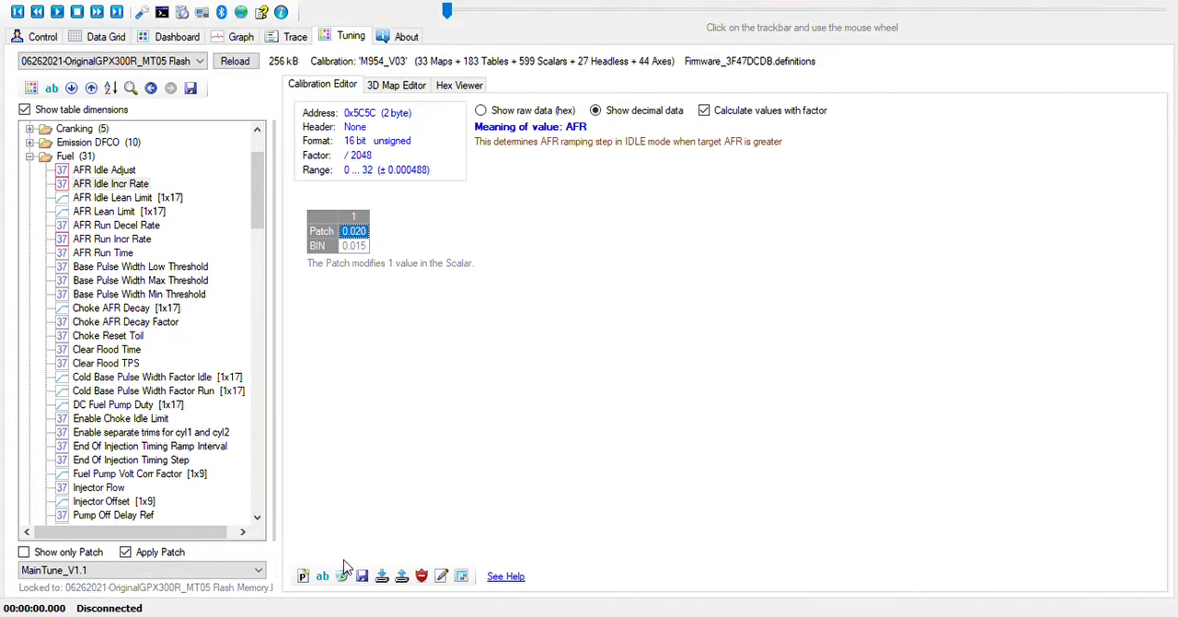
# Save the patch to Patch_3F47DCDB_MainTune_V1.1.xml and reselect AFR Idle Incr Rate.
pyautogui.click(361, 575)
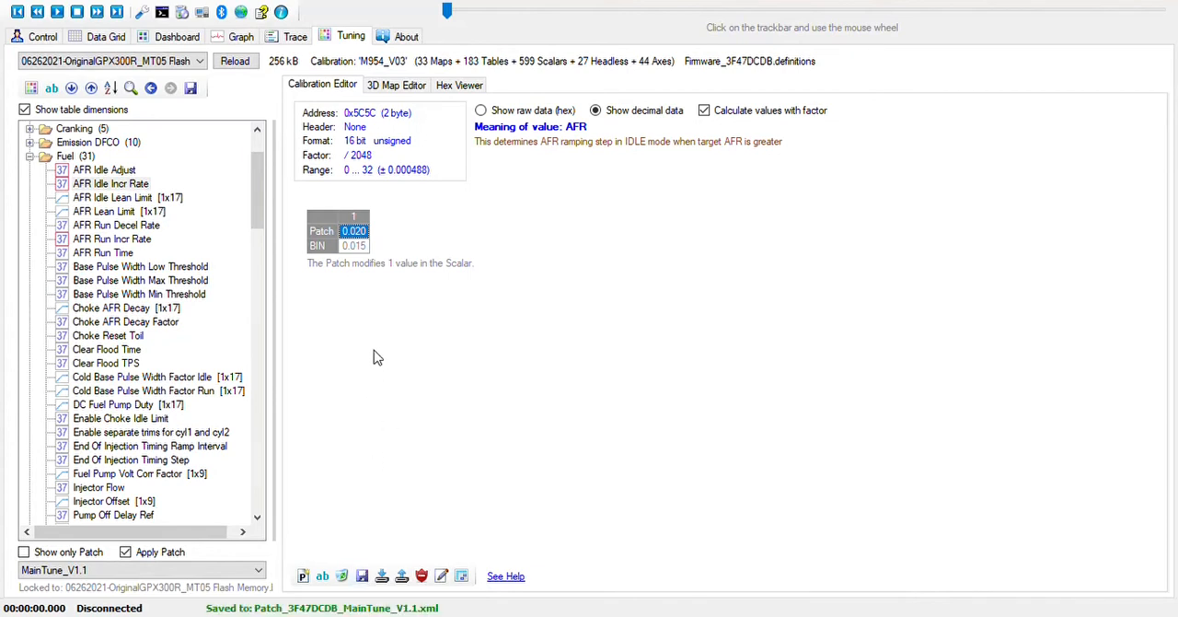
pyautogui.moveTo(386, 348)
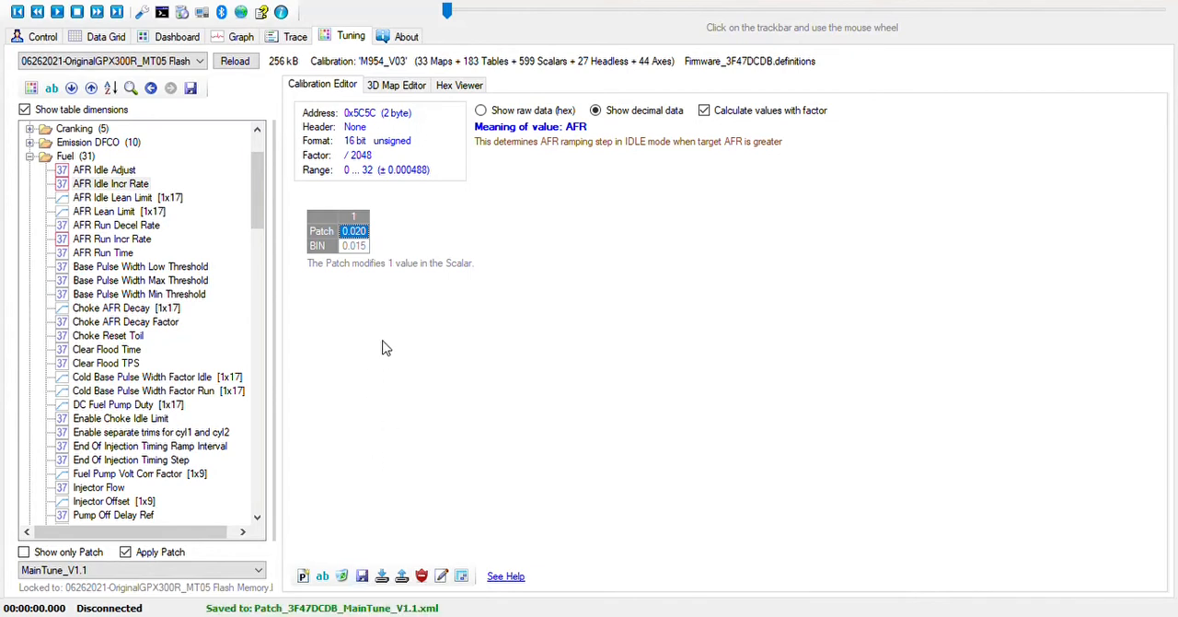
pyautogui.click(111, 184)
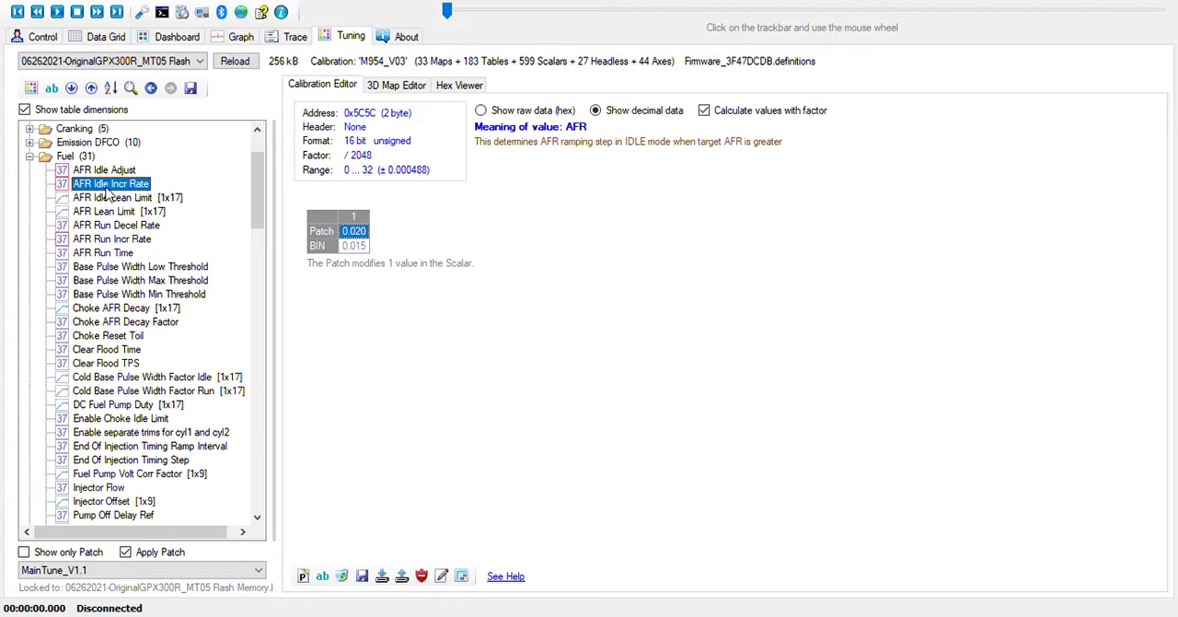
pyautogui.moveTo(408, 246)
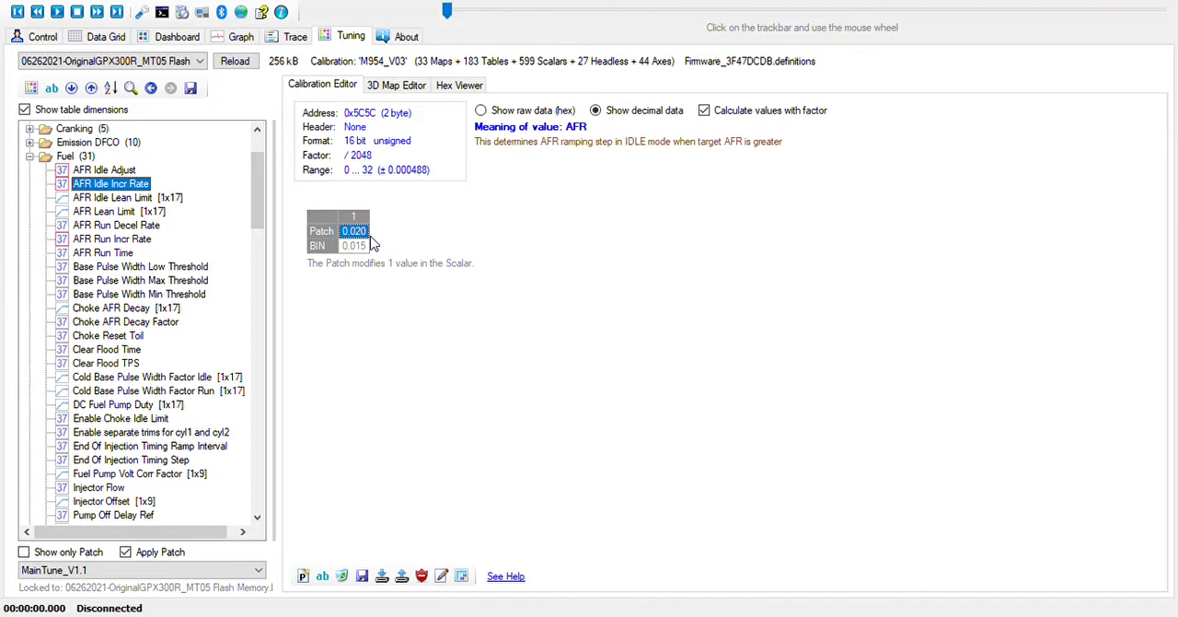
pyautogui.moveTo(476, 334)
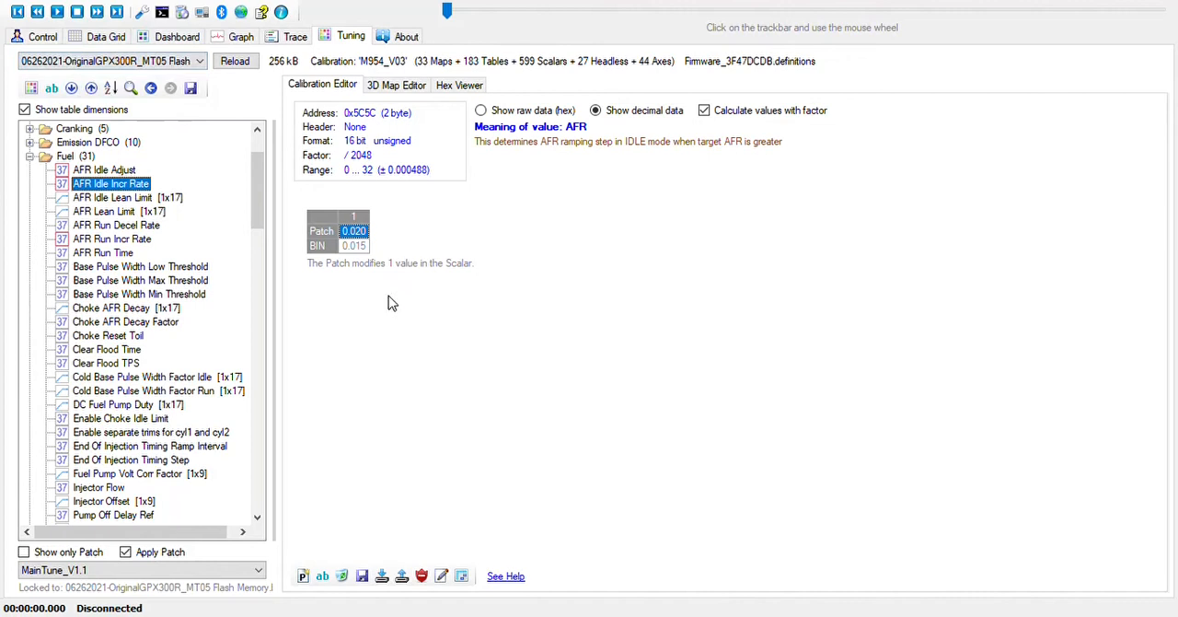
pyautogui.moveTo(455, 527)
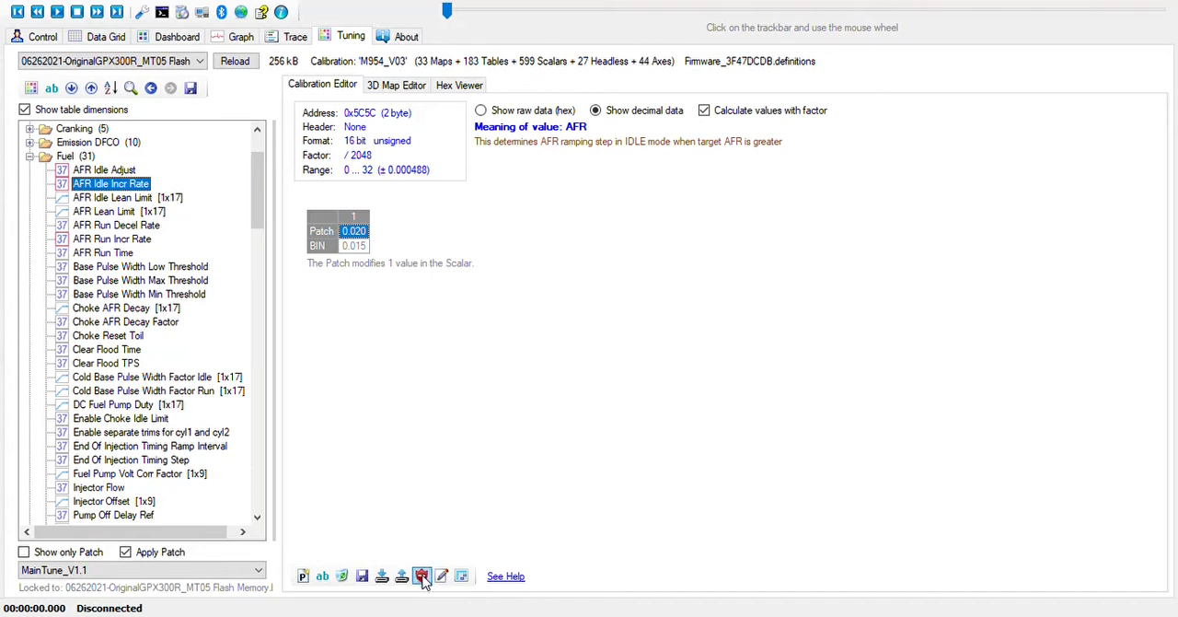
# Remove the patch so AFR Idle Incr Rate returns to its original 0.015.
pyautogui.click(421, 575)
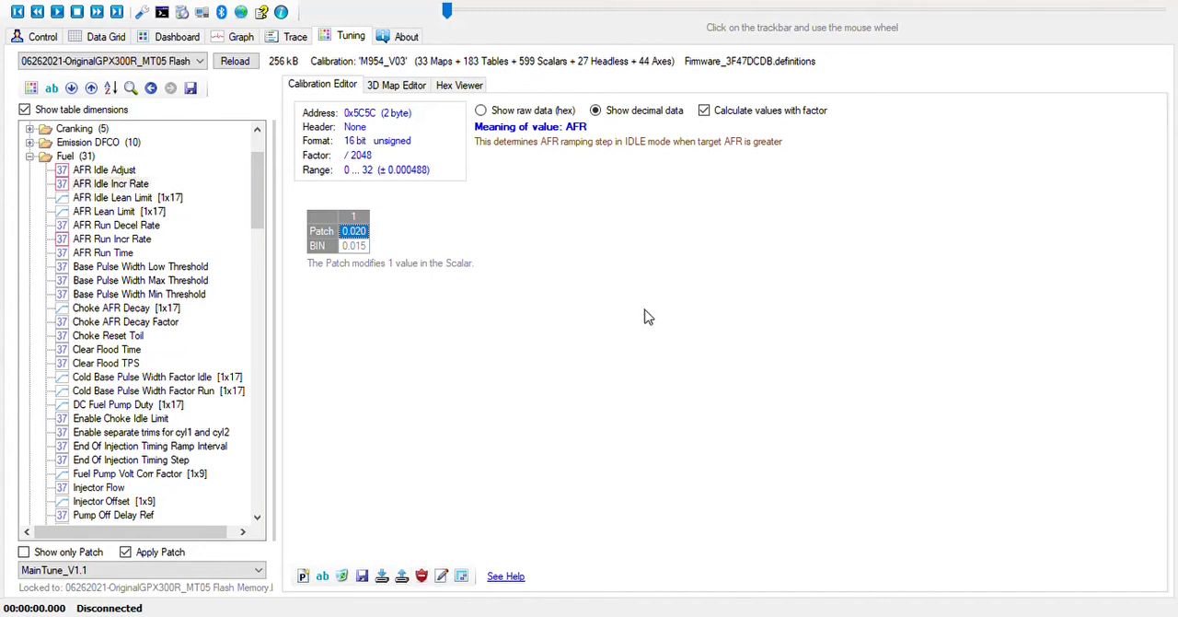
pyautogui.moveTo(598, 372)
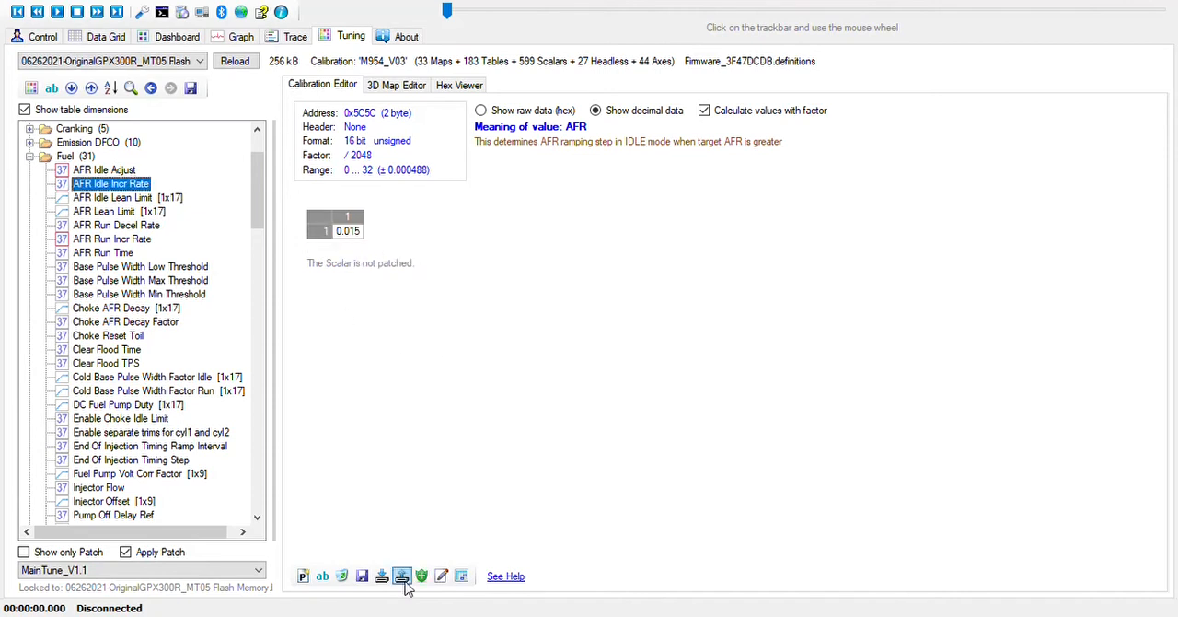
pyautogui.click(401, 574)
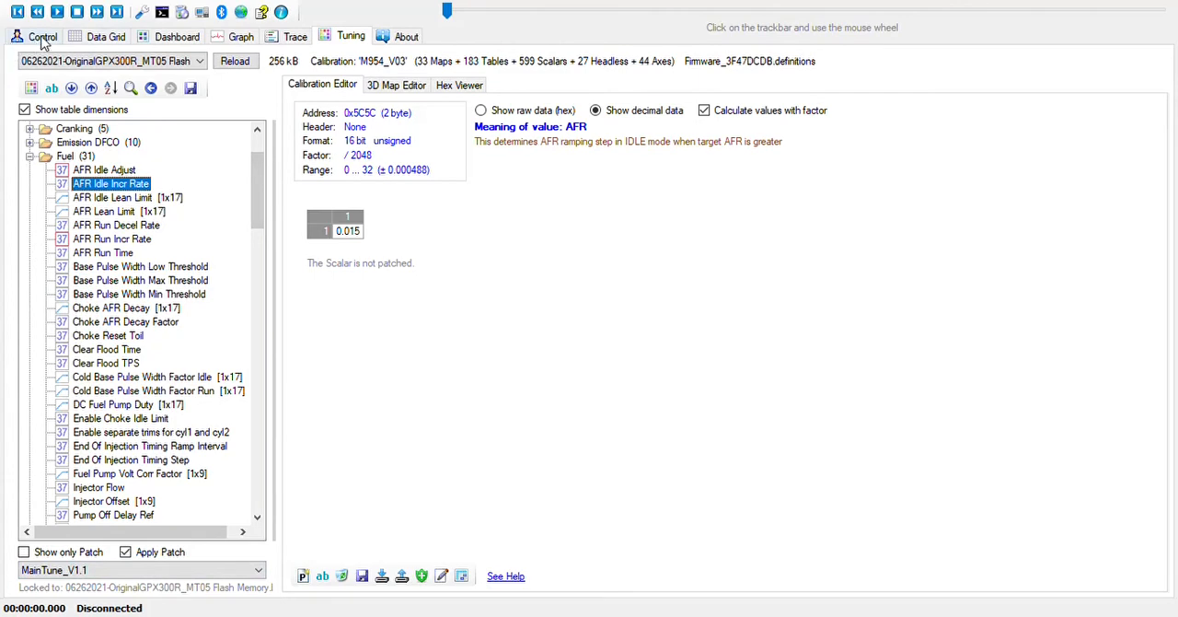
# Set flash upload to calibration area only with the base MT05 file, then return to Tuning.
pyautogui.click(43, 36)
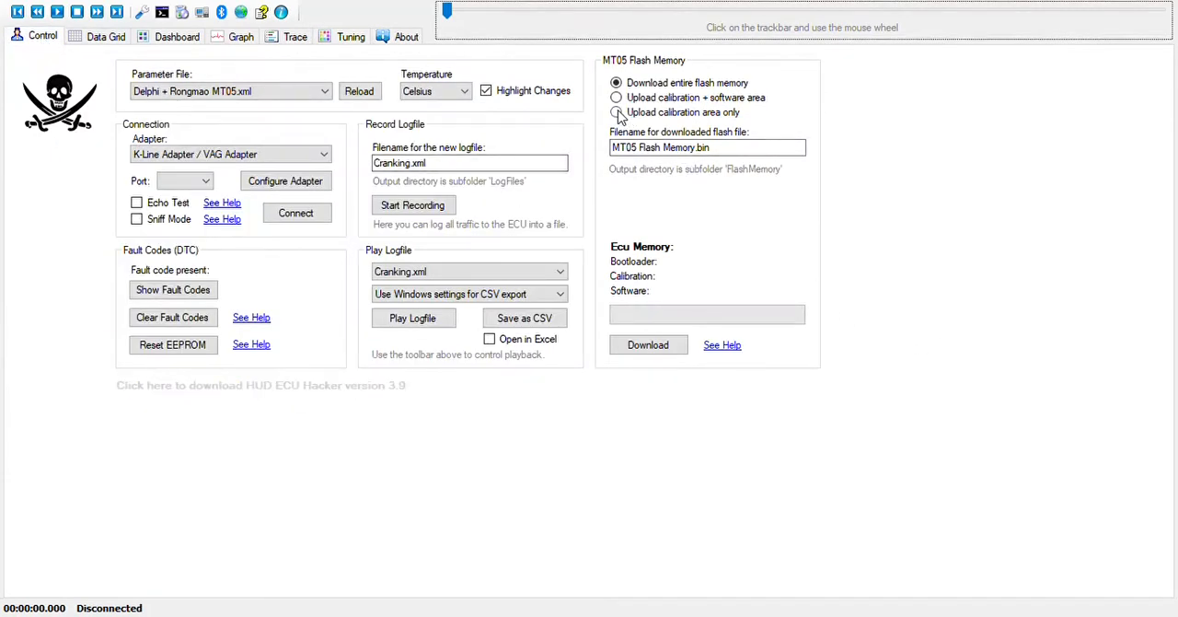
pyautogui.click(615, 111)
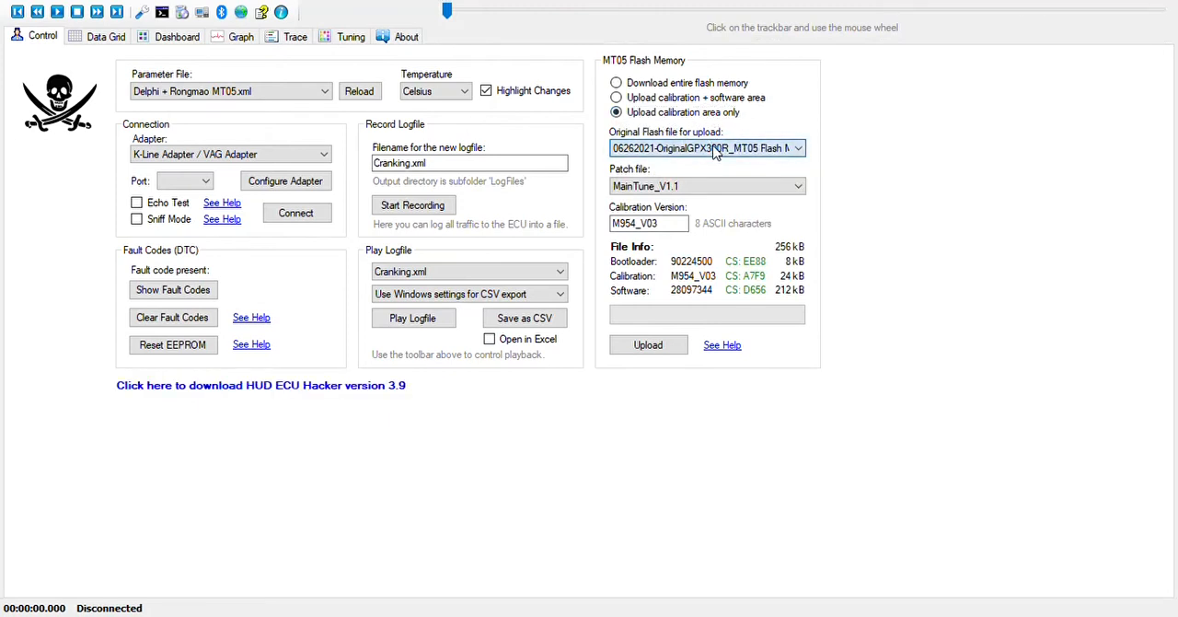
pyautogui.click(703, 147)
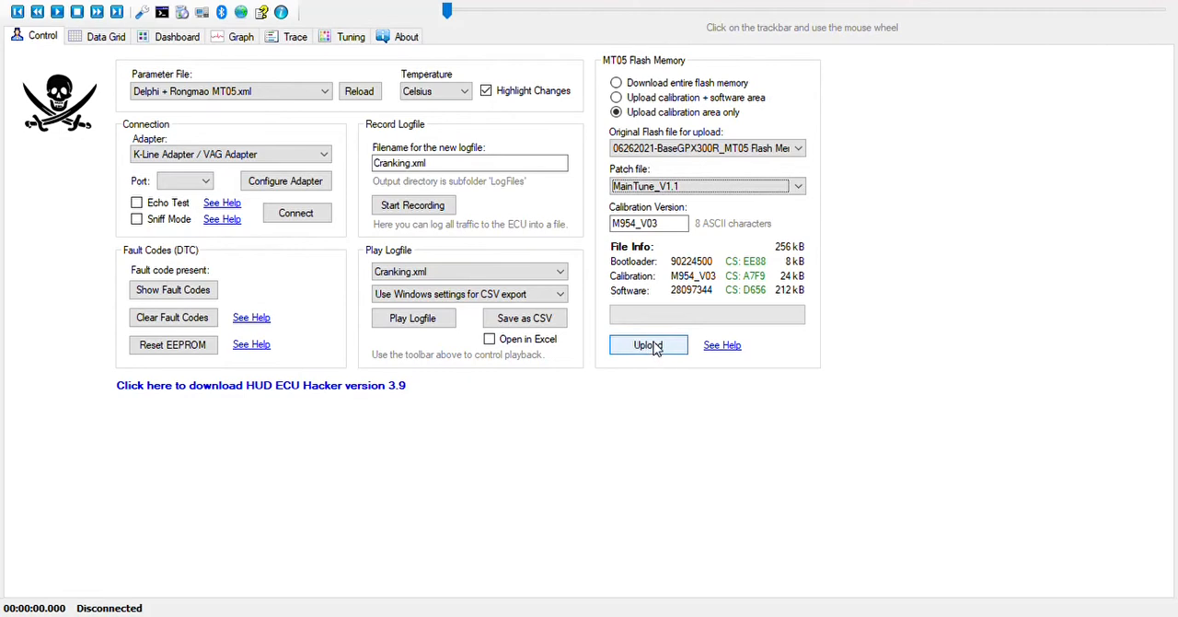
pyautogui.moveTo(661, 348)
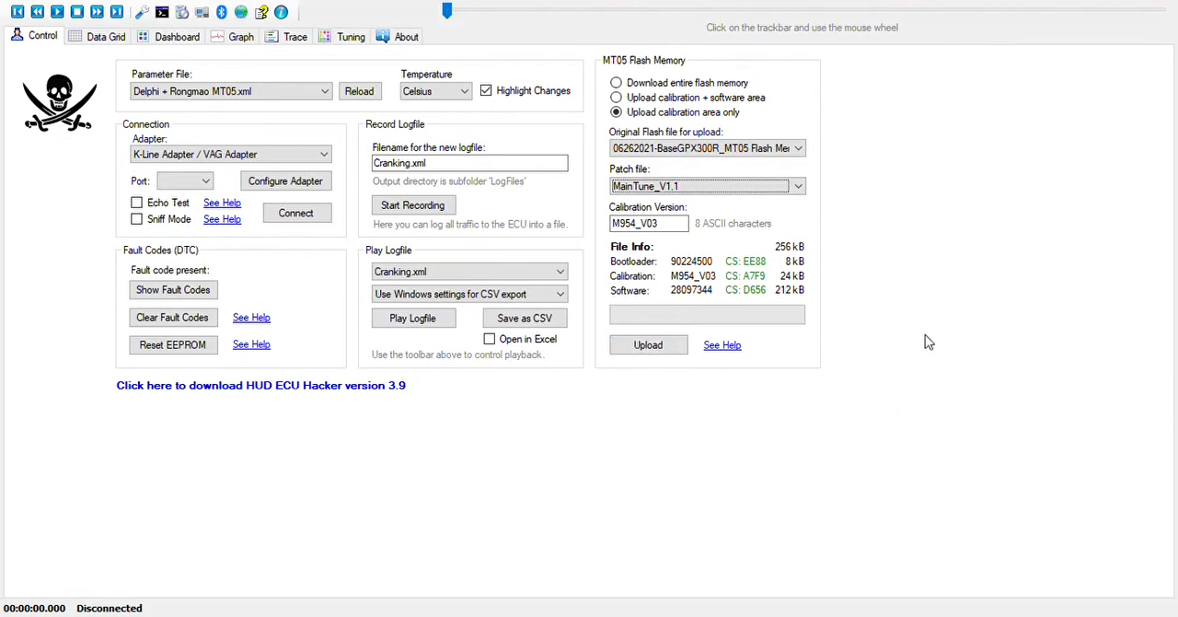
pyautogui.moveTo(856, 354)
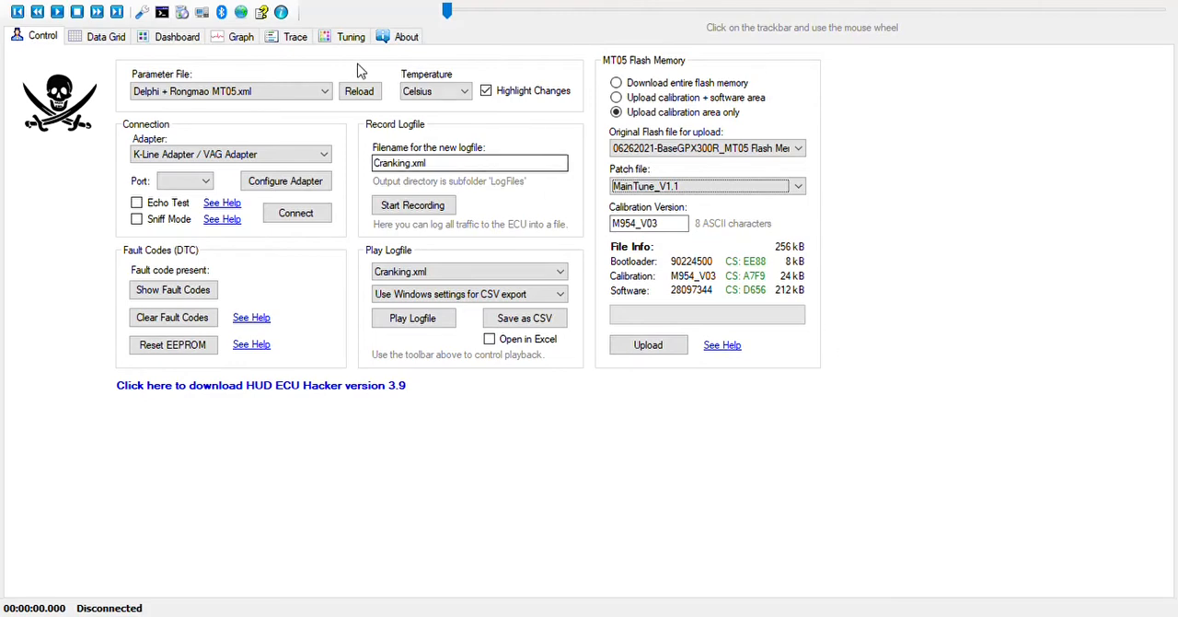
pyautogui.click(349, 37)
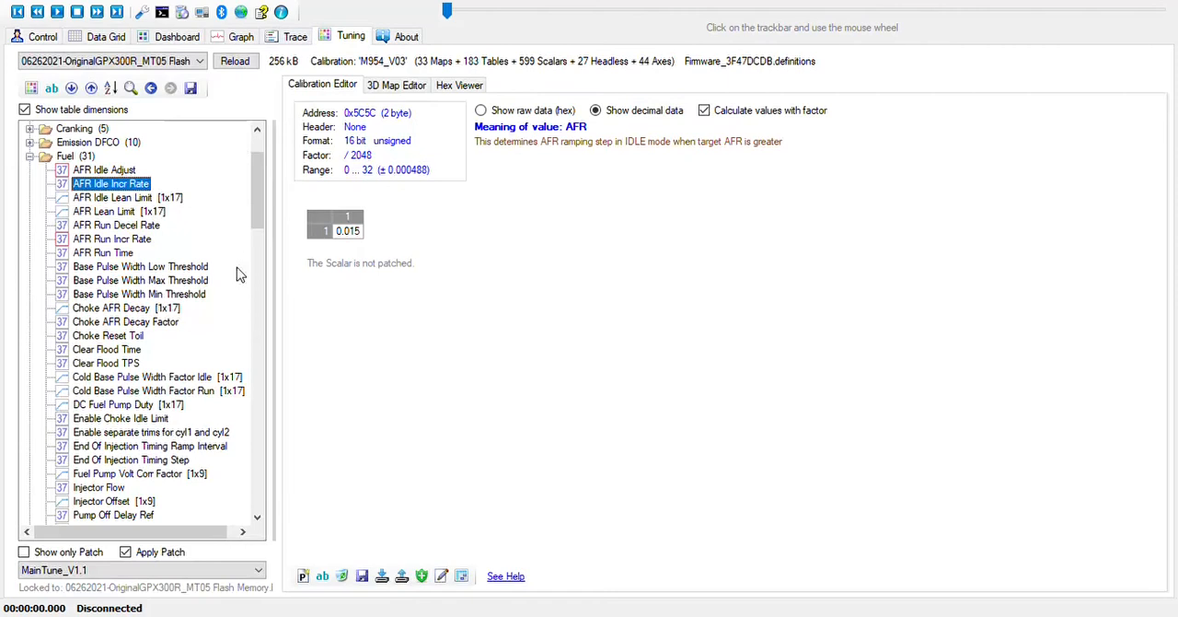
# View the AFR Idle Adjust scalar in the Fuel group, patched 14.2 against the original 14.6.
pyautogui.click(103, 170)
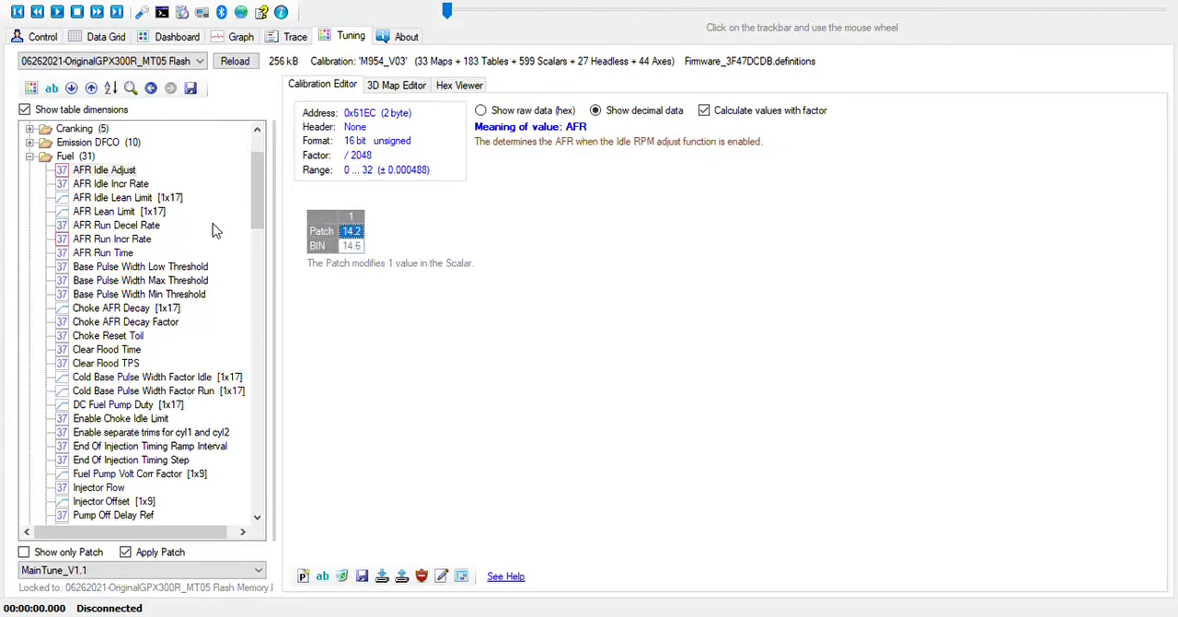
pyautogui.click(103, 169)
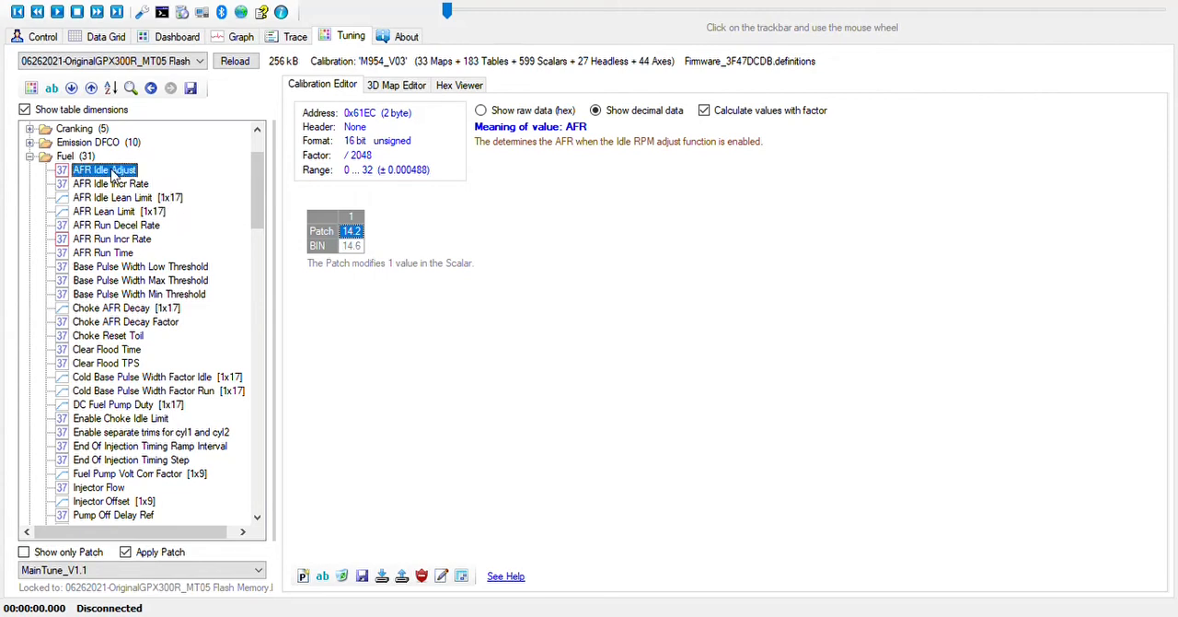
pyautogui.moveTo(357, 263)
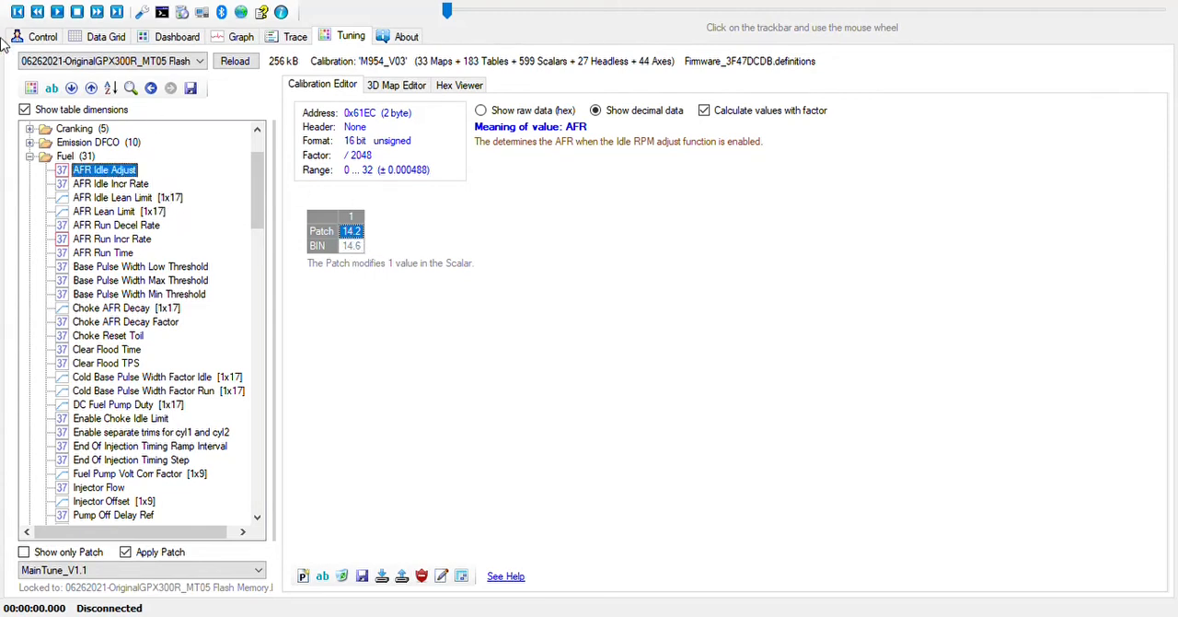
pyautogui.click(43, 36)
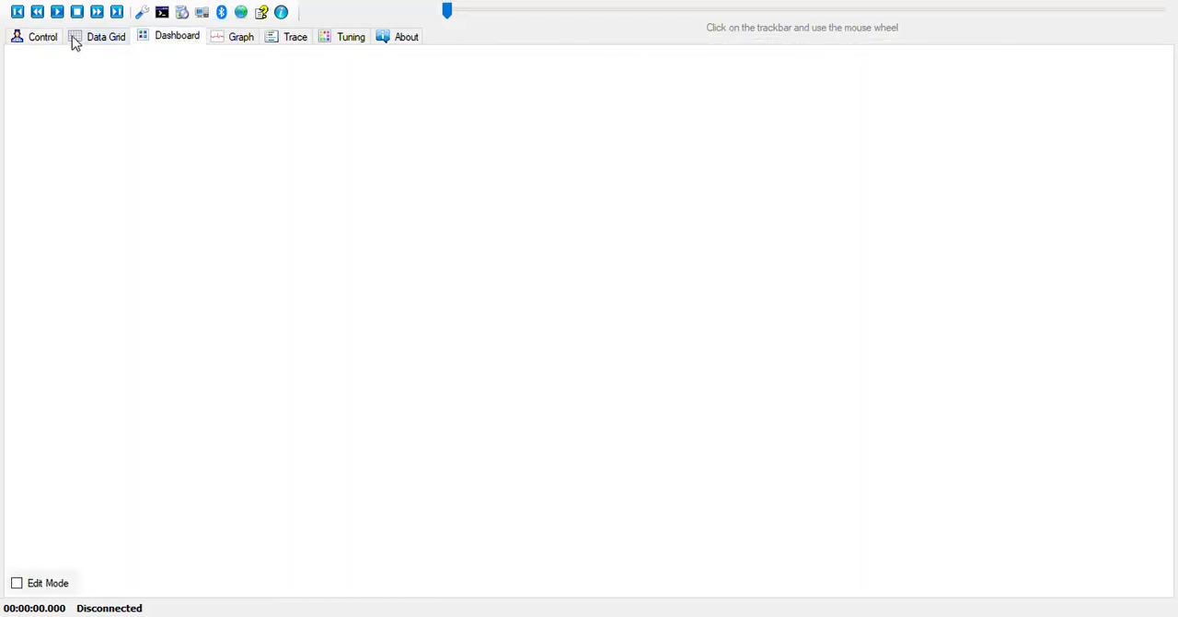
# Browse the Control and Dashboard pages, then return to the Tuning view of AFR Idle Adjust.
pyautogui.click(42, 37)
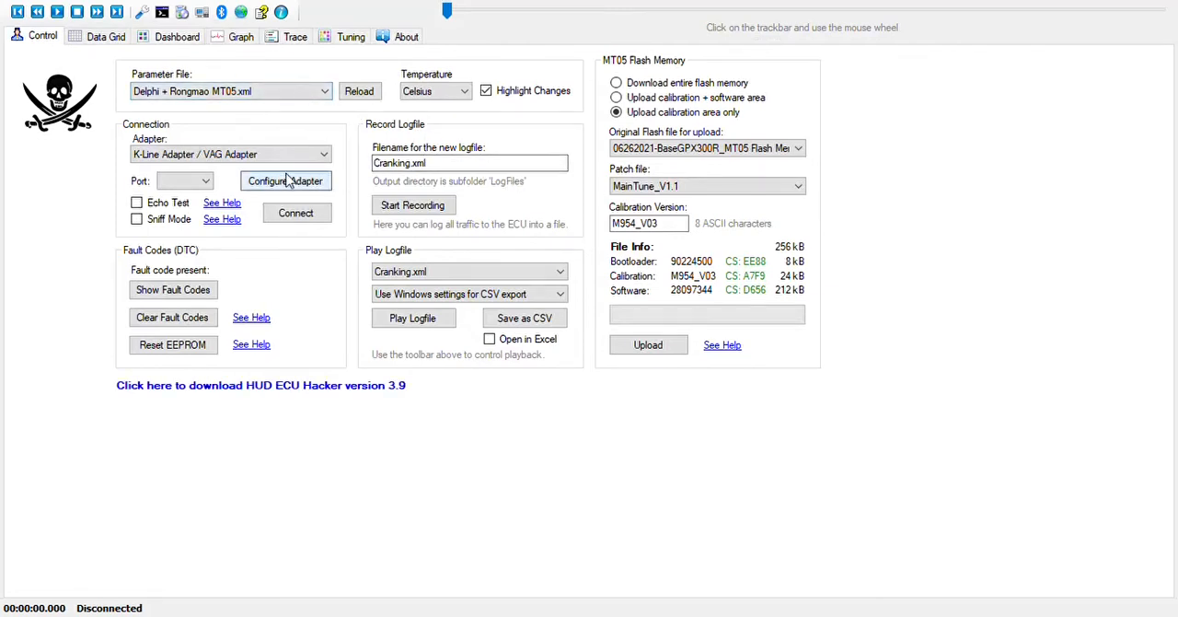
pyautogui.click(176, 37)
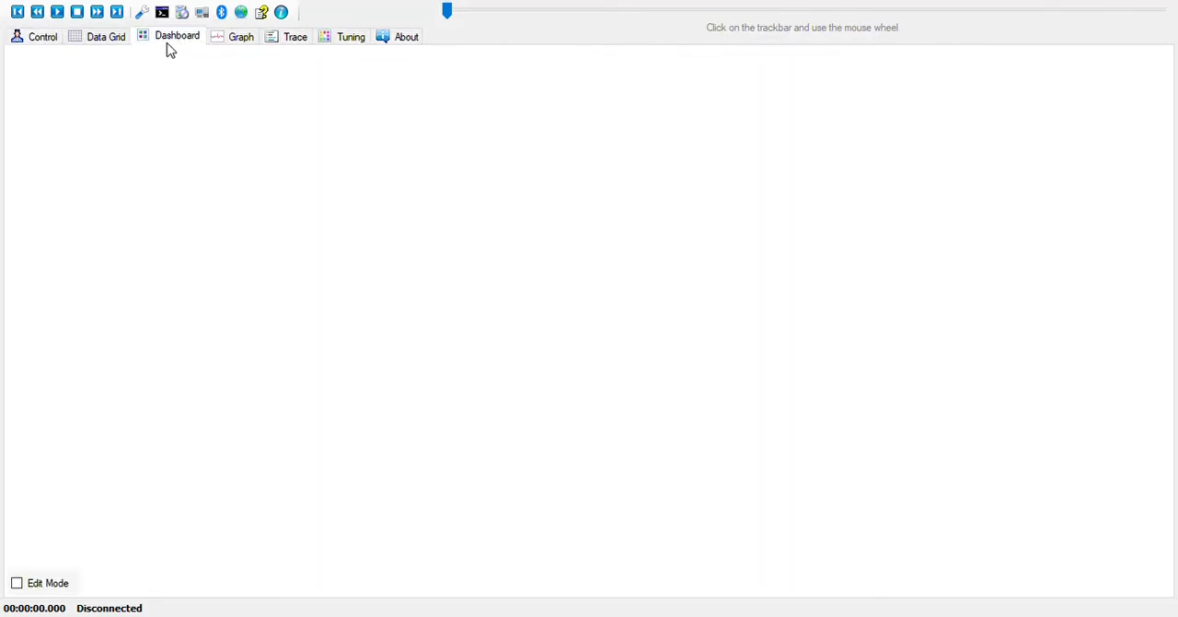
pyautogui.moveTo(197, 166)
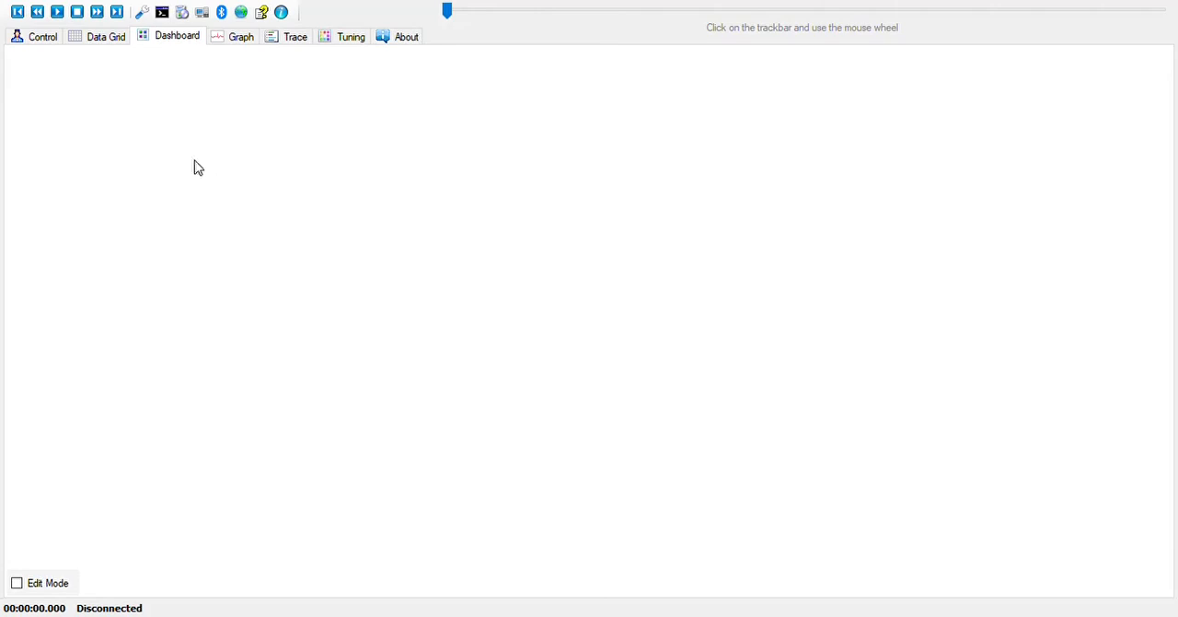
pyautogui.click(42, 36)
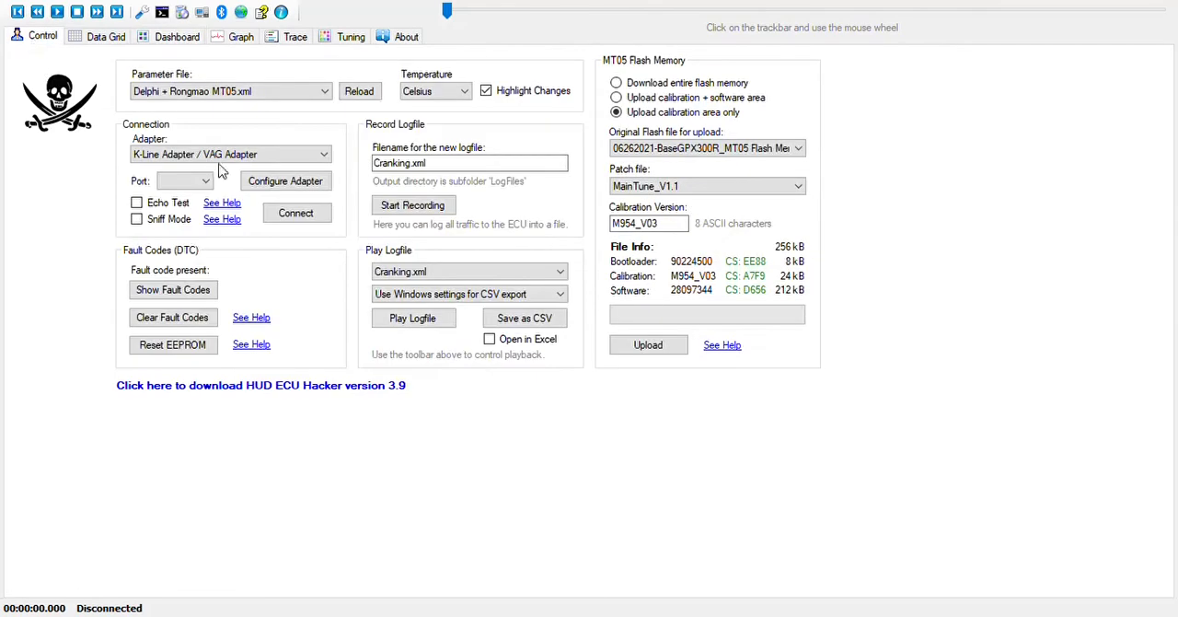
pyautogui.moveTo(348, 368)
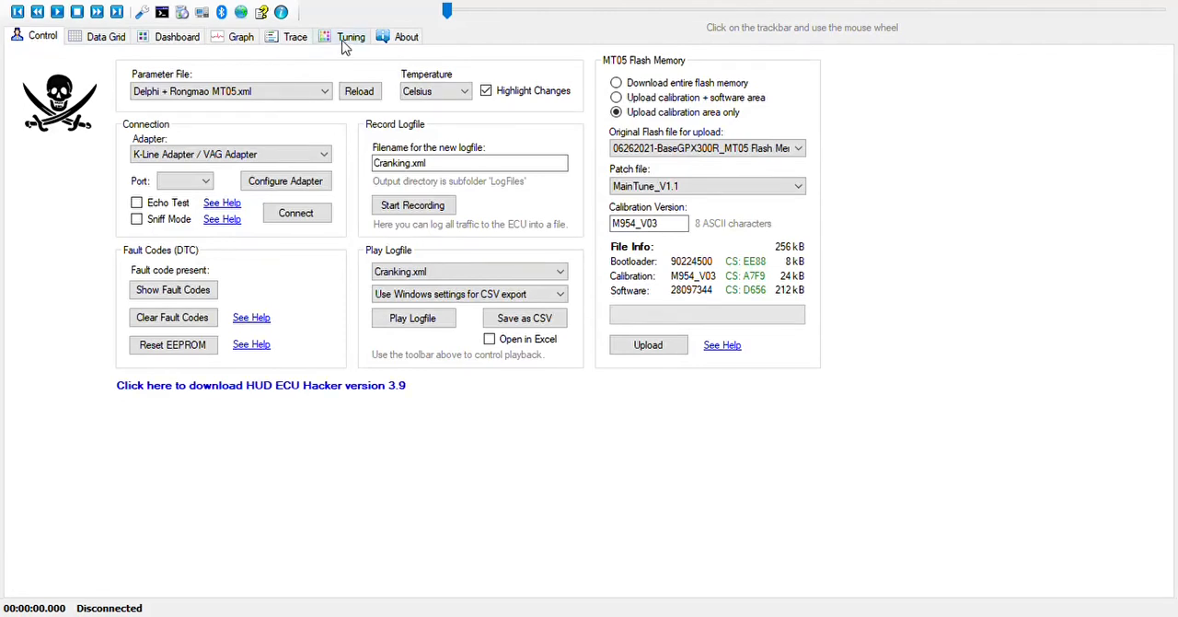
pyautogui.click(350, 37)
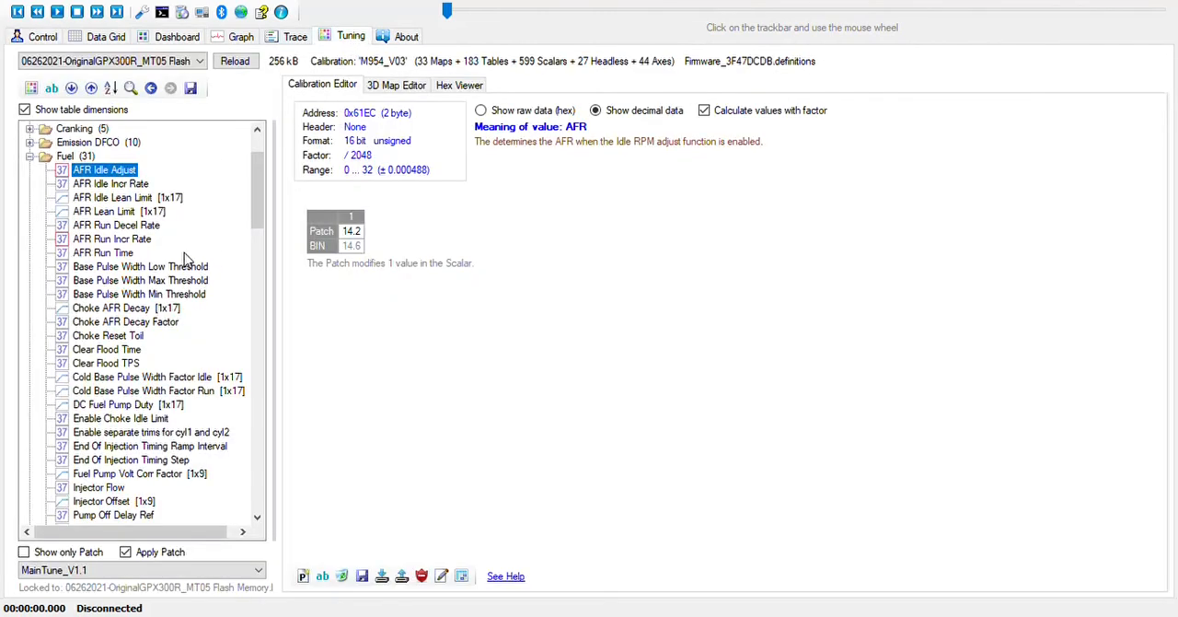
pyautogui.moveTo(199, 246)
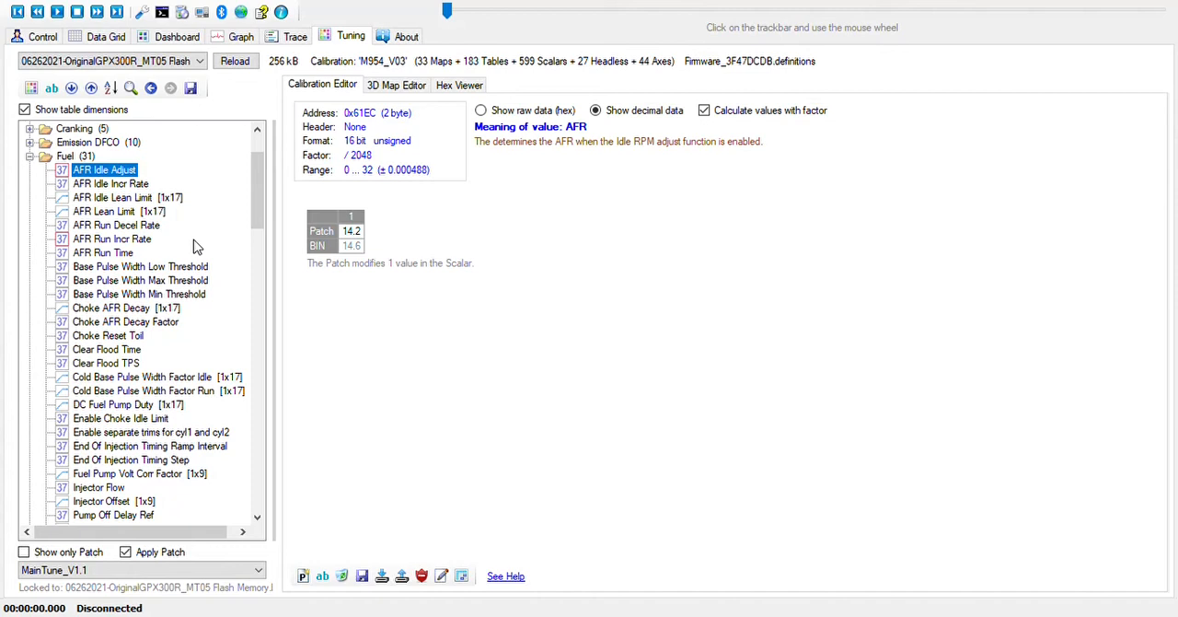
pyautogui.moveTo(197, 248)
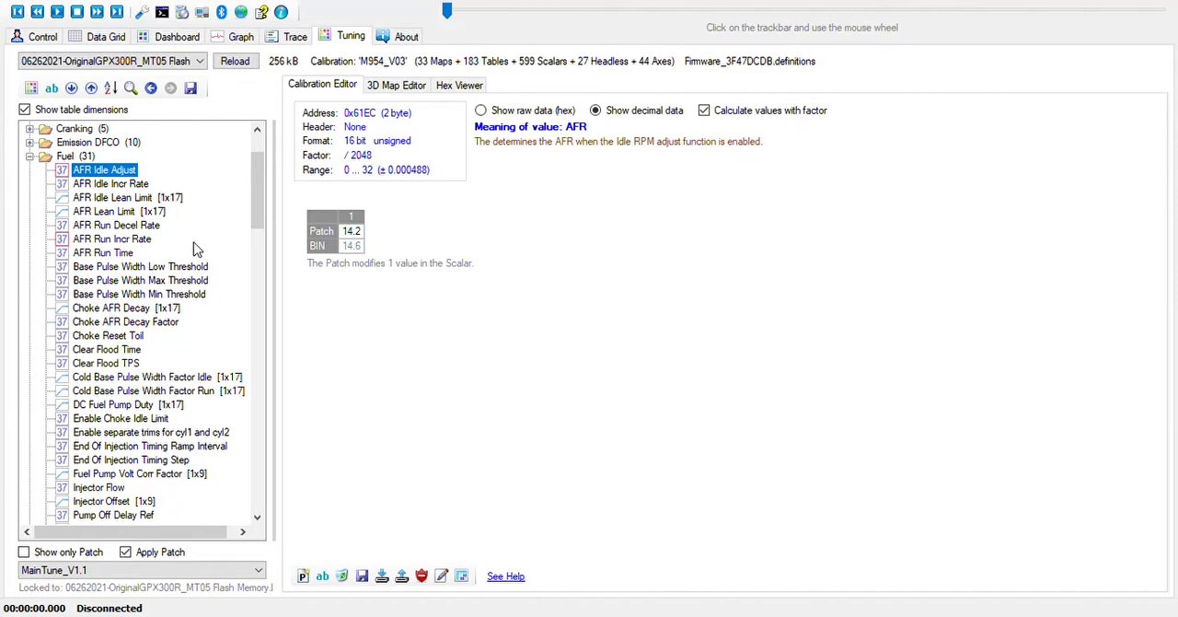
# Collapse the Fuel and Acceleration Enrich groups and show Airflow VE Main 1 as a 3D surface.
pyautogui.click(30, 155)
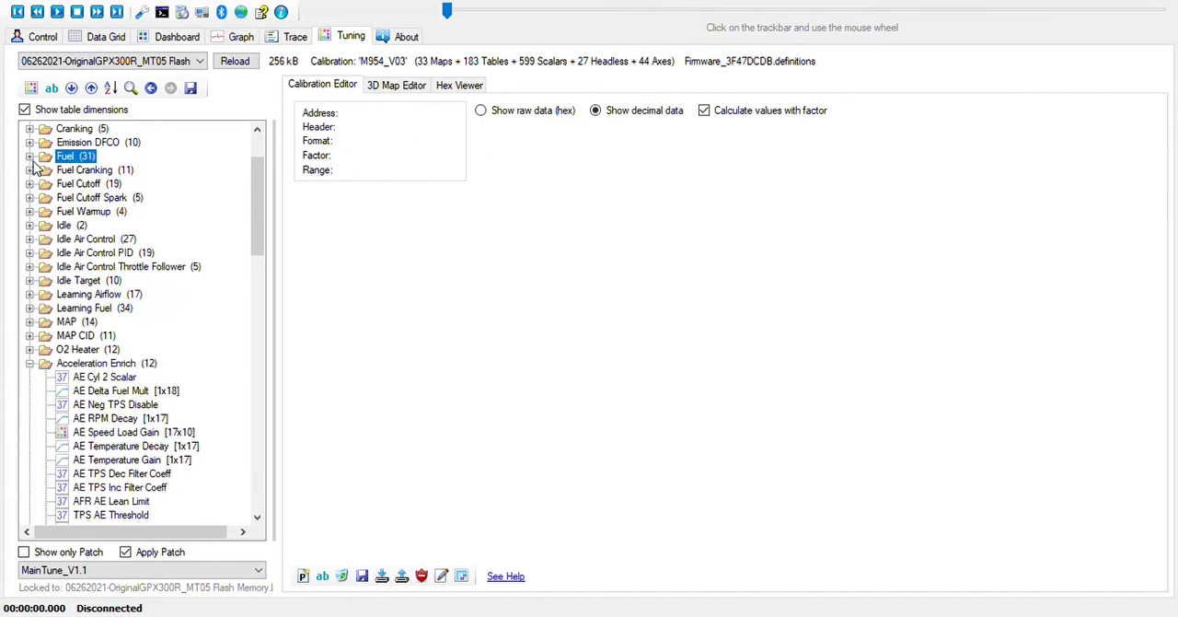
pyautogui.click(29, 376)
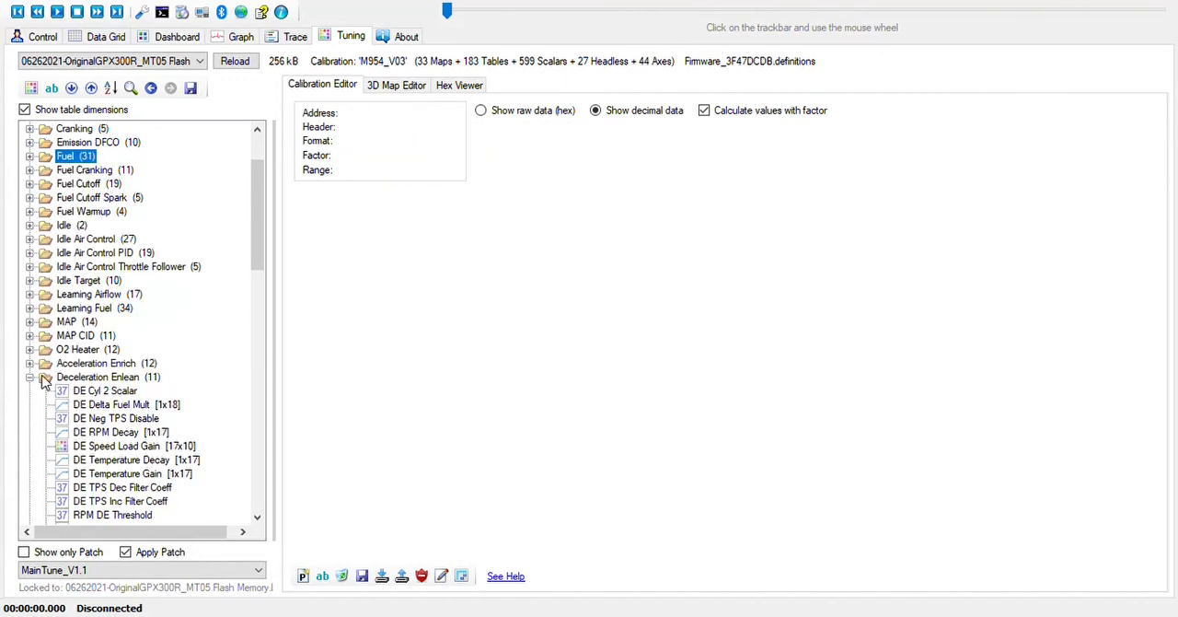
pyautogui.click(29, 376)
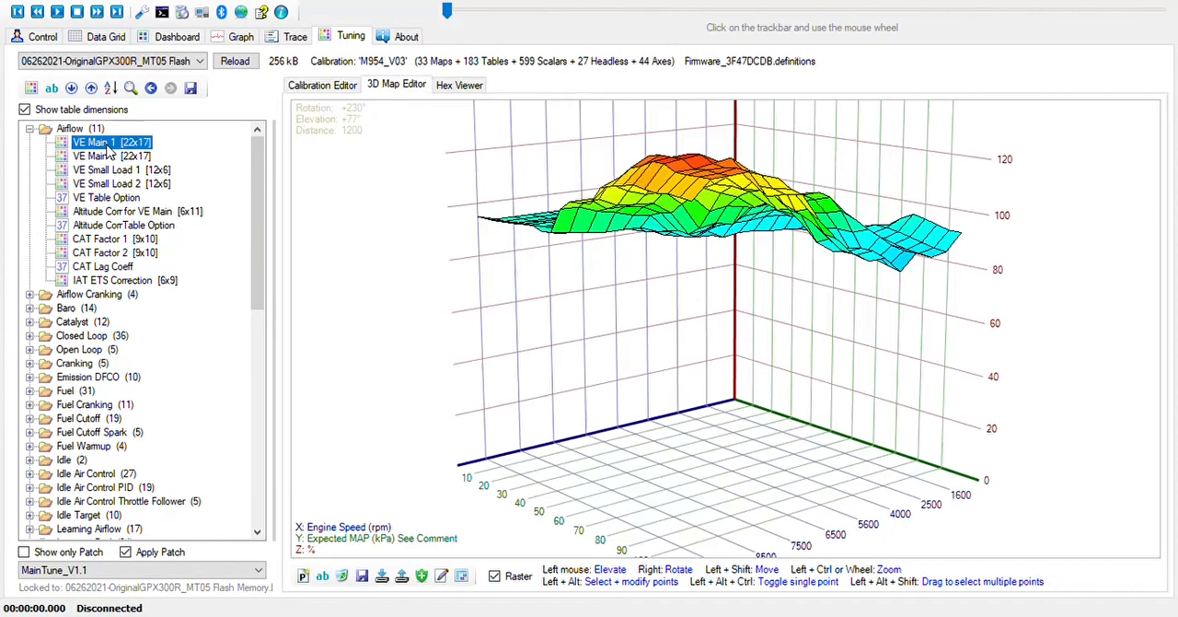
# Show VE Main 1 in the Calibration Editor as a VE-percentage grid by engine speed and expected MAP.
pyautogui.click(322, 83)
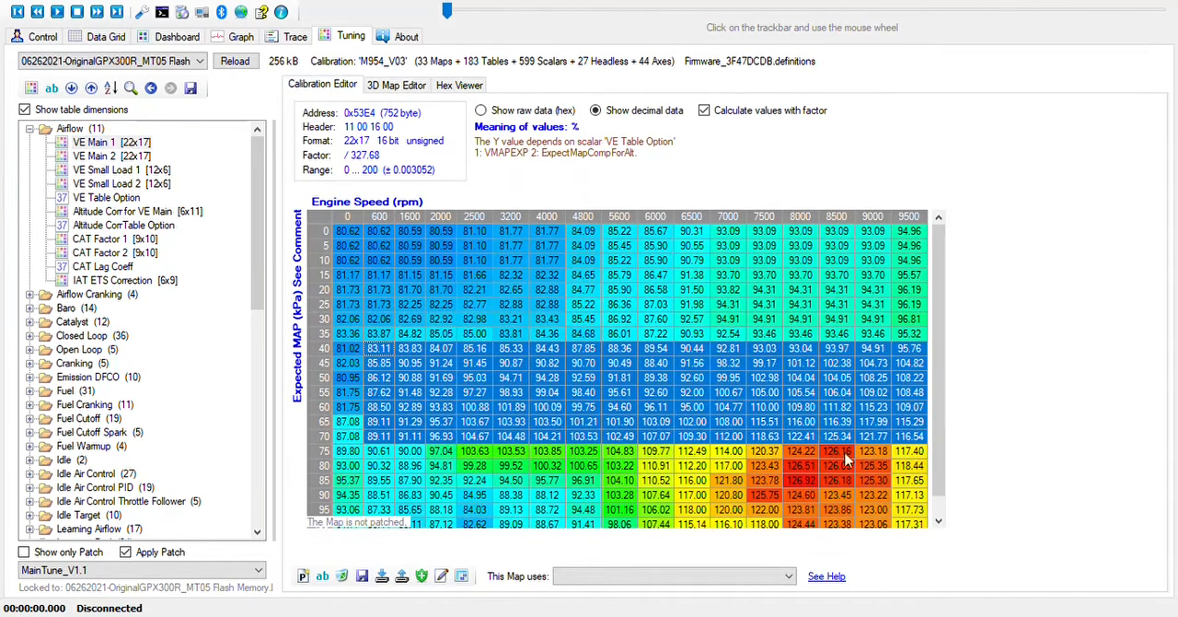
pyautogui.moveTo(460, 247)
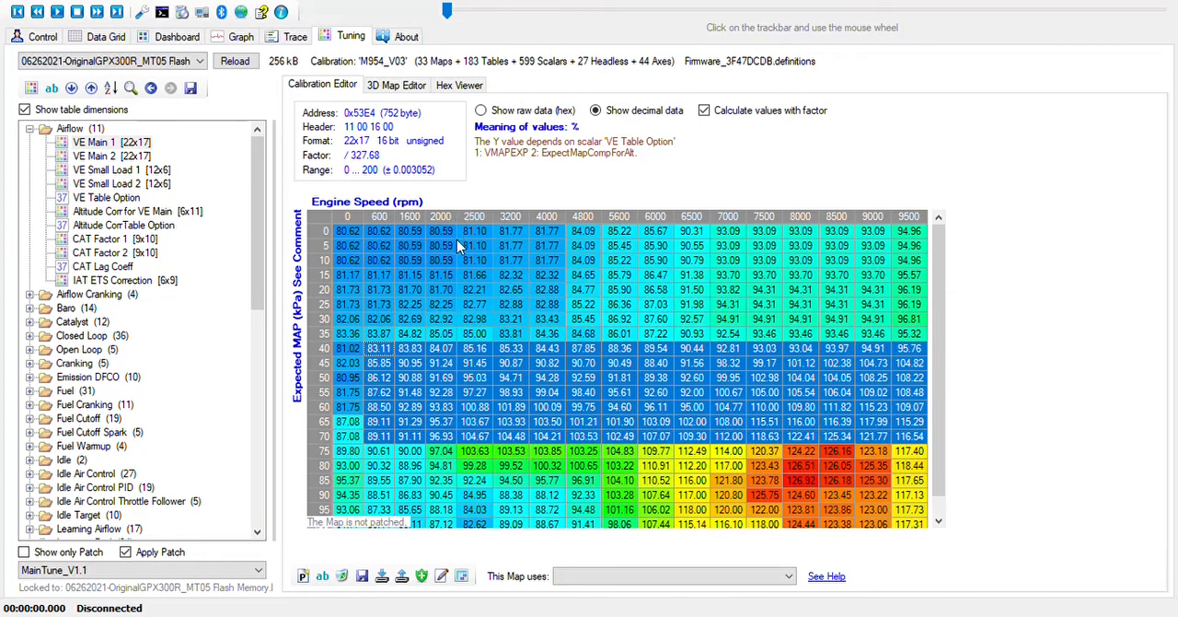
pyautogui.moveTo(468, 225)
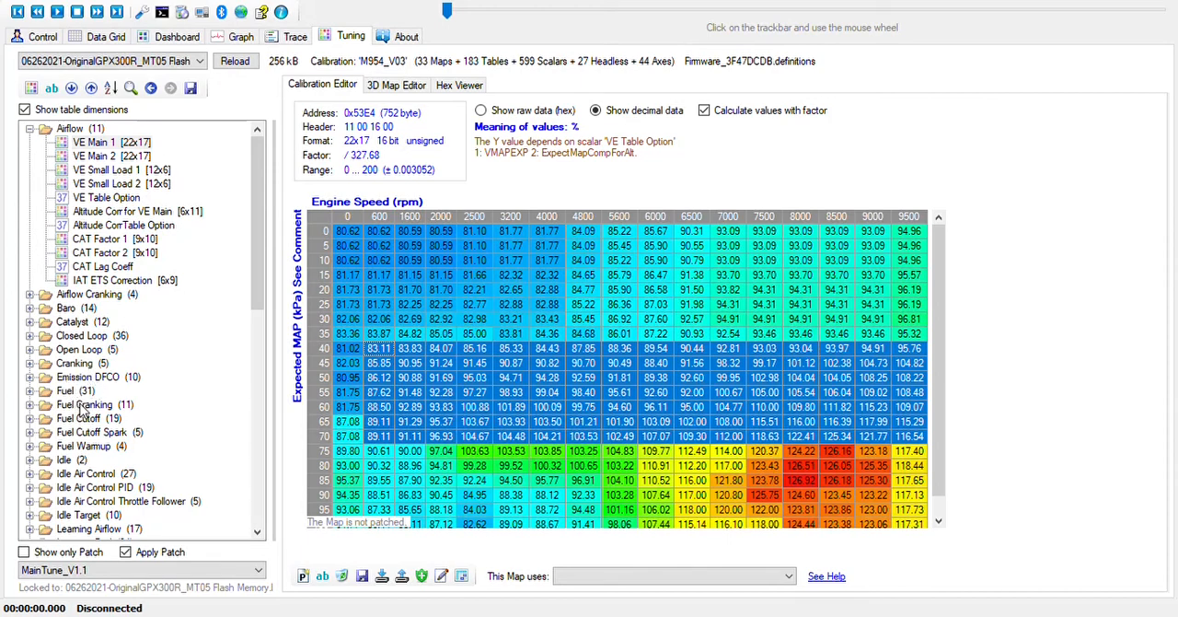
pyautogui.moveTo(67, 405)
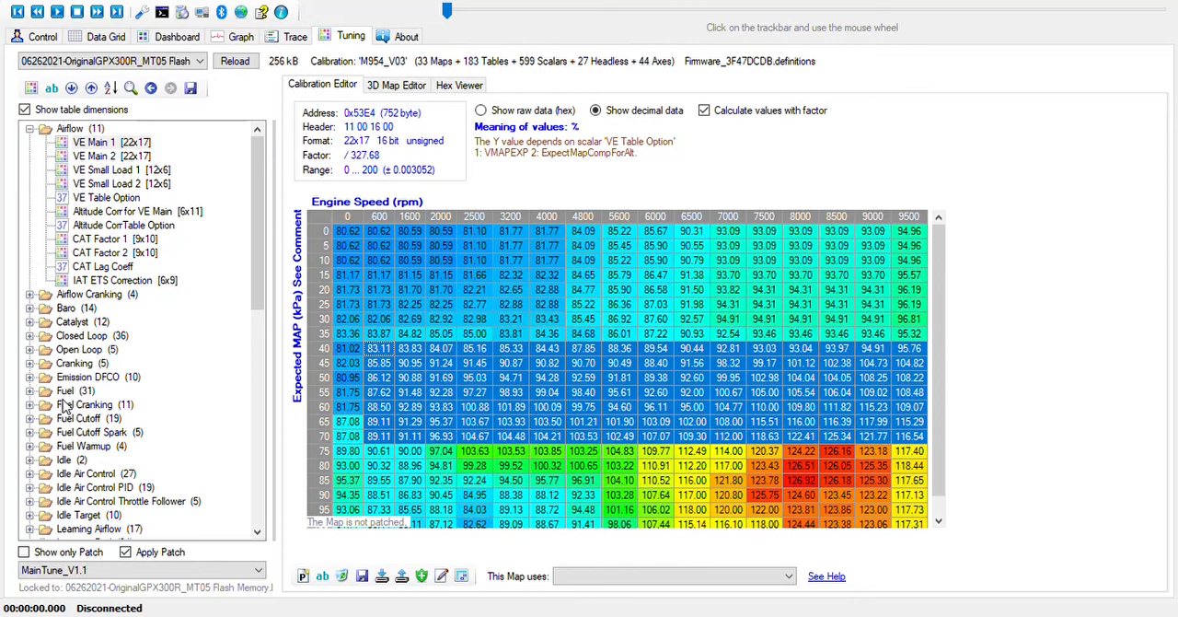
pyautogui.moveTo(61, 405)
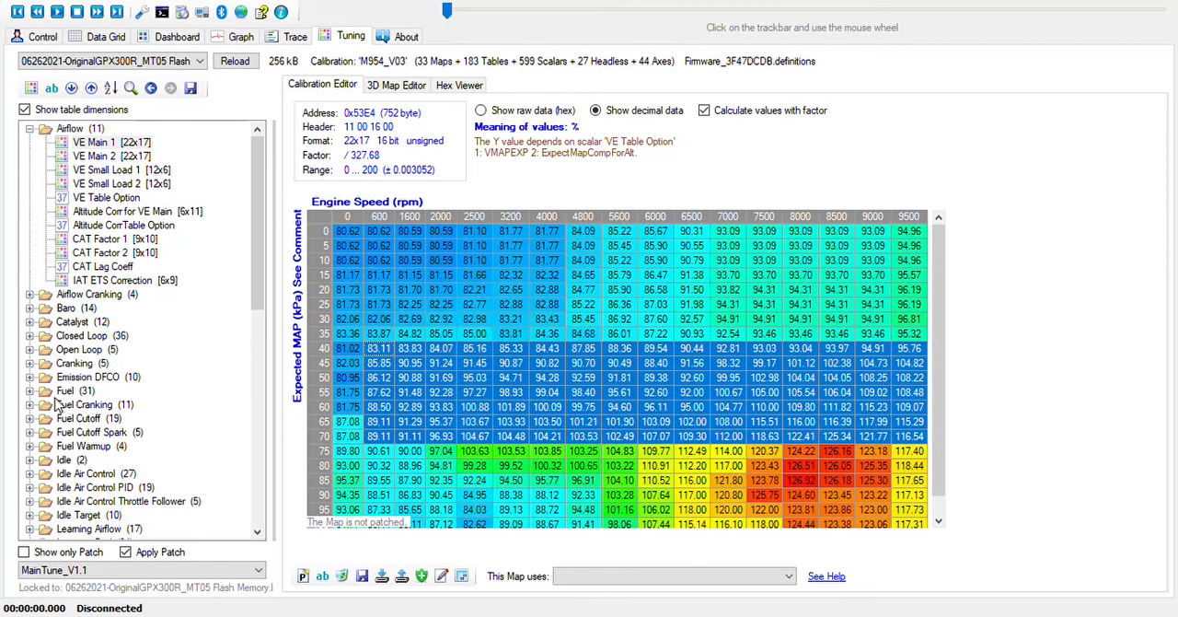
pyautogui.moveTo(64, 405)
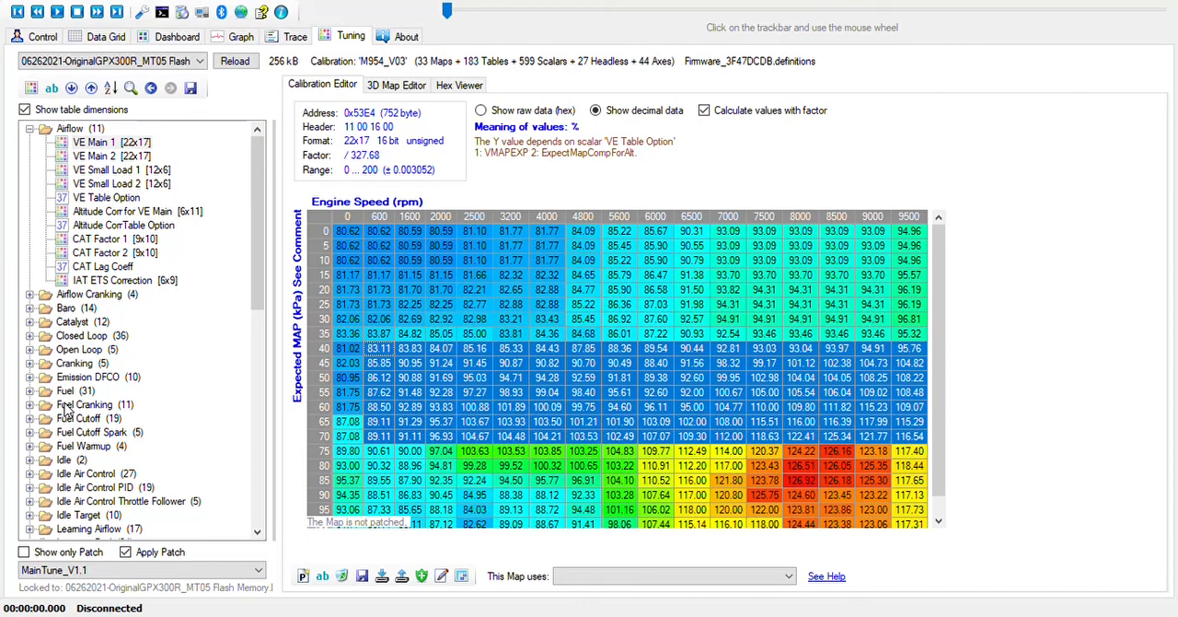
pyautogui.moveTo(70, 409)
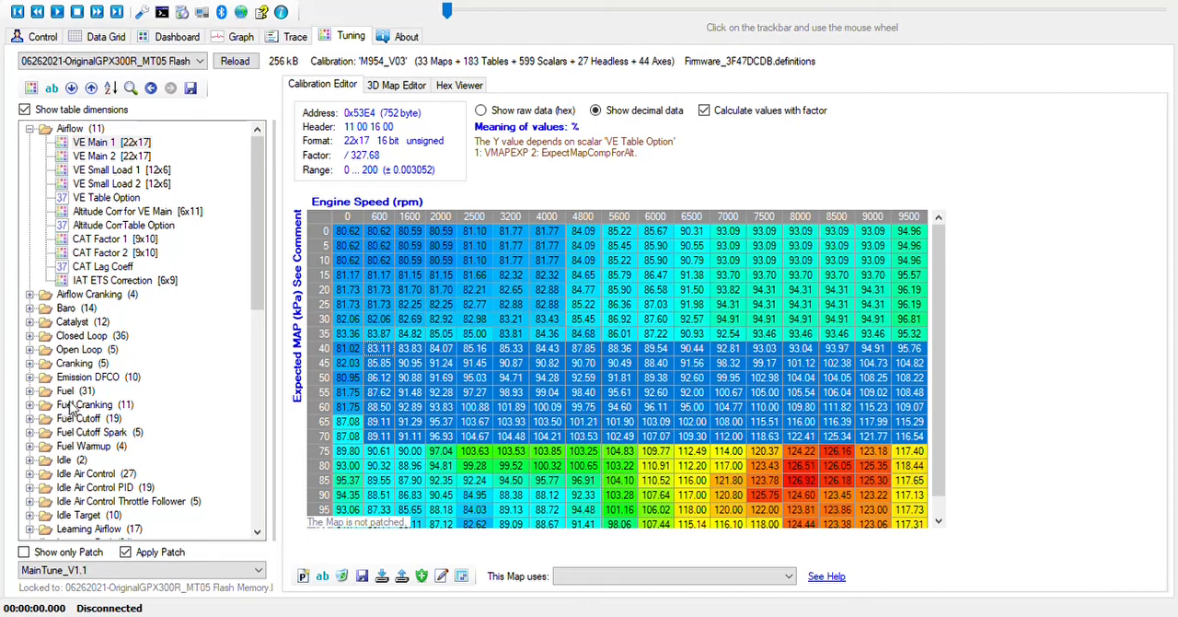